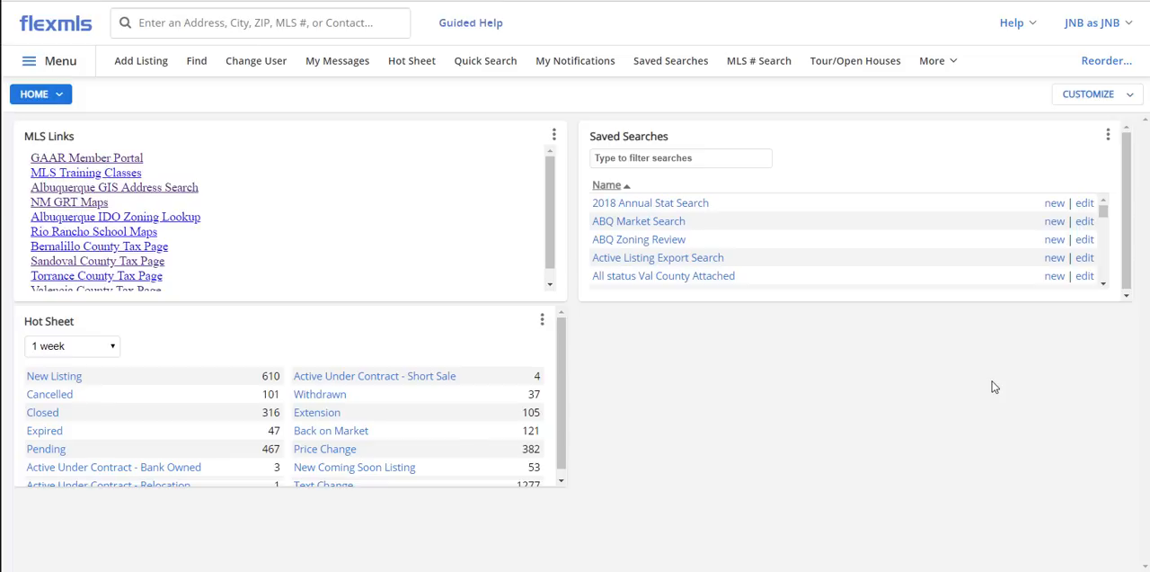
mouse_move(61, 60)
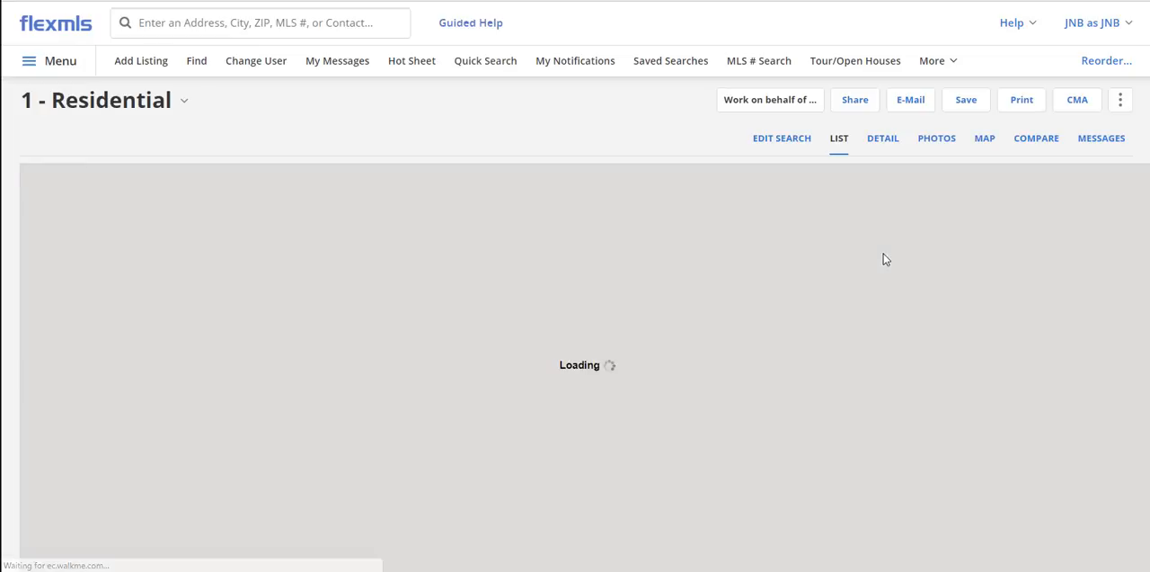
Show the Albuquerque map via the residential search's Edit Search tab.
click(781, 138)
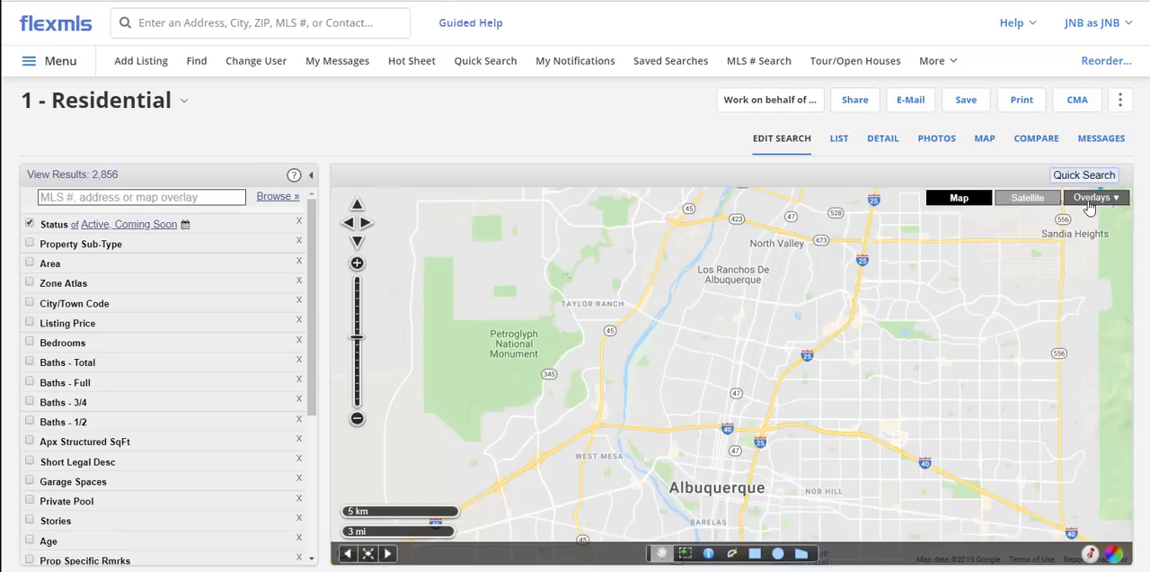
mouse_move(1087, 207)
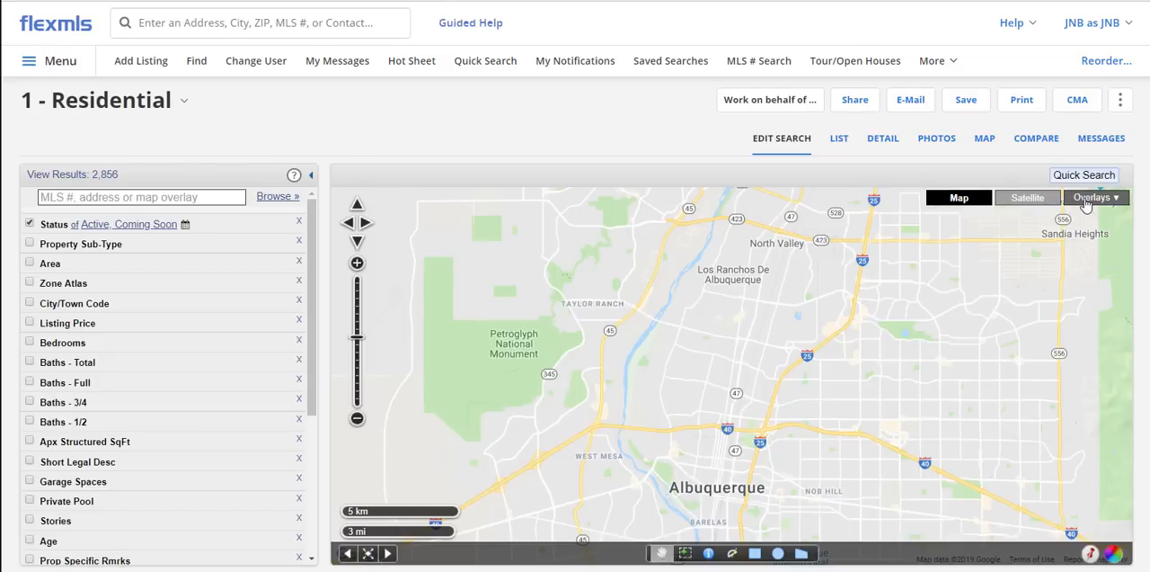
Bring up the map overlays list to pick Albuquerque Elementary Schools.
click(1095, 197)
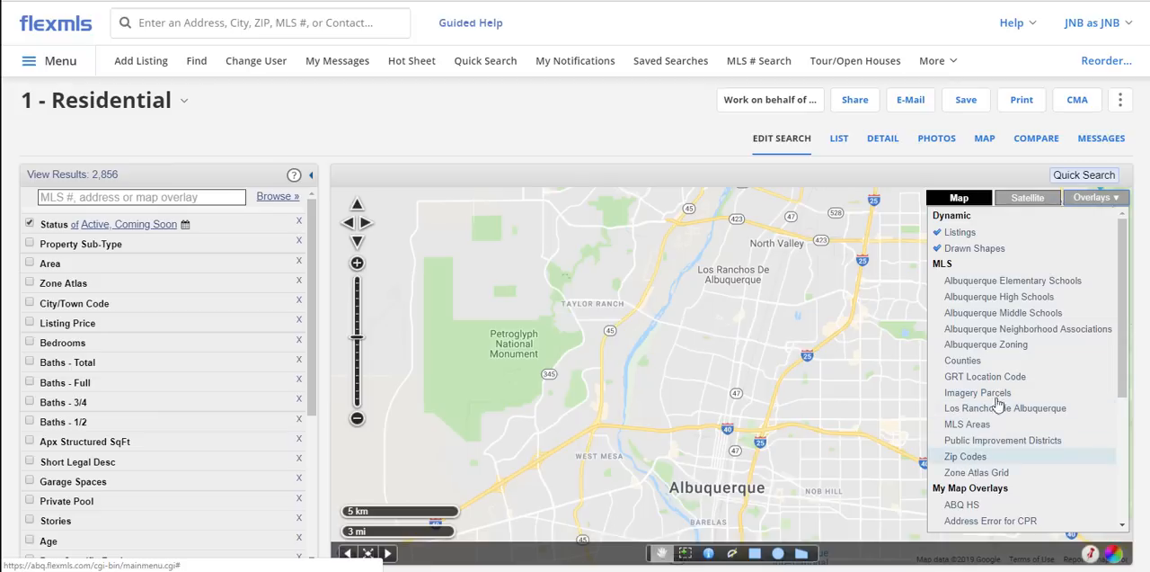
mouse_move(1003, 311)
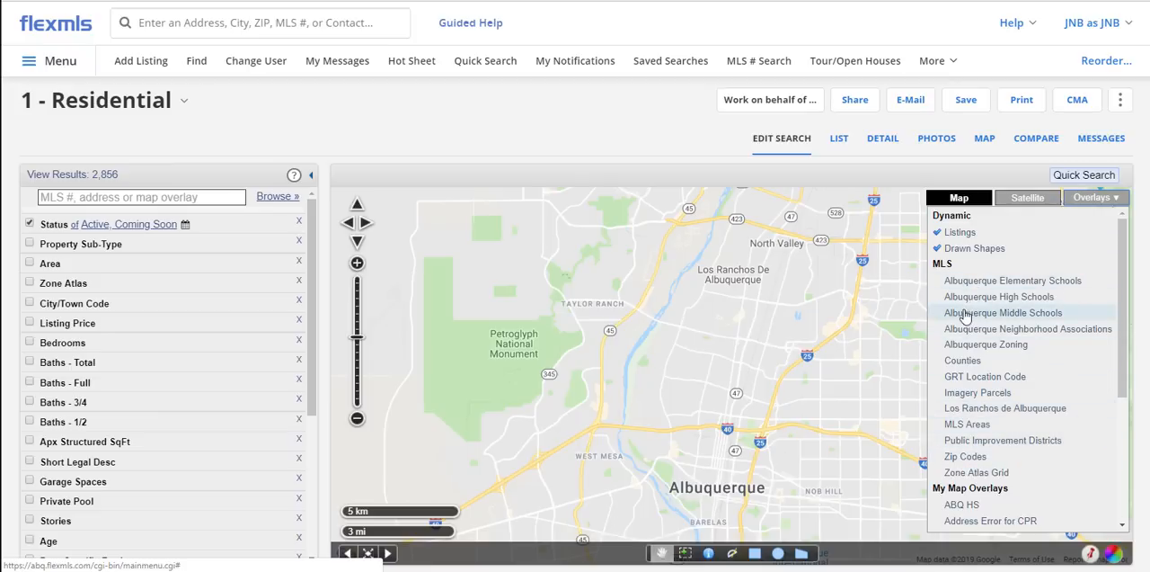
mouse_move(970, 286)
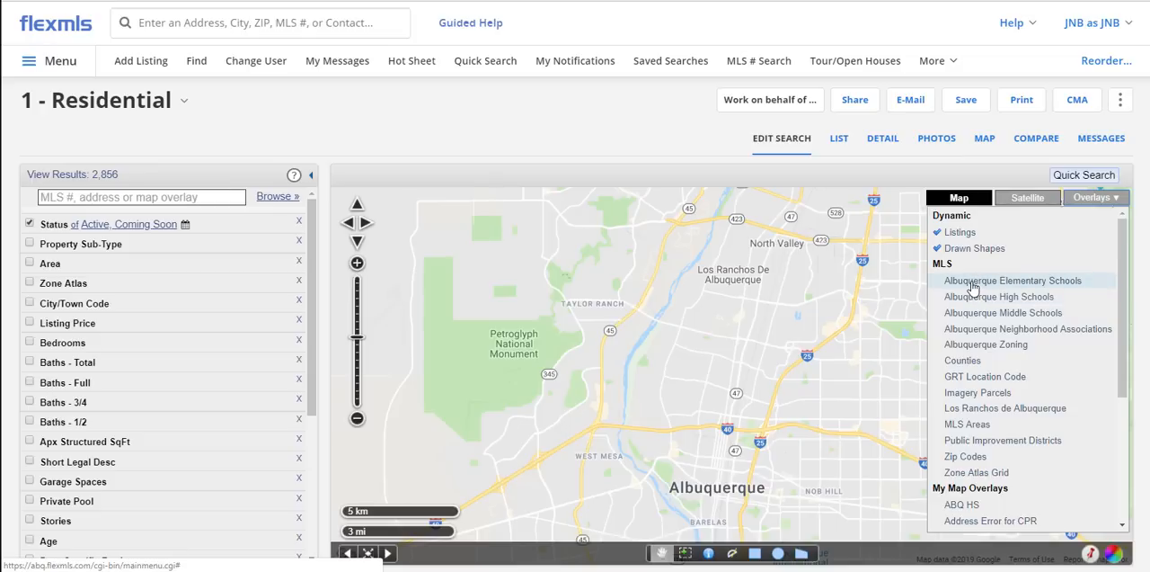
mouse_move(968, 312)
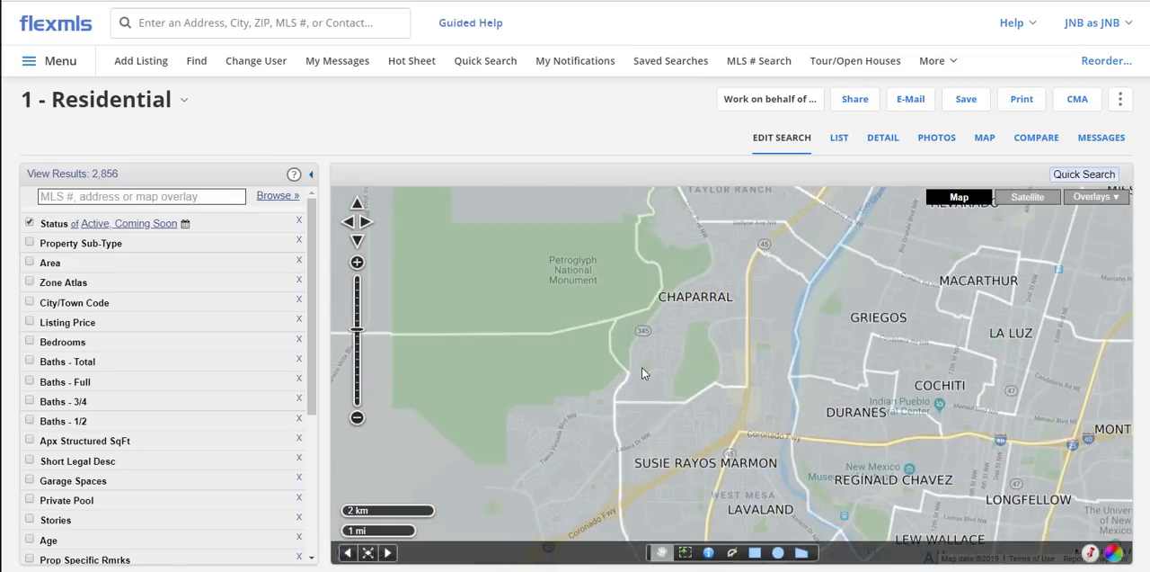
mouse_move(645, 371)
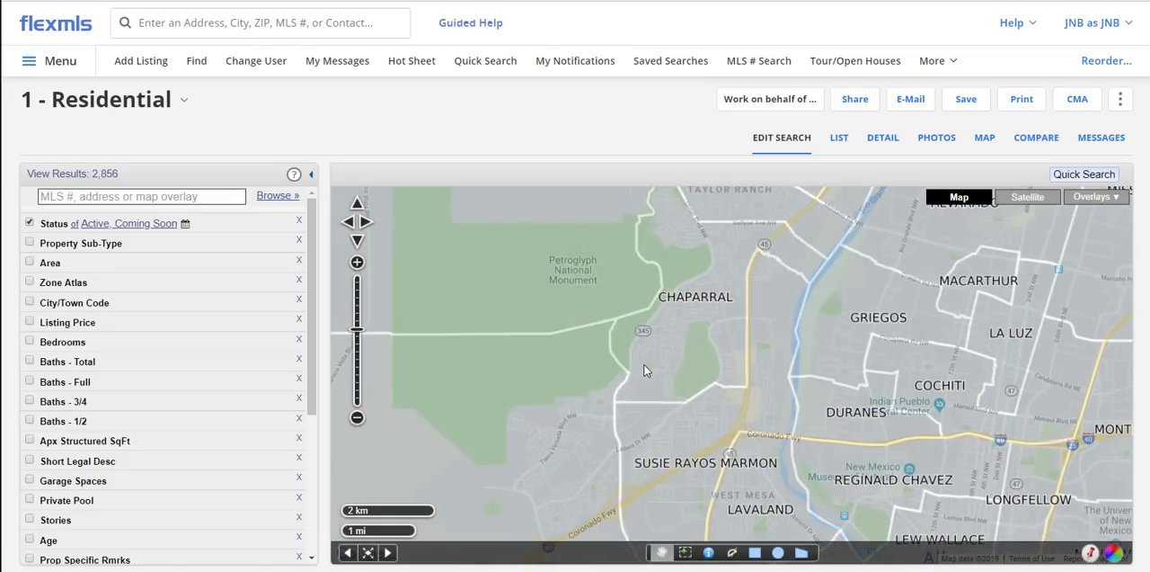
Pan and zoom out the map to the Lomas Encantadas/Enchanted Hills area.
drag(644, 369, 632, 454)
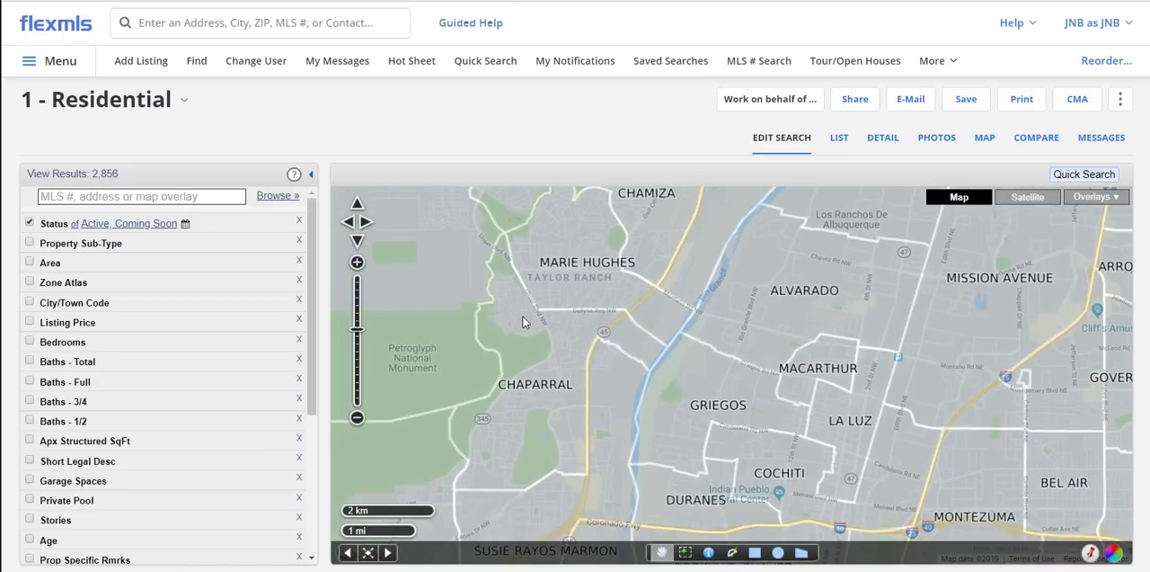
click(1094, 196)
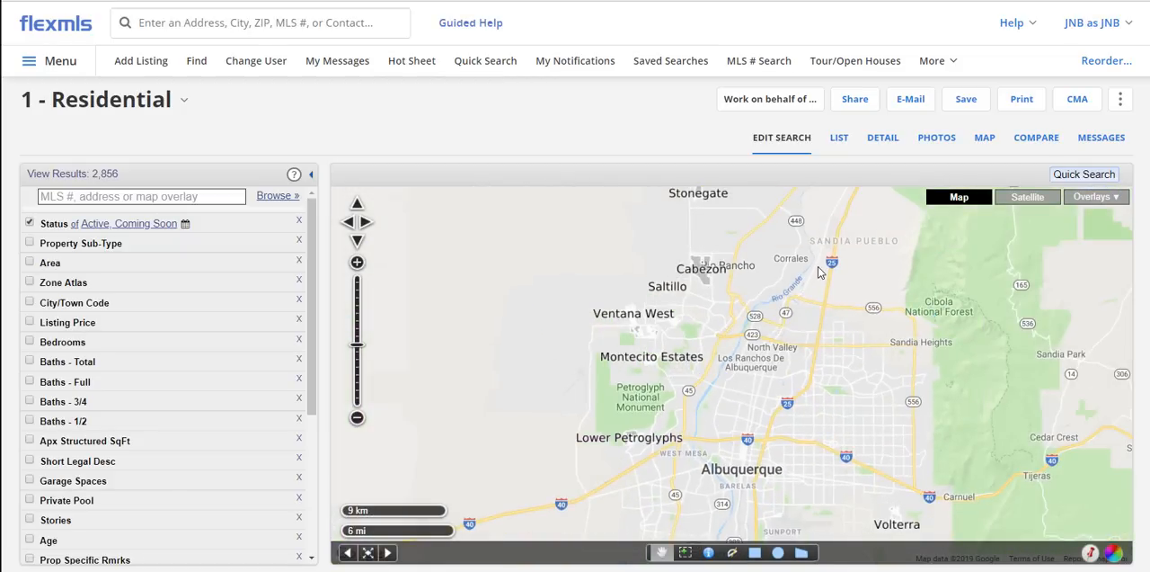
drag(818, 273, 737, 416)
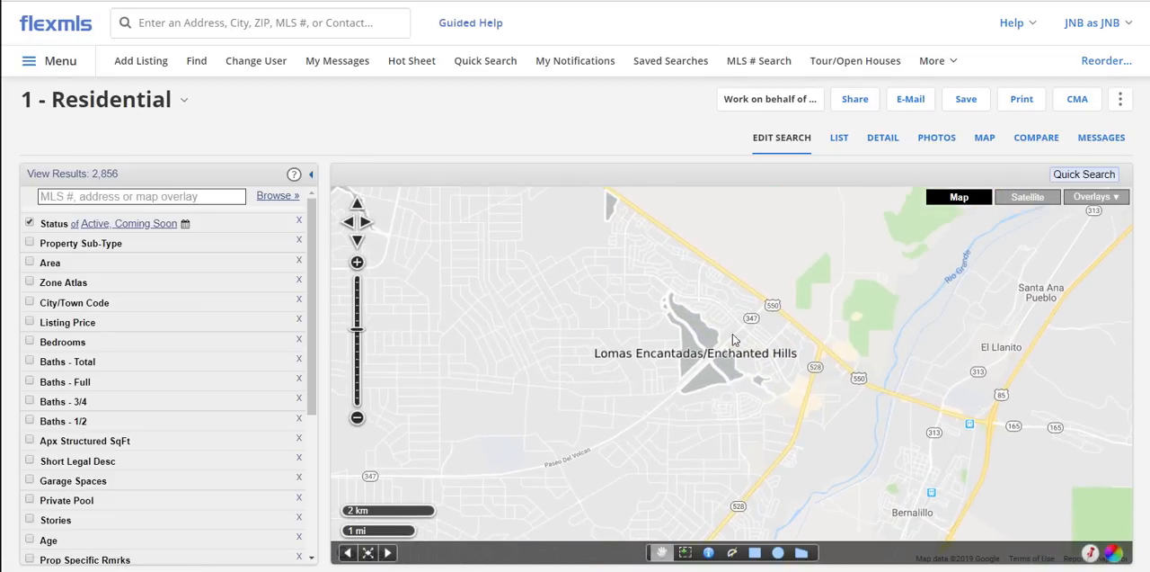
mouse_move(702, 411)
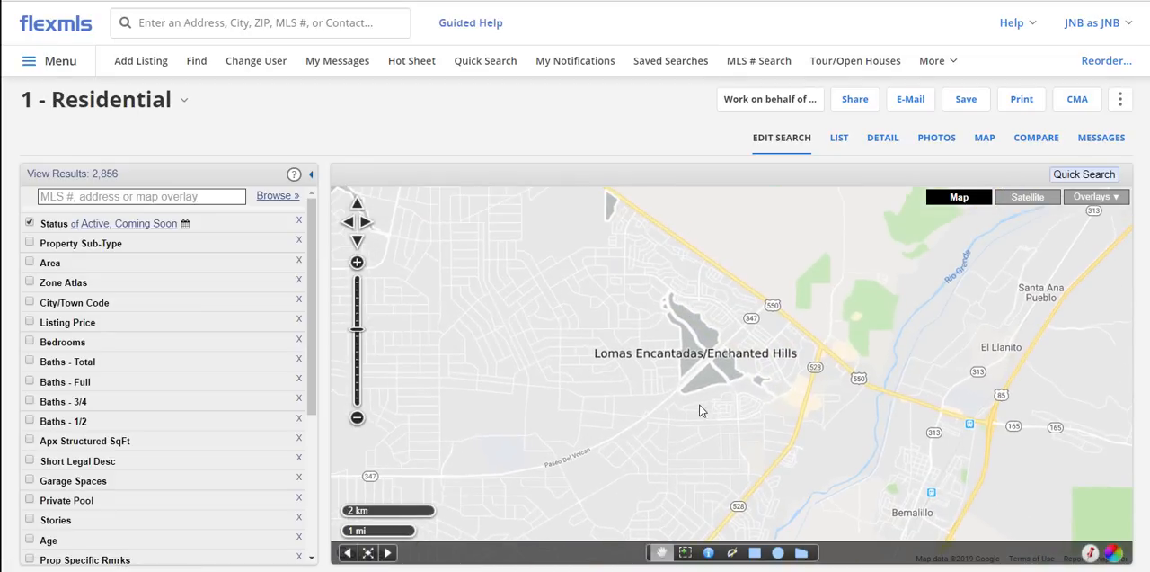
mouse_move(813, 337)
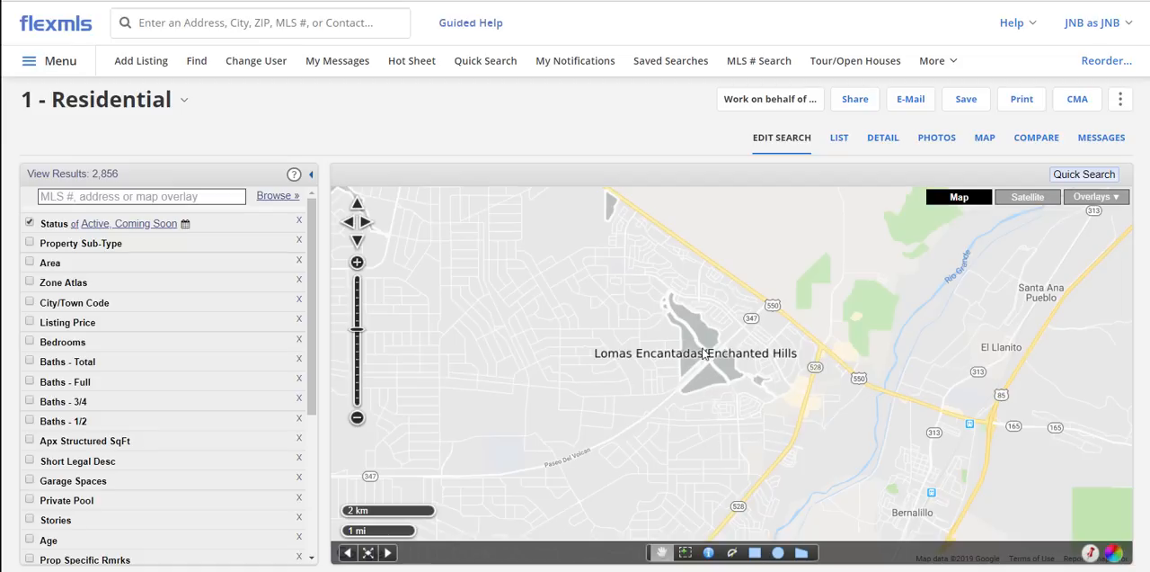
mouse_move(692, 376)
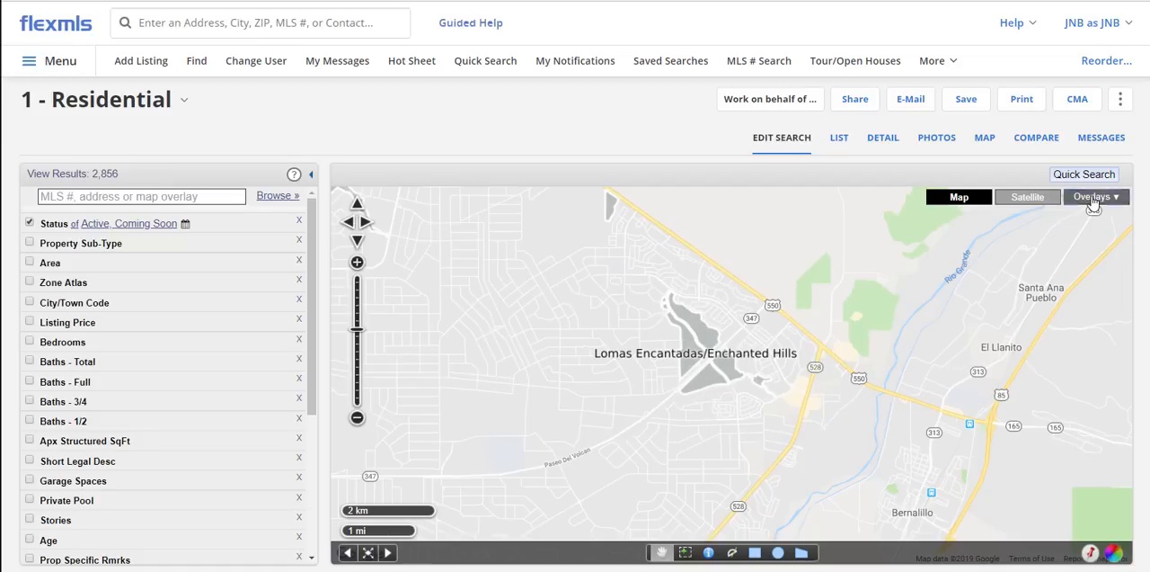
Turn on the Albuquerque Zoning overlay and zoom in to read zone codes.
click(1095, 196)
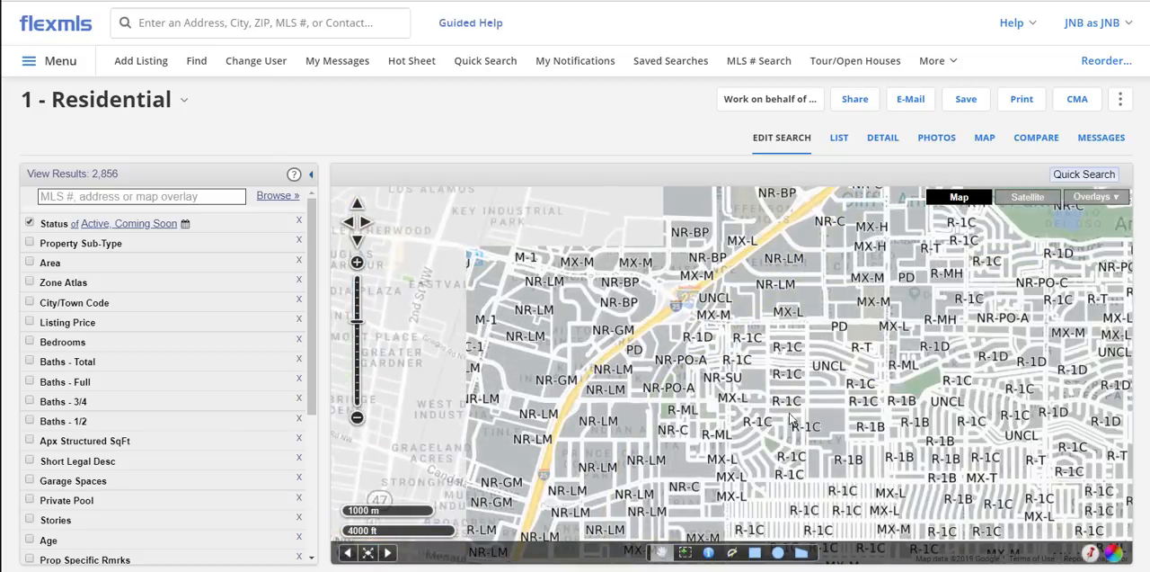
click(357, 262)
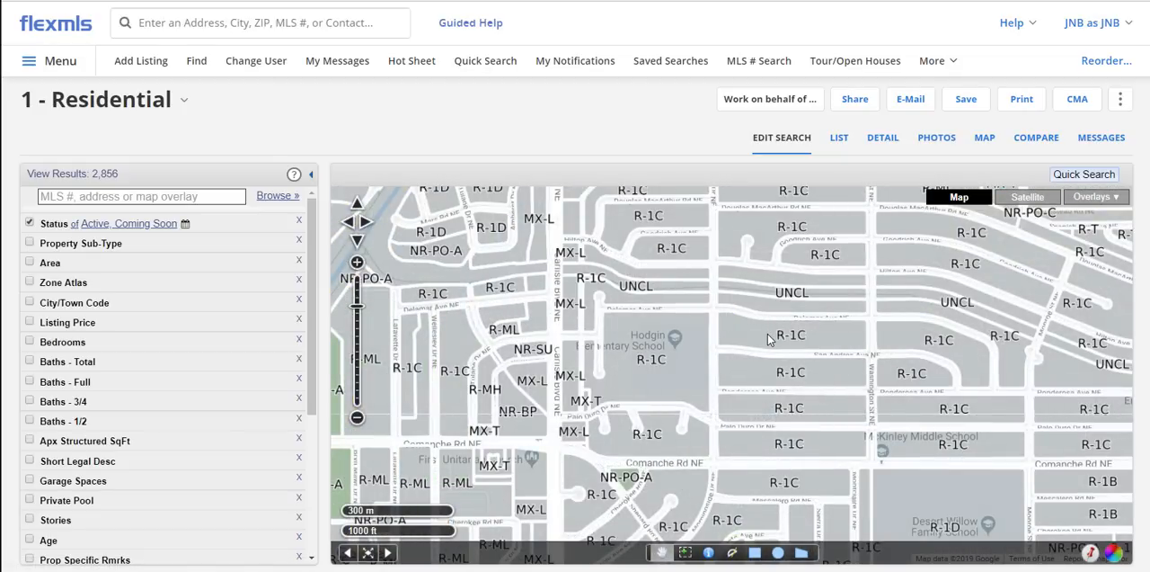
mouse_move(1067, 224)
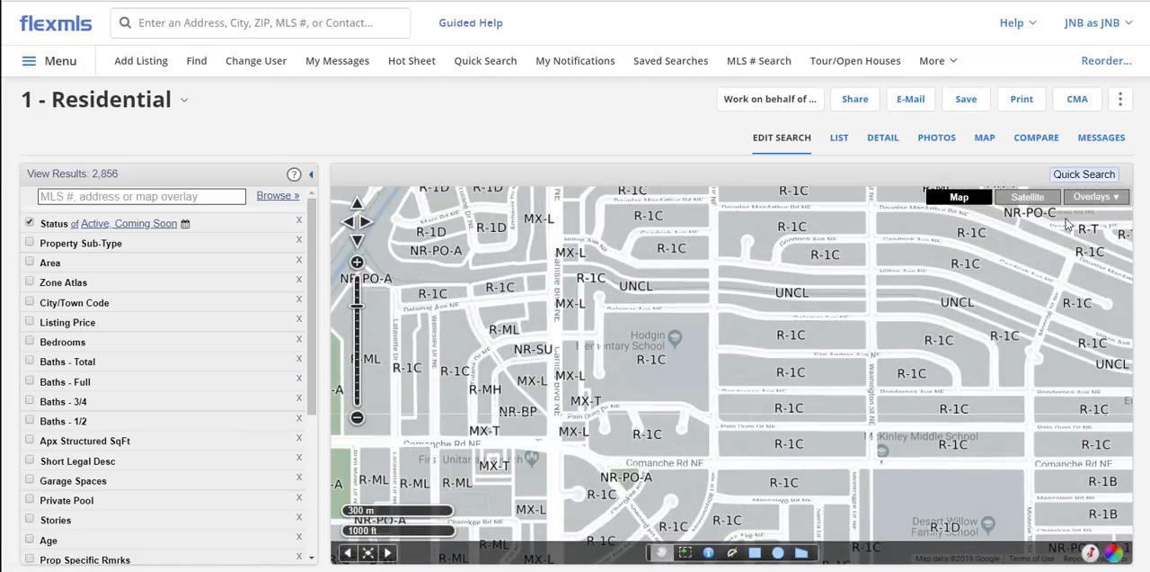
Reopen the map overlays list showing Albuquerque Zoning, Listings and Drawn Shapes active.
click(1093, 196)
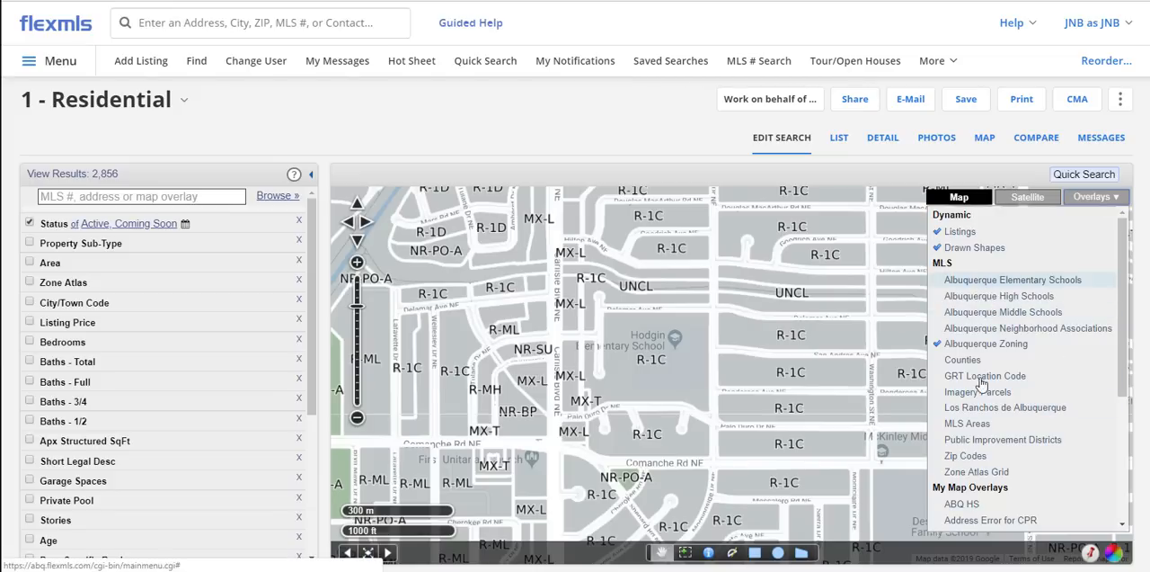
mouse_move(997, 328)
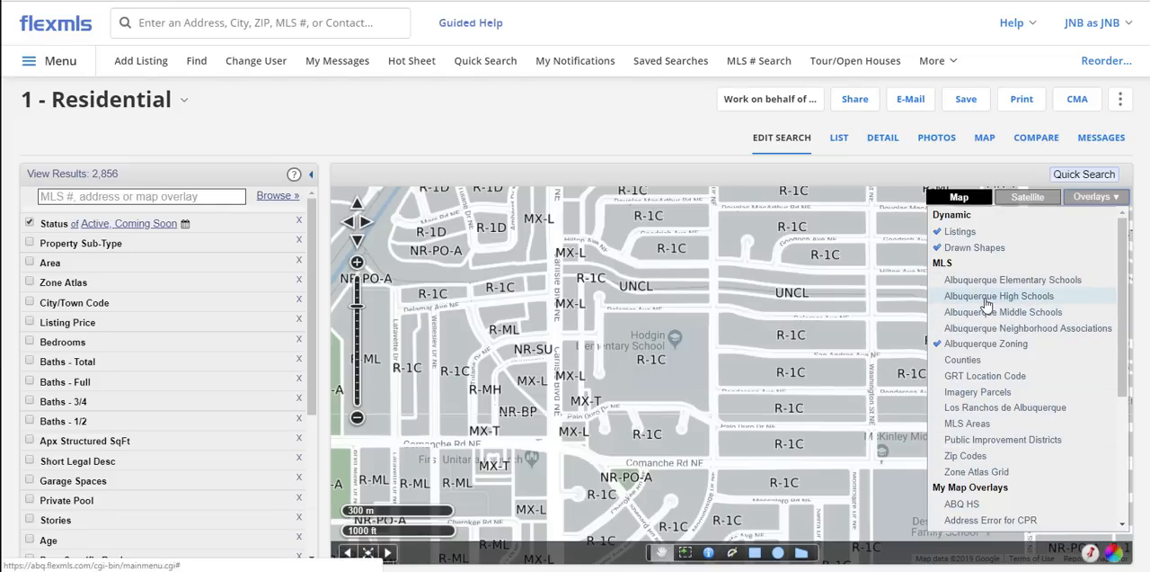
mouse_move(1013, 280)
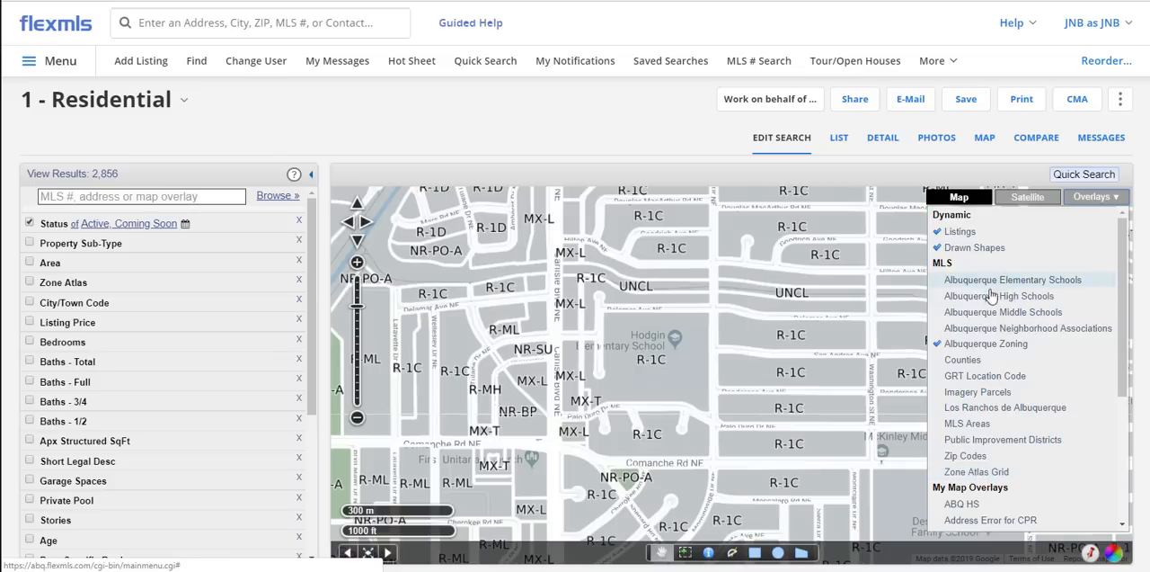
mouse_move(1014, 328)
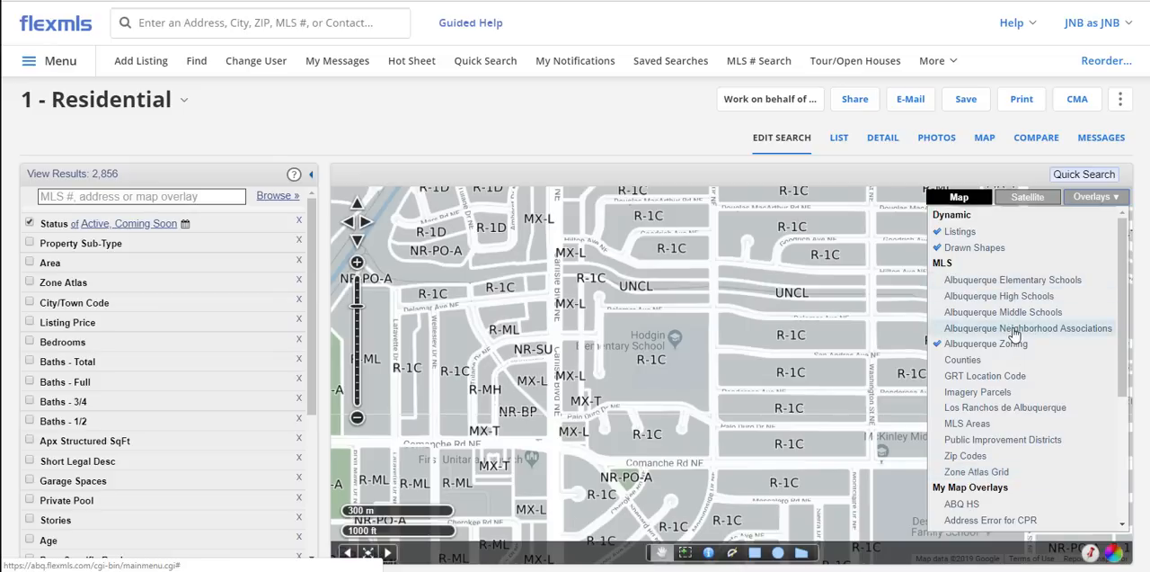
mouse_move(982, 285)
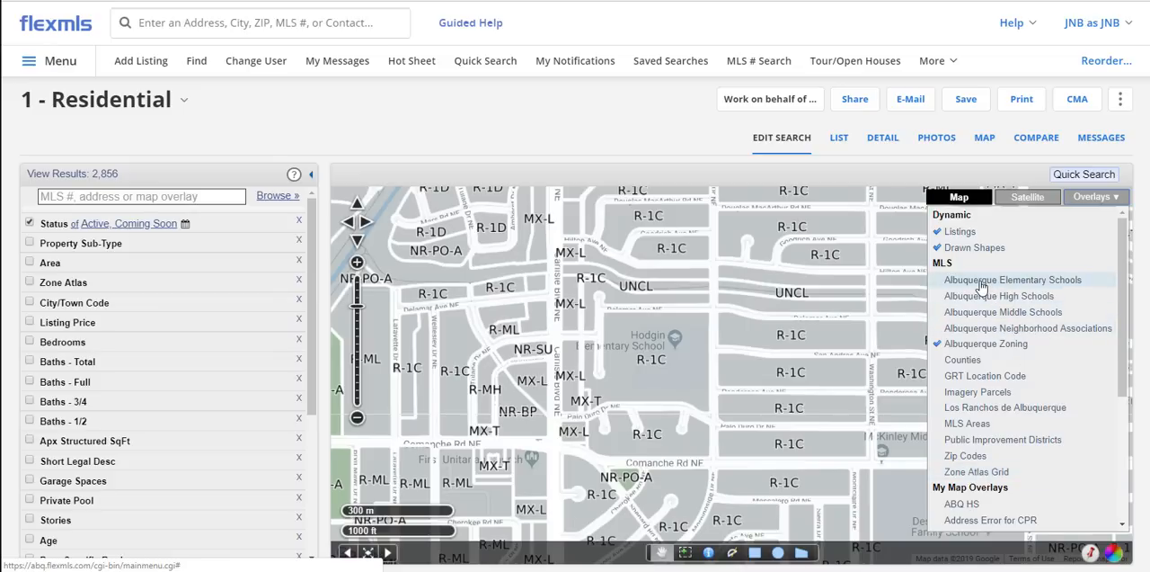
mouse_move(977, 286)
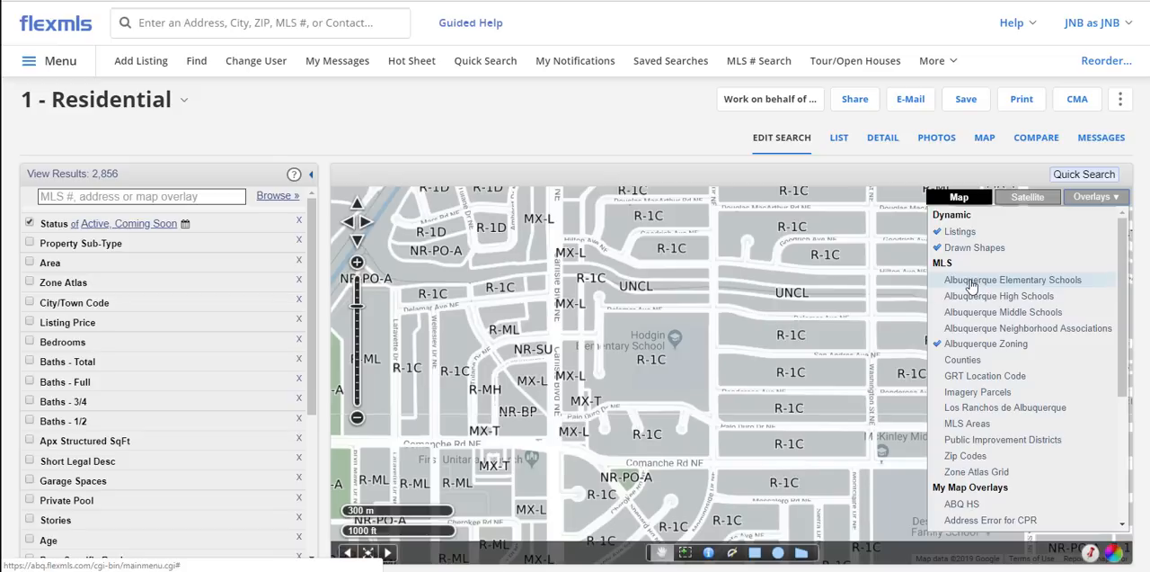
mouse_move(986, 311)
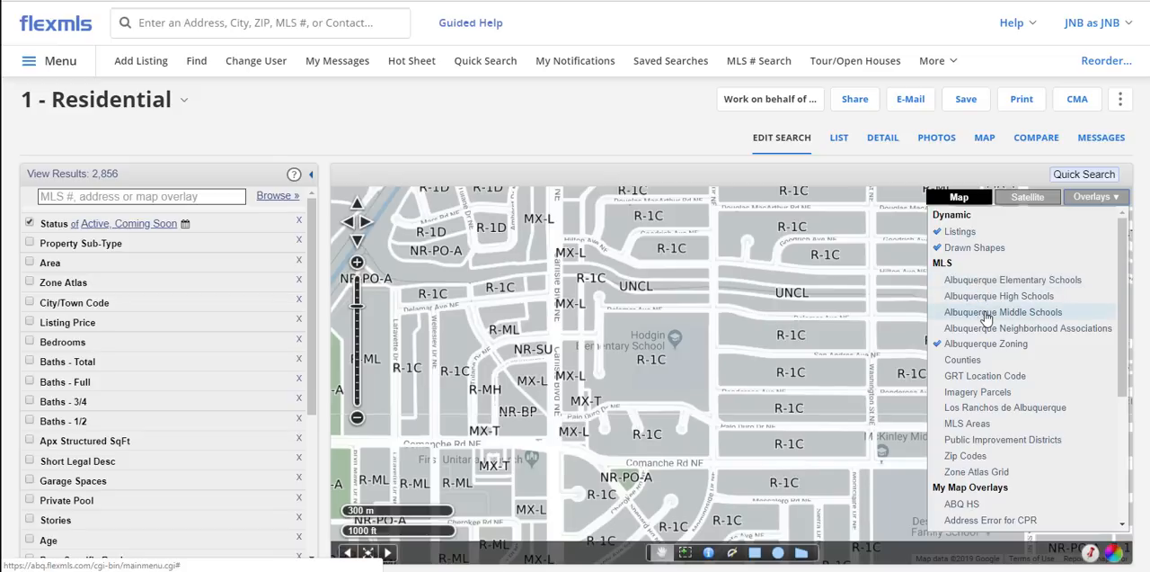
mouse_move(986, 351)
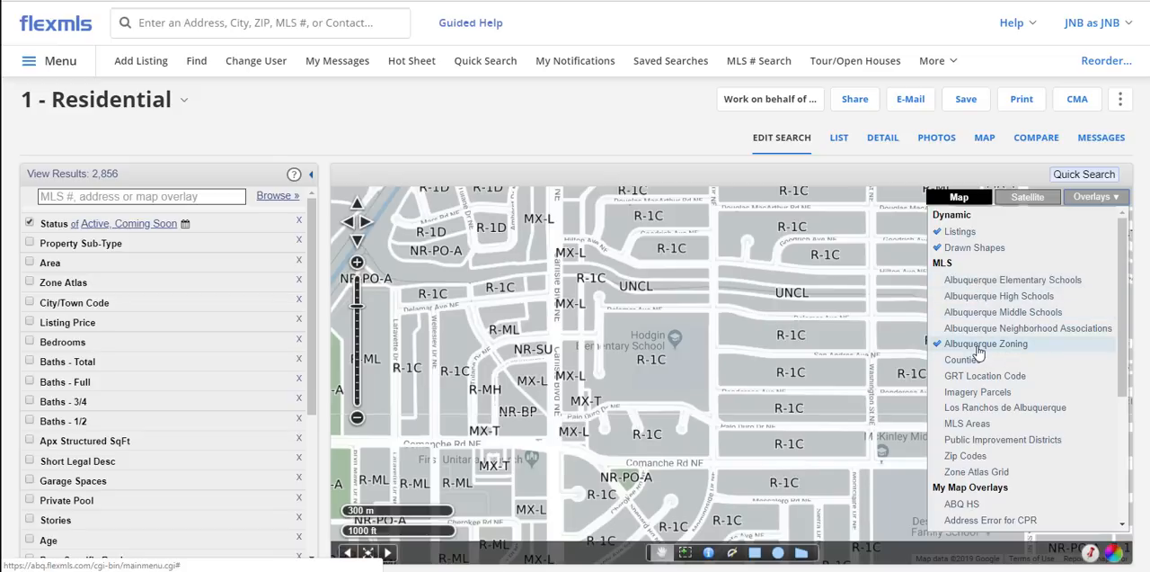
mouse_move(966, 440)
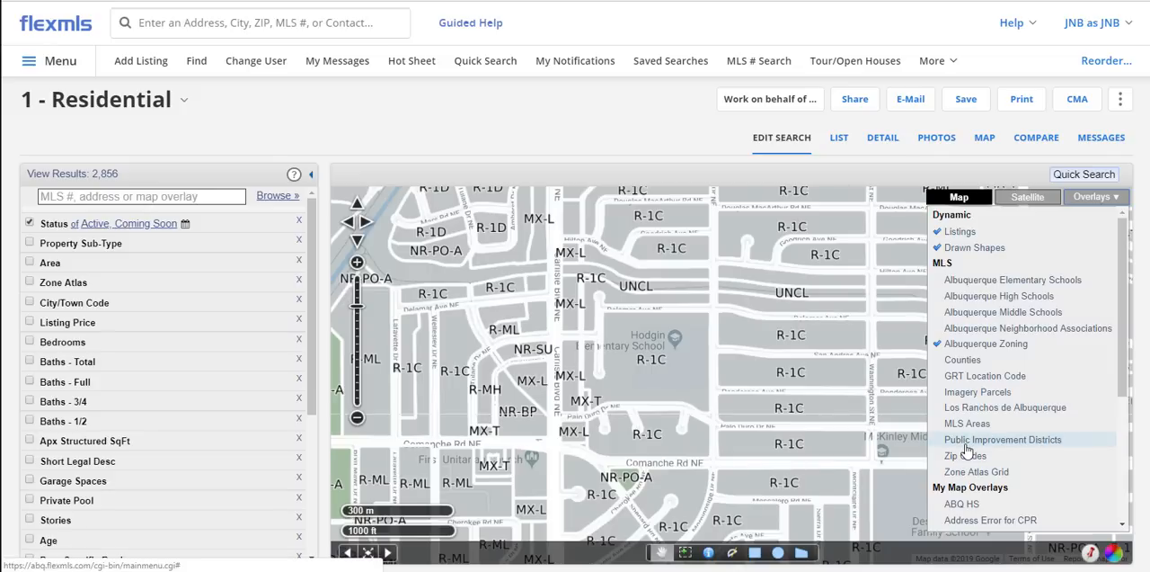
mouse_move(967, 423)
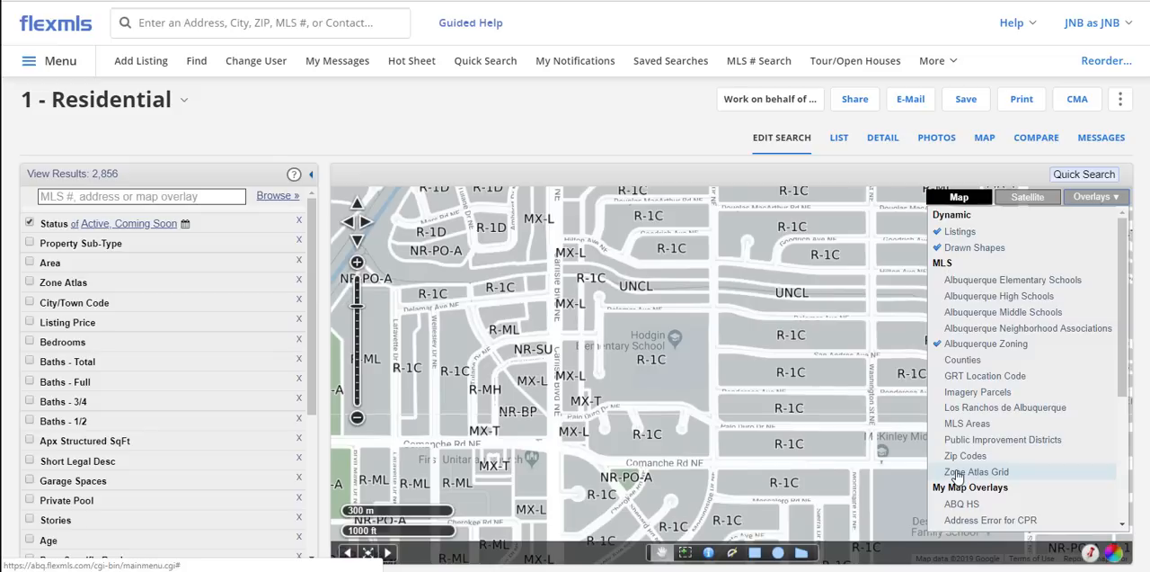
mouse_move(951, 477)
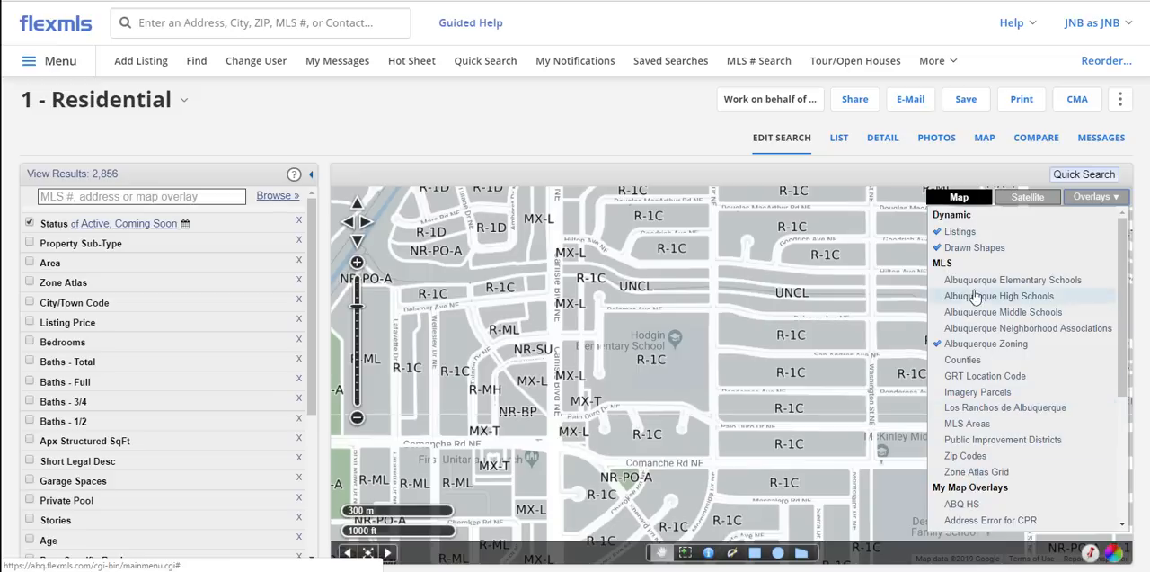
mouse_move(1004, 407)
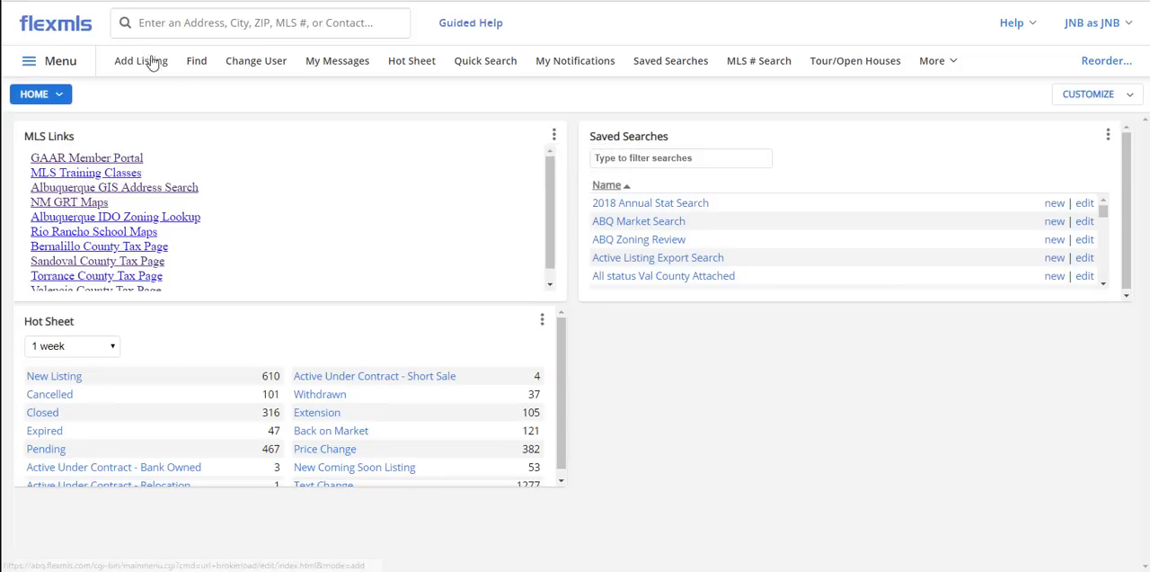
mouse_move(256, 60)
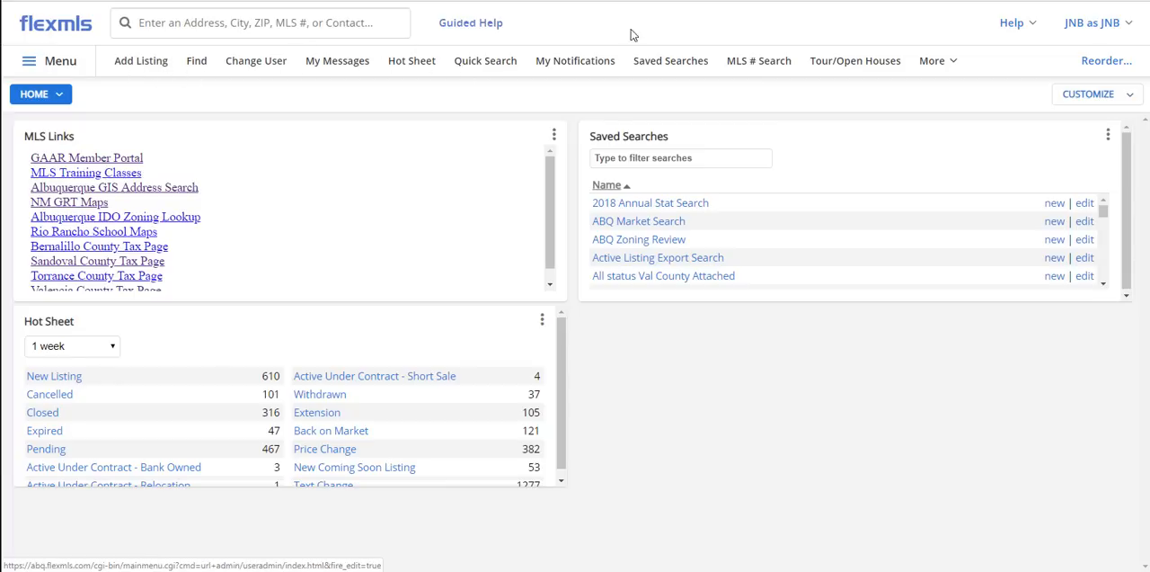
Load a new residential Quick Search from the Menu's Search section.
click(48, 60)
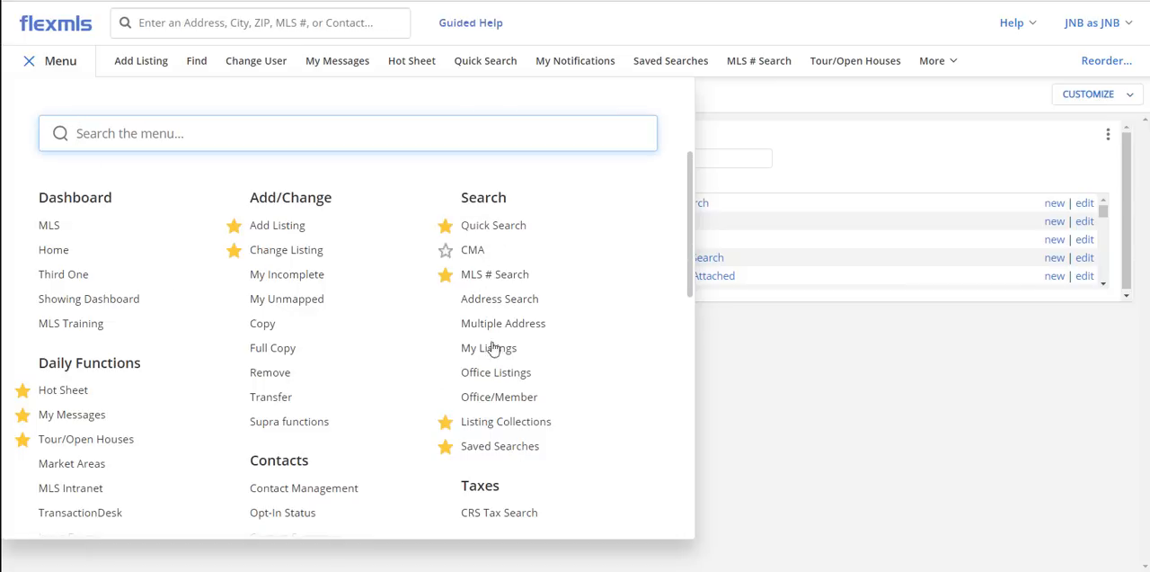
mouse_move(492, 225)
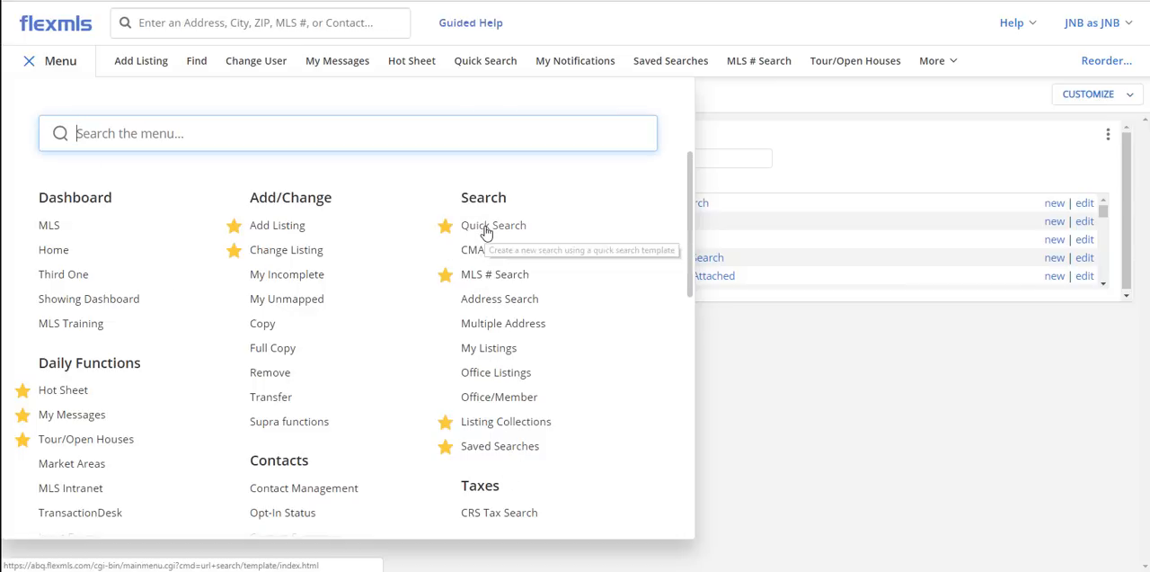
click(493, 225)
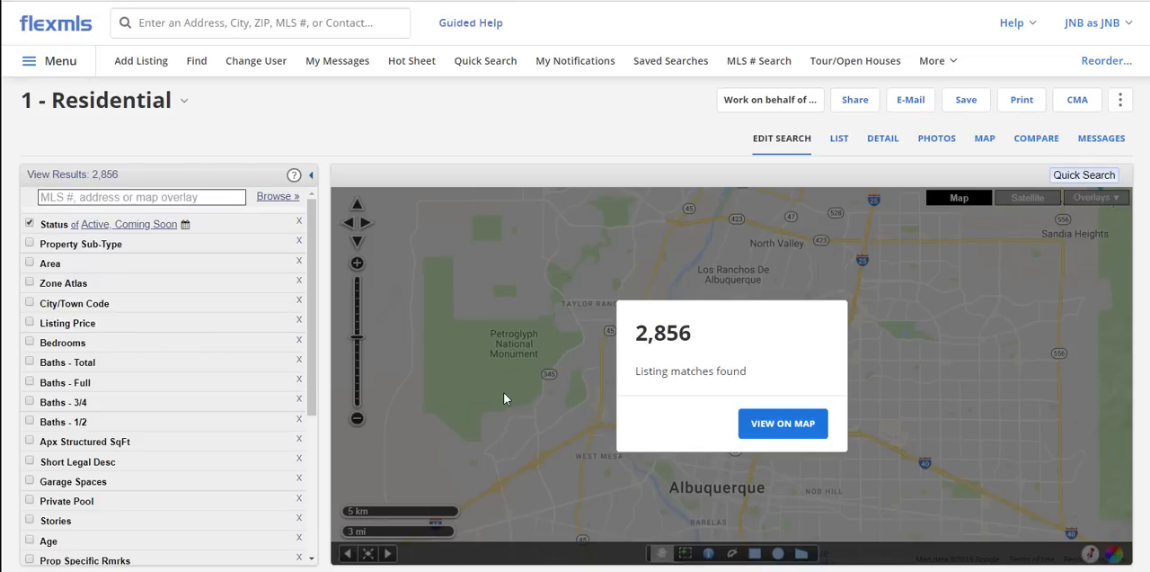
mouse_move(504, 482)
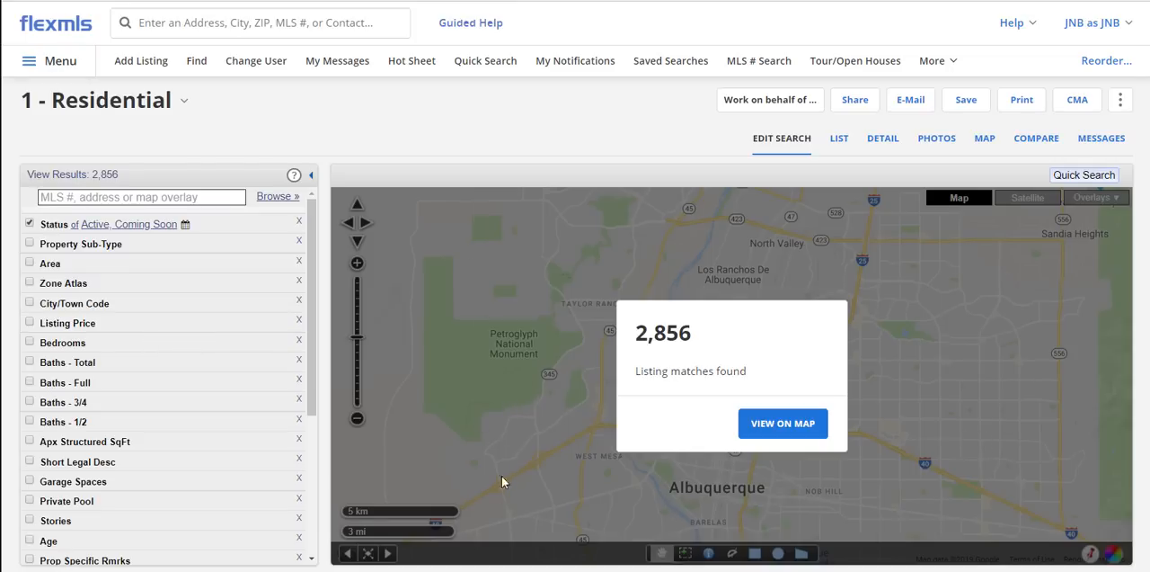
click(782, 423)
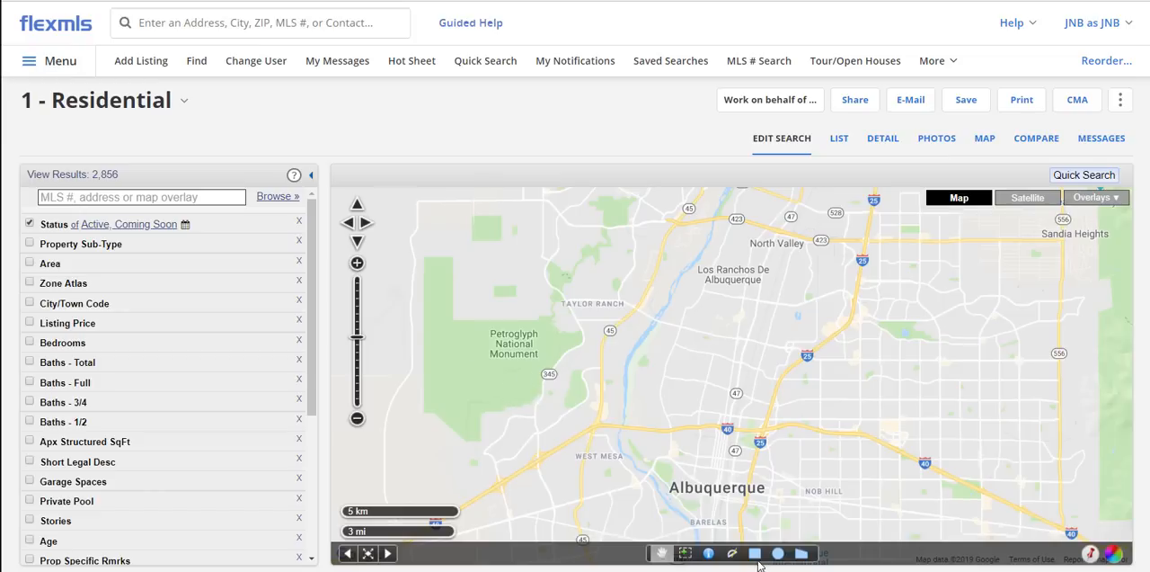
mouse_move(726, 396)
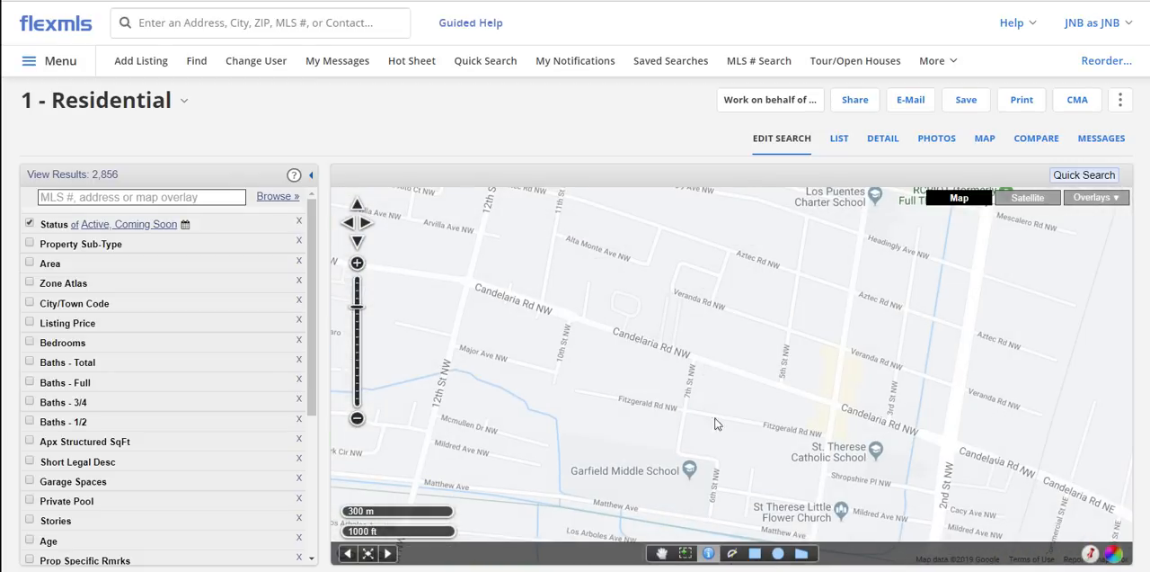
click(357, 262)
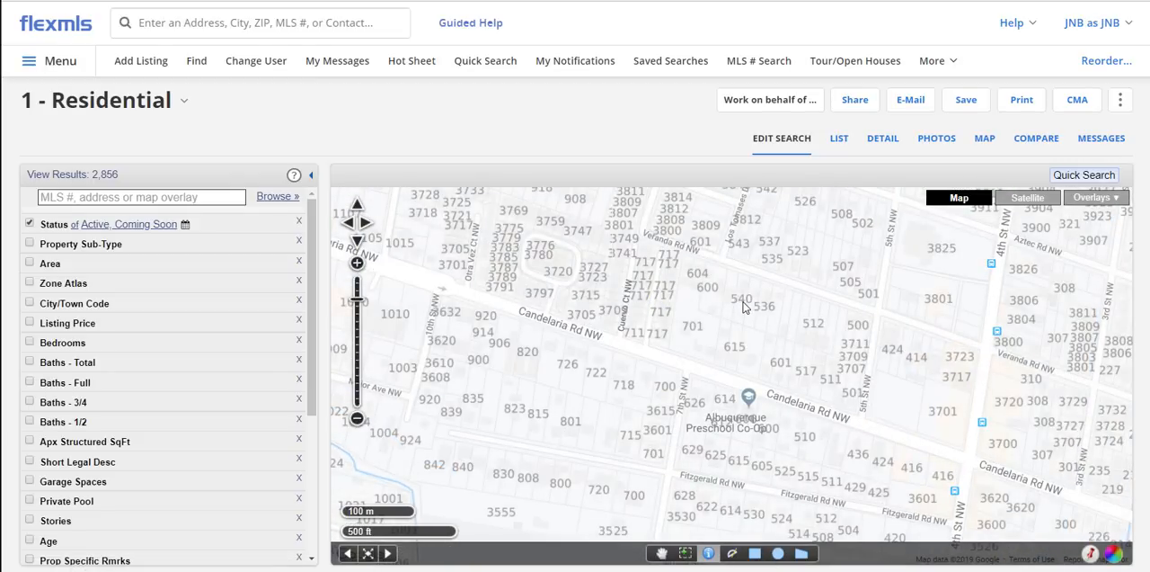
click(741, 299)
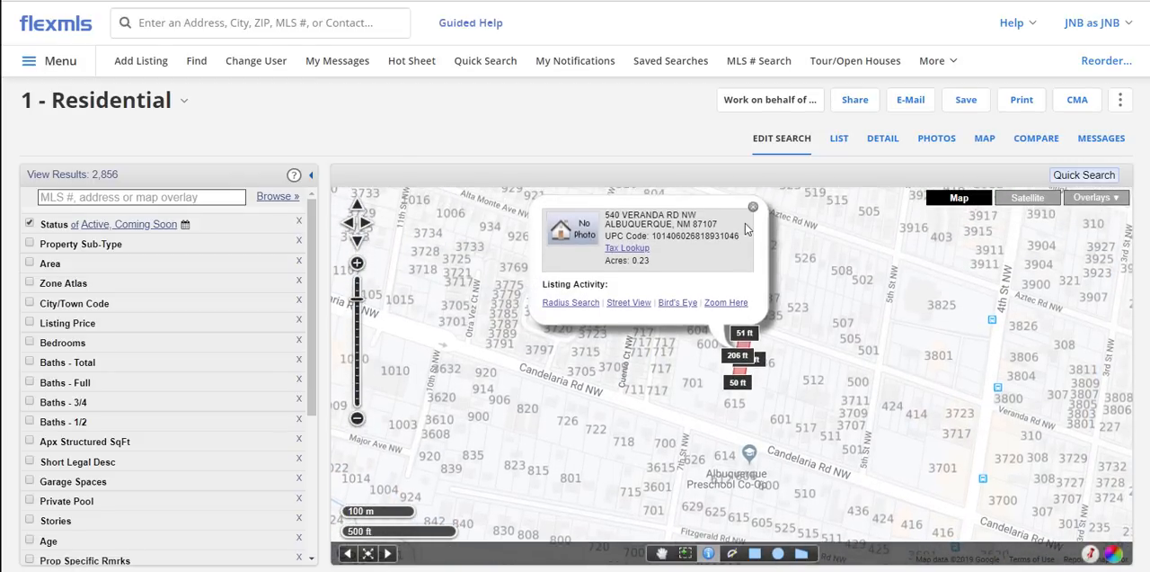
click(753, 206)
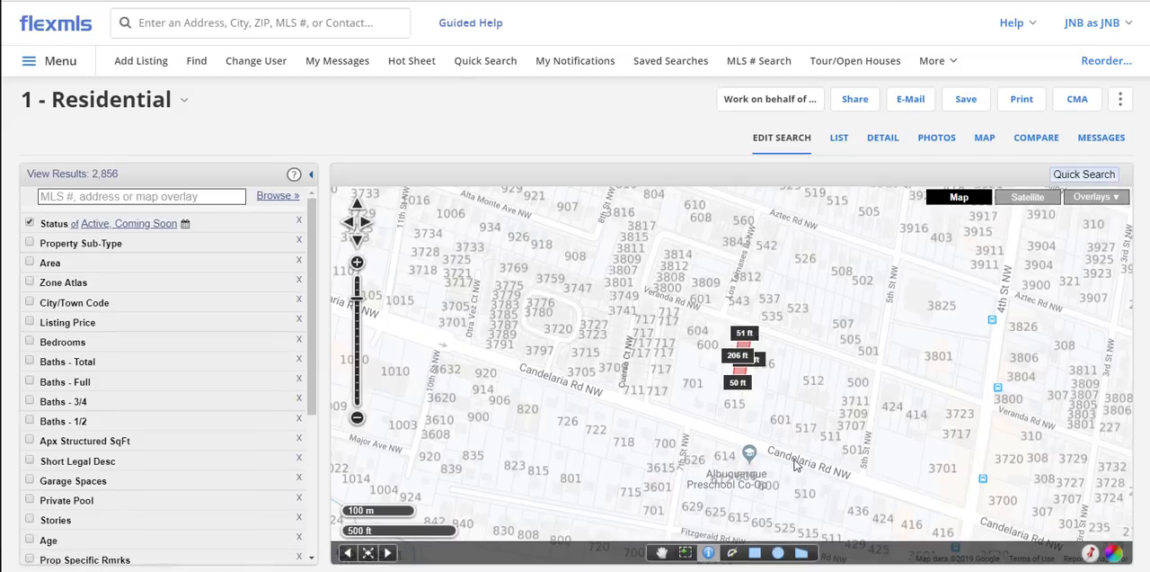
mouse_move(771, 510)
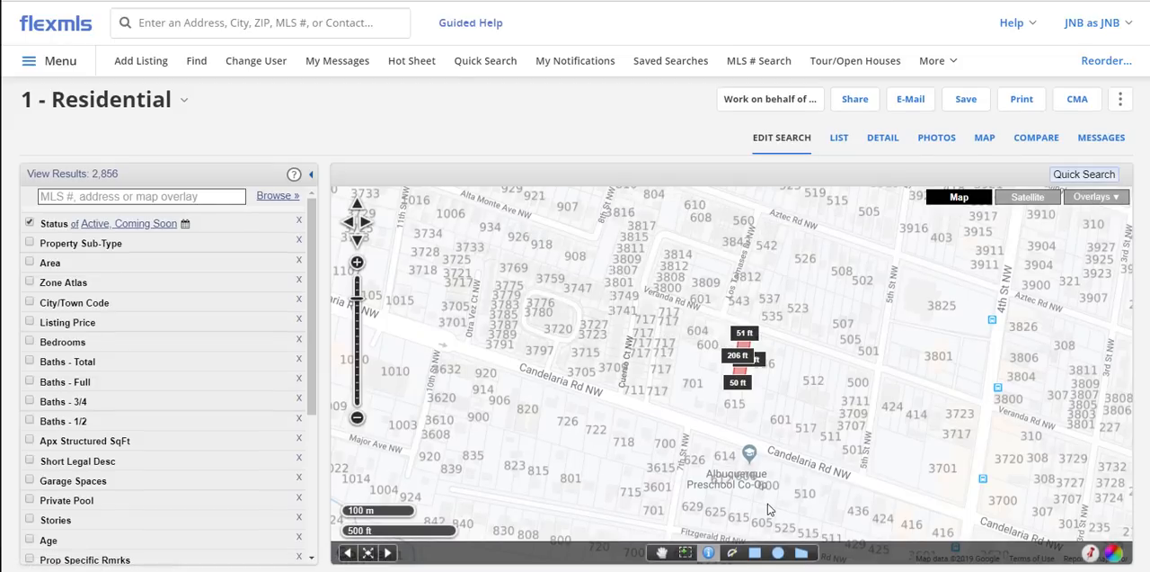
mouse_move(60, 60)
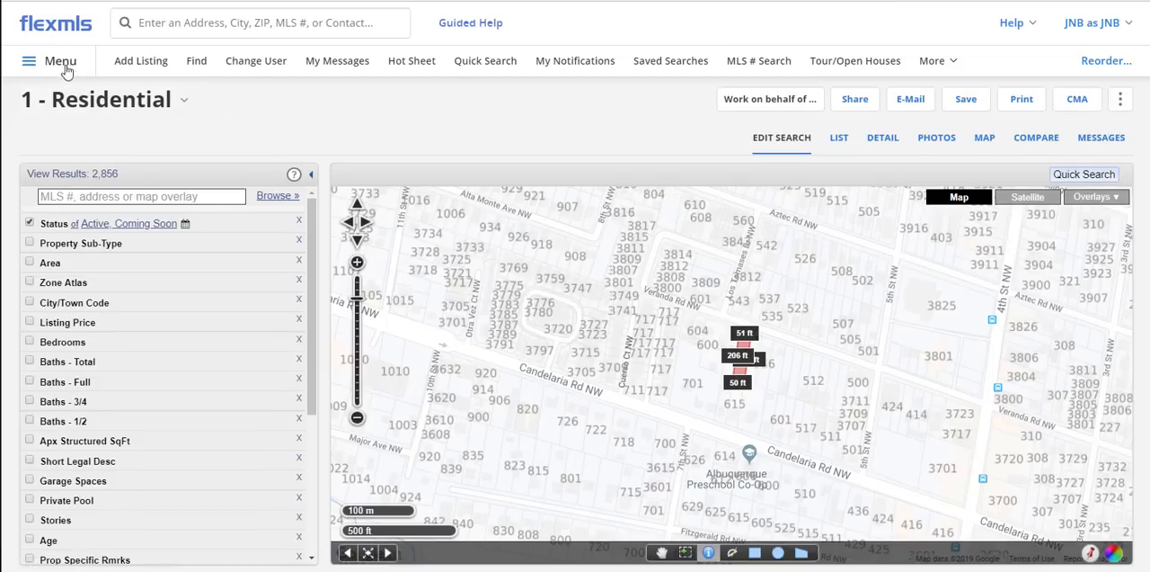
Filter to Detached homes up to $175,000 and map the 368 matches.
click(839, 137)
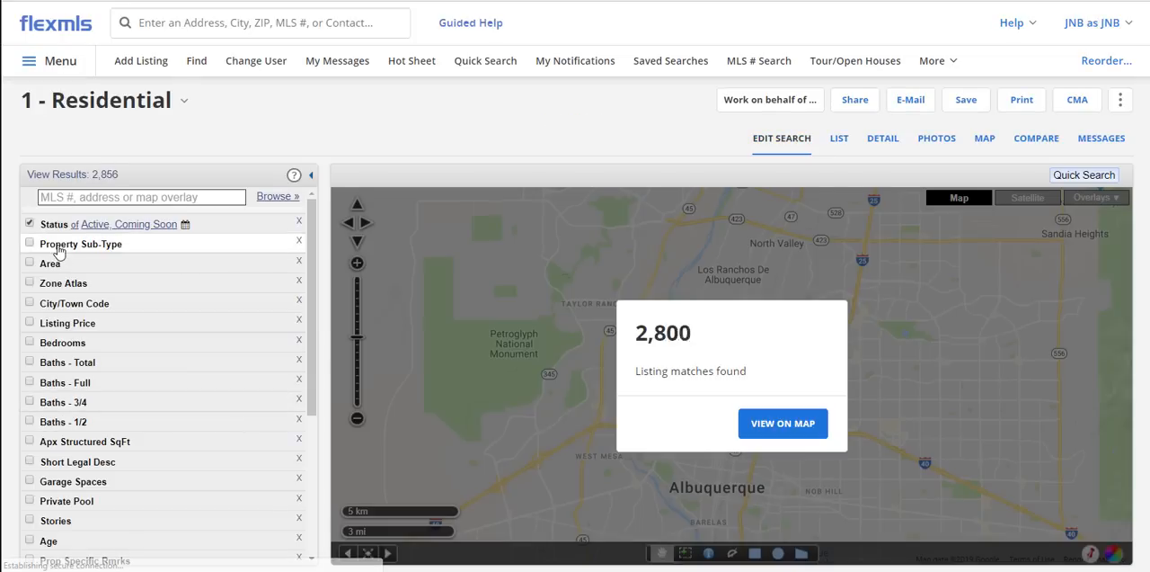
click(30, 243)
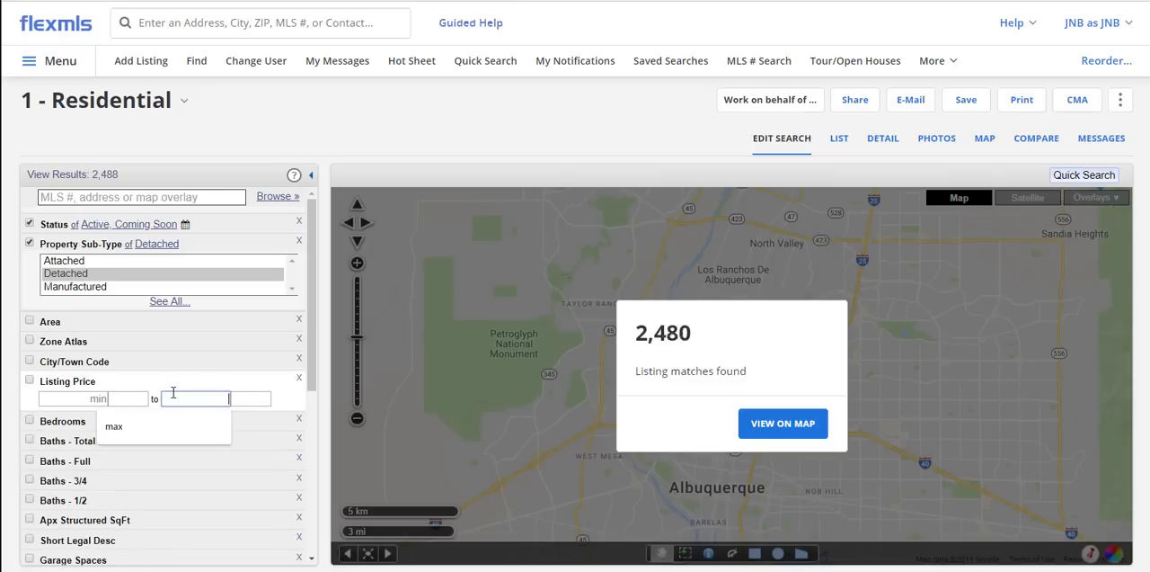
text(175000)
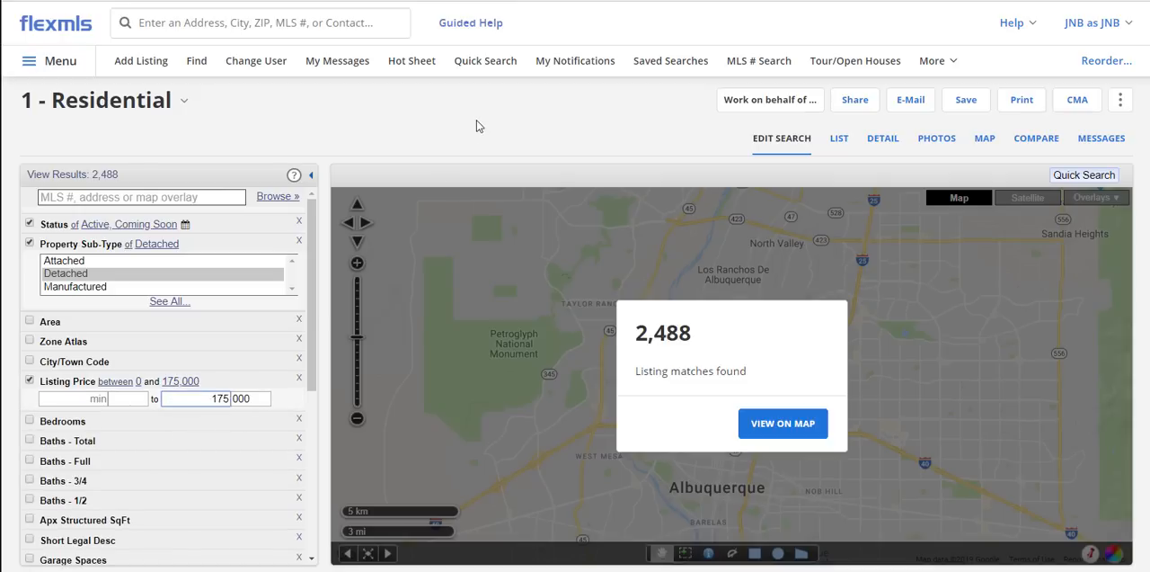
click(783, 423)
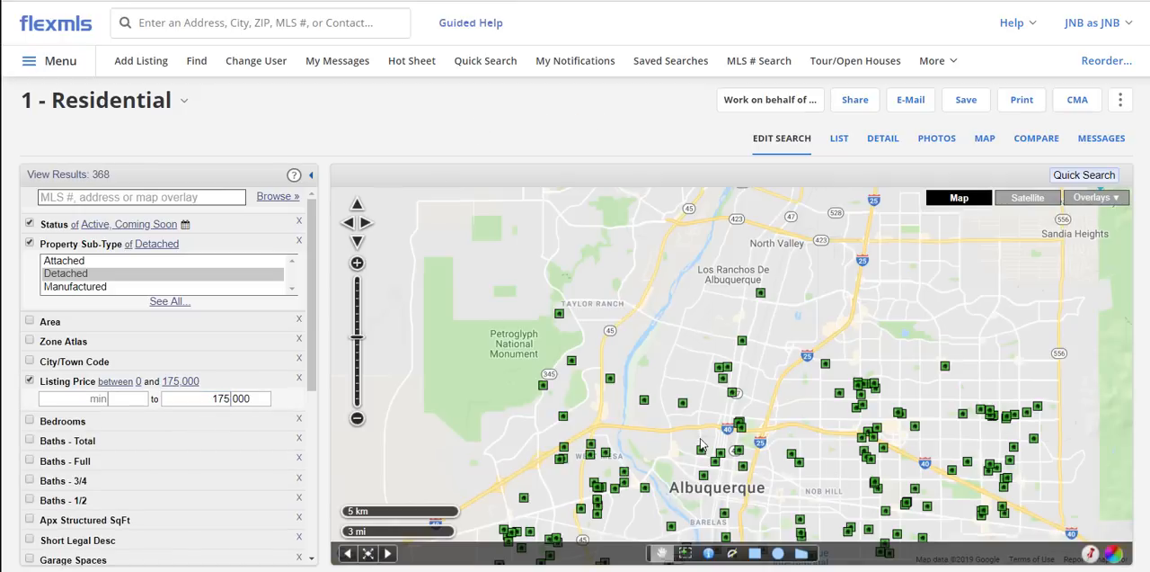
click(357, 418)
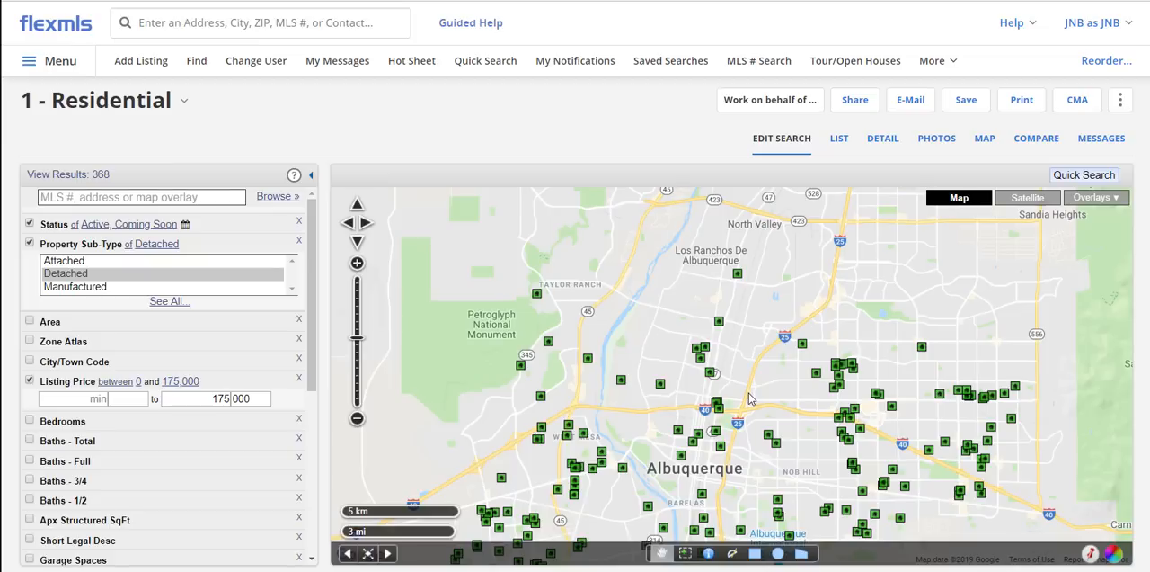
mouse_move(411, 61)
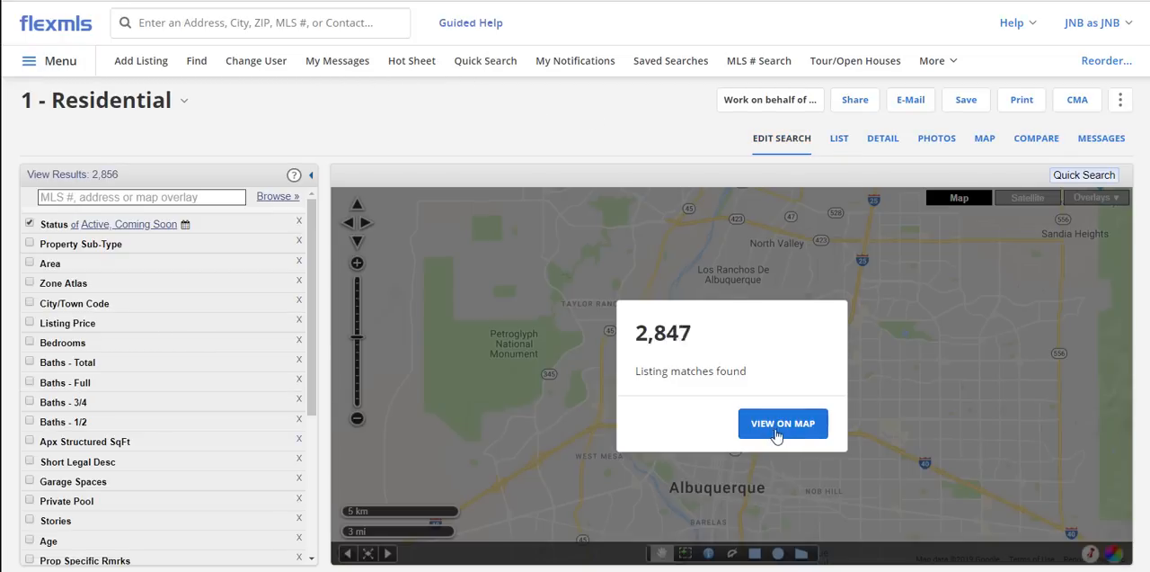
Map all active listings and outline a search area north of central Albuquerque.
click(782, 423)
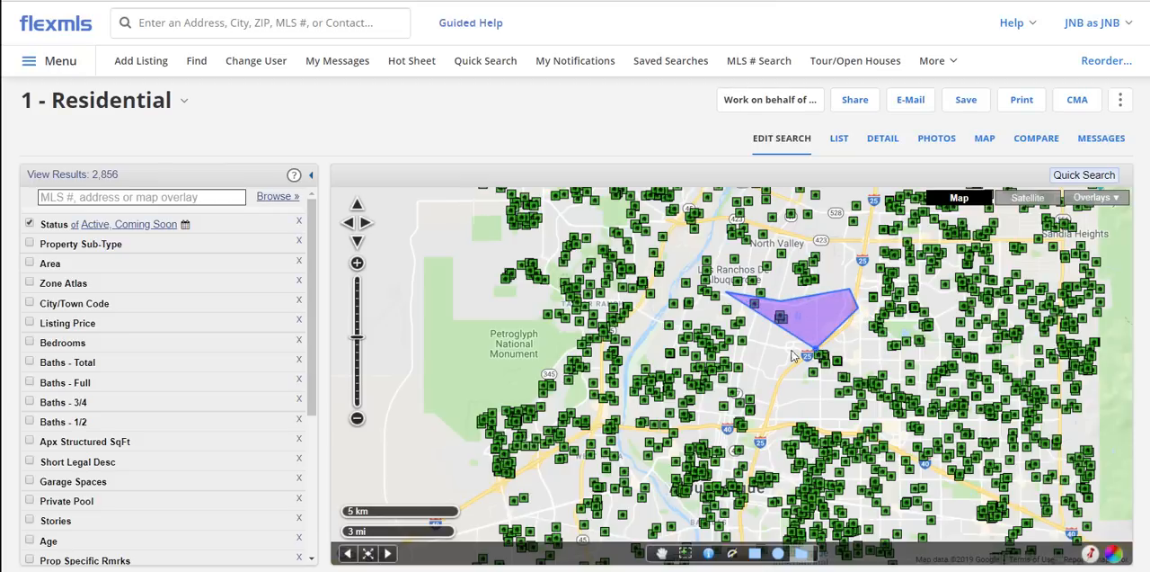
click(814, 355)
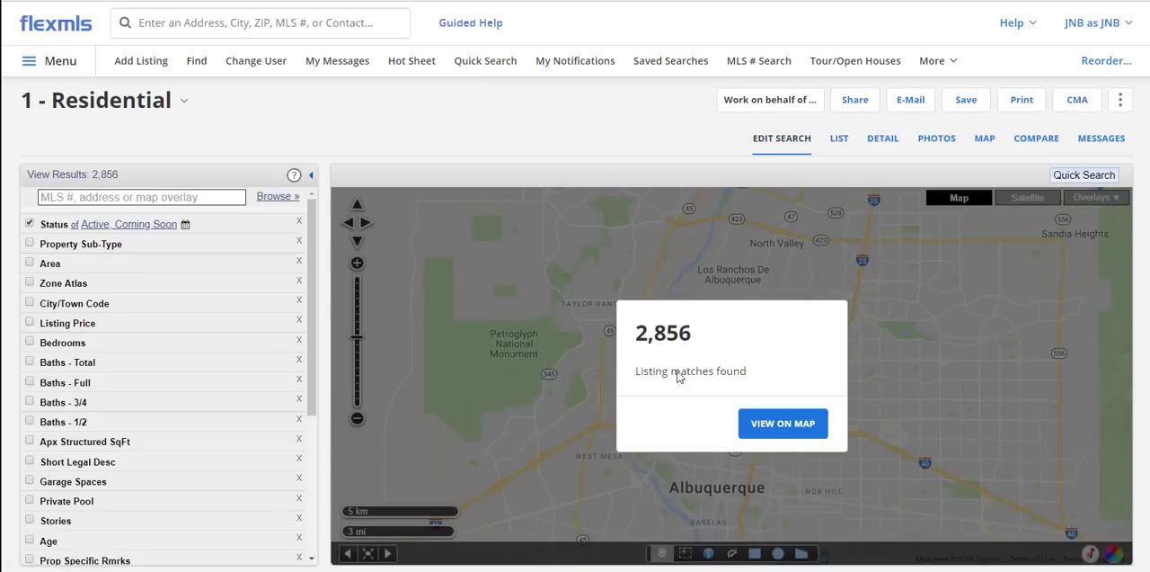
Dismiss the match count box and return to the Home dashboard.
click(783, 423)
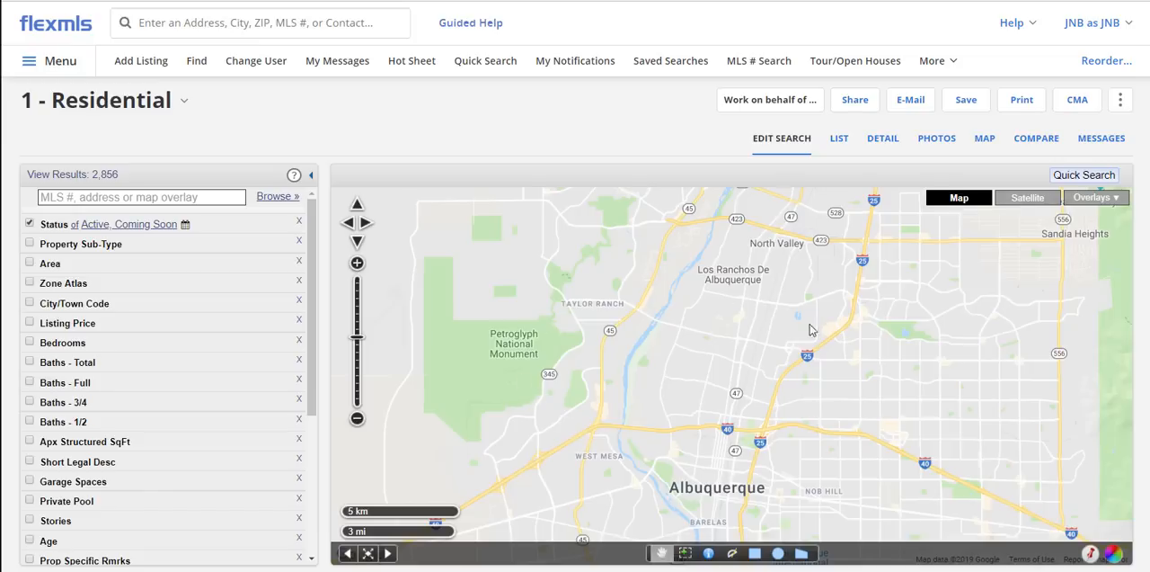
mouse_move(573, 336)
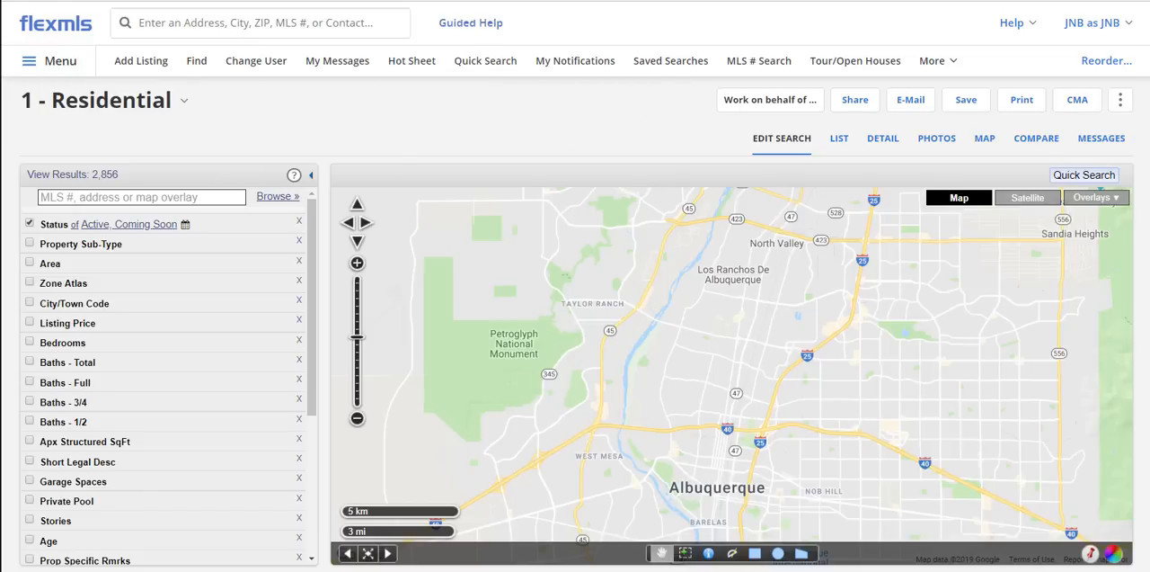
click(55, 23)
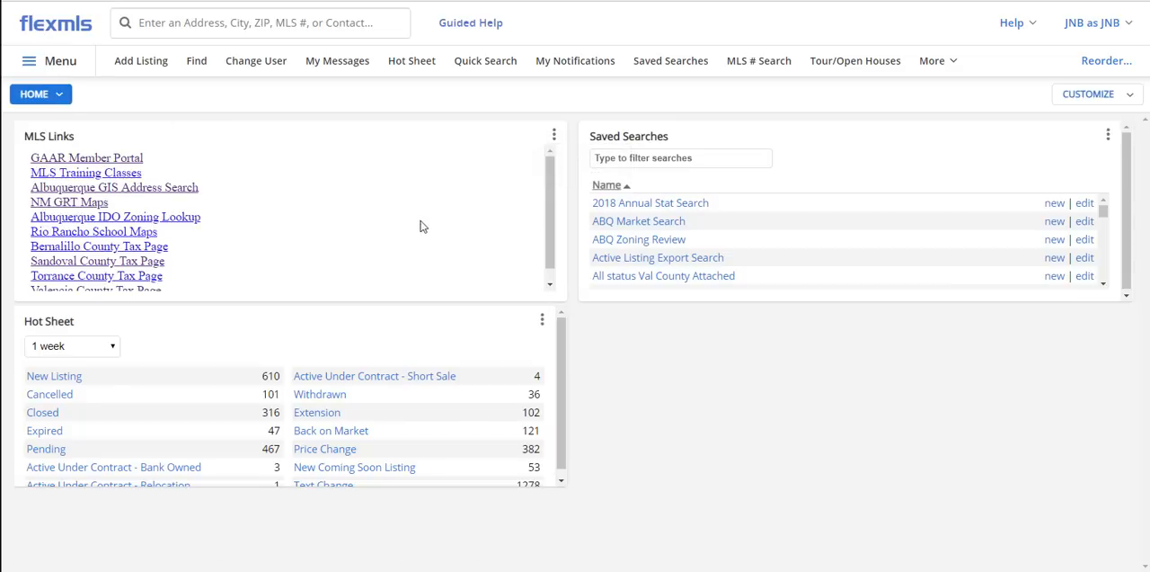
Follow the GAAR Member Portal link in MLS Links to open gaar.com.
click(86, 157)
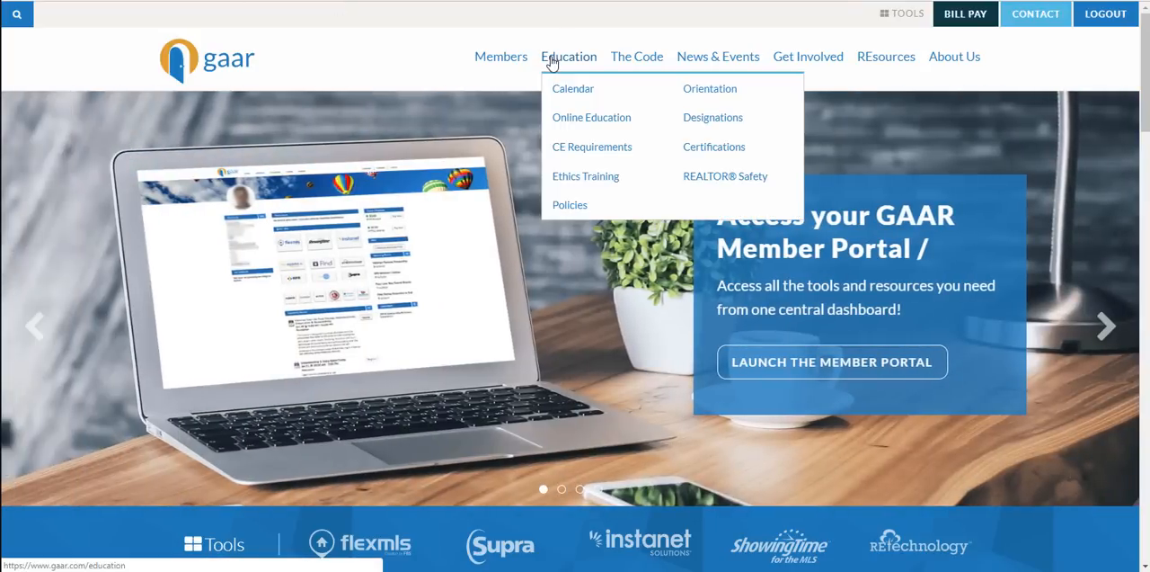
mouse_move(573, 93)
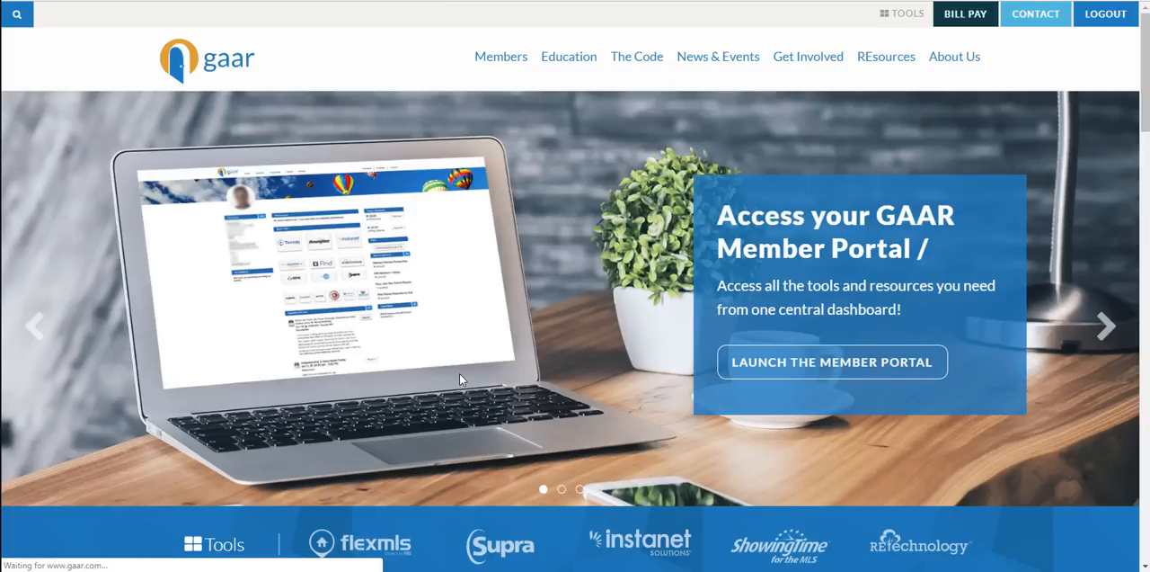
Open the Education class schedule and apply the 'Free' filter, browsing the 8 results.
click(569, 56)
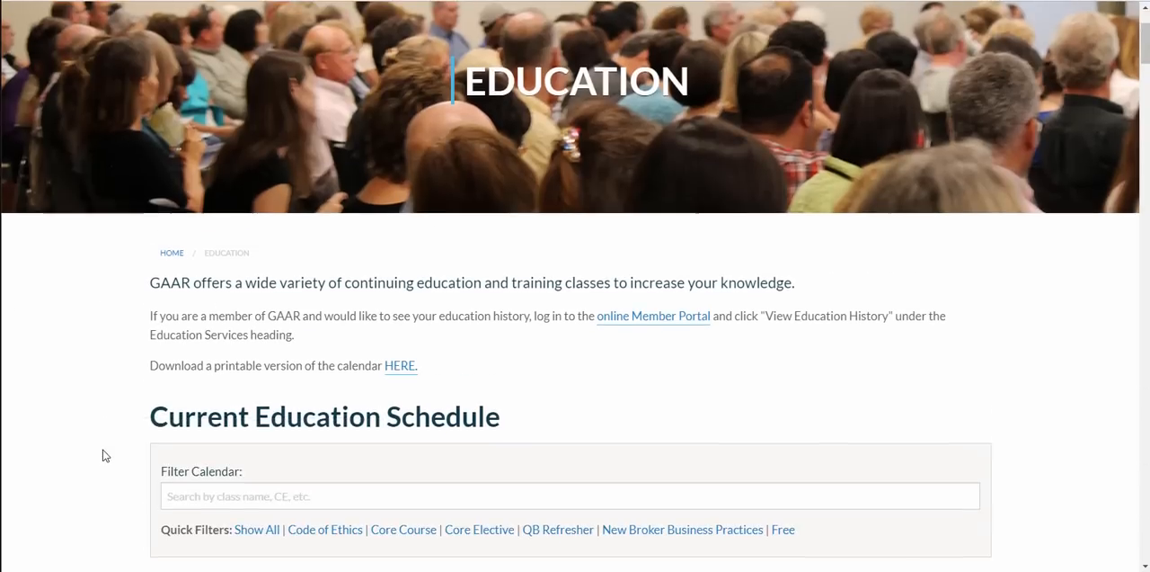
scroll(down, 3)
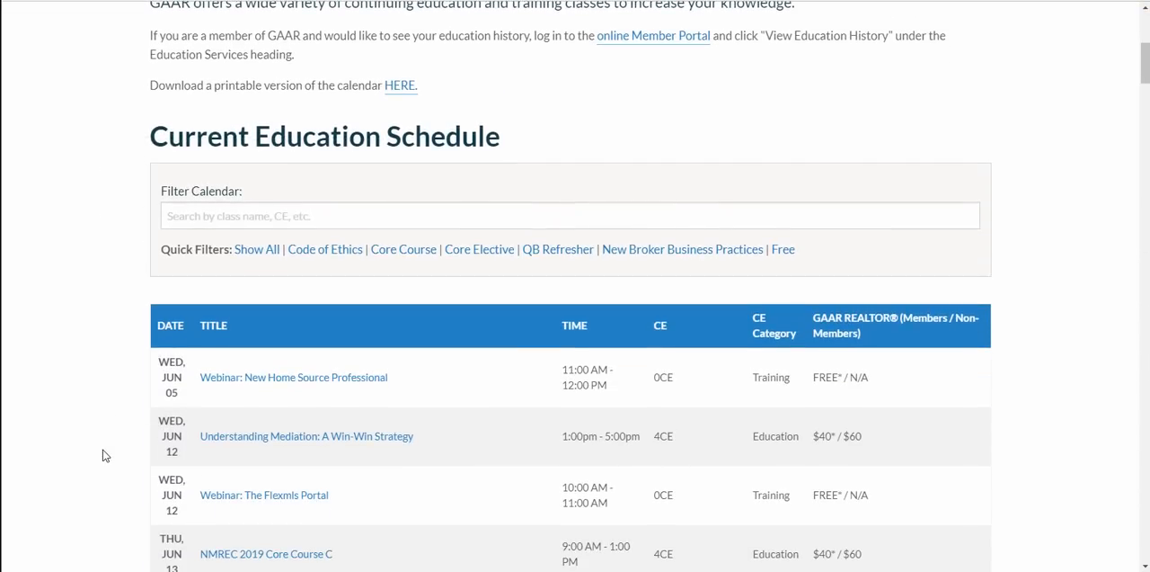
mouse_move(277, 250)
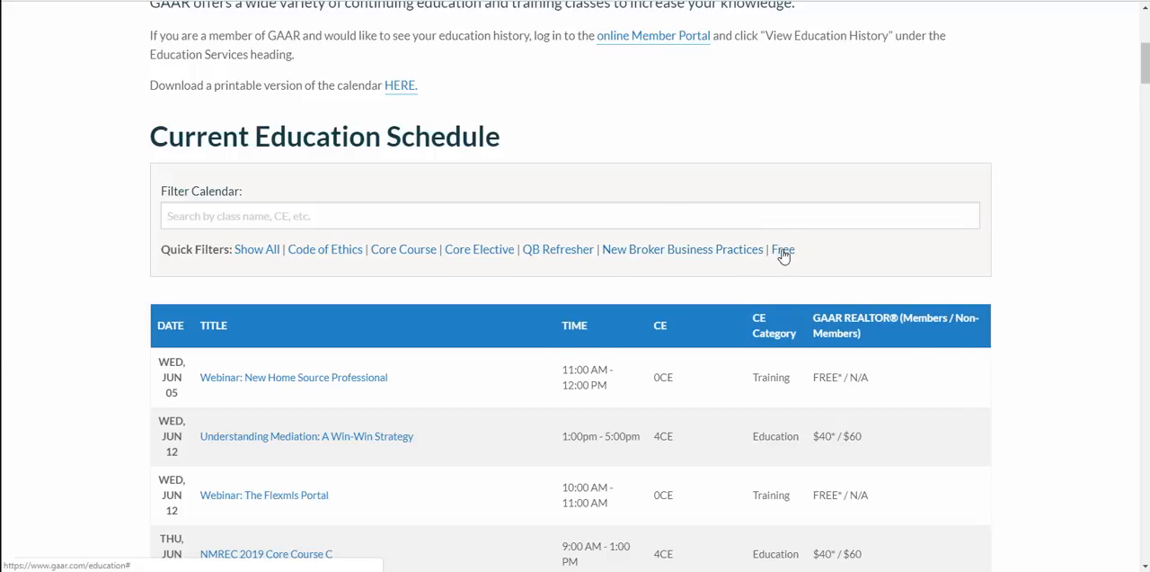
click(783, 249)
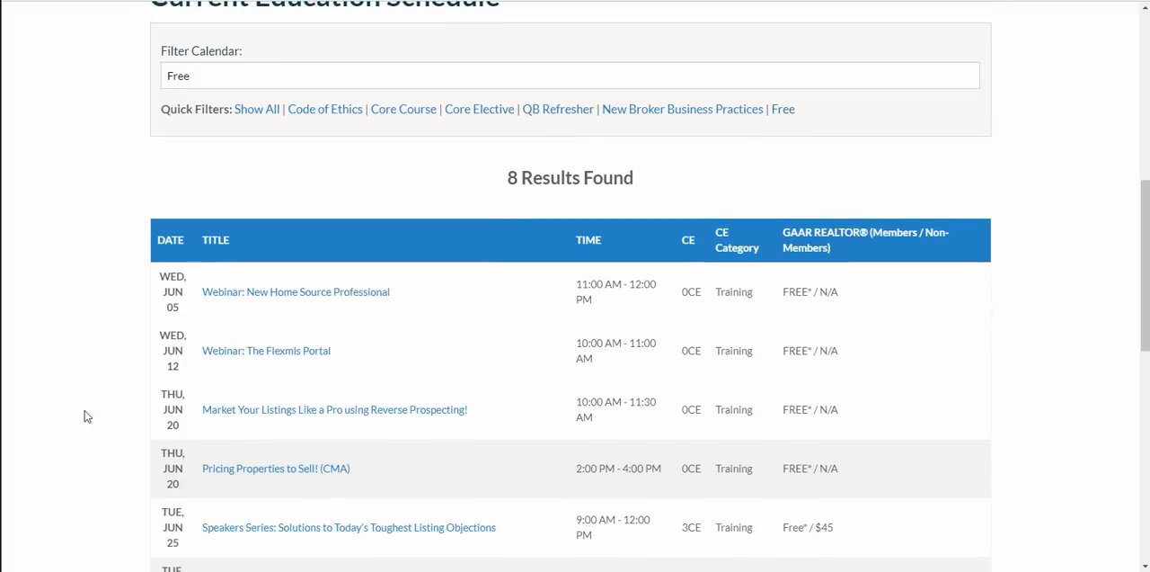
scroll(down, 3)
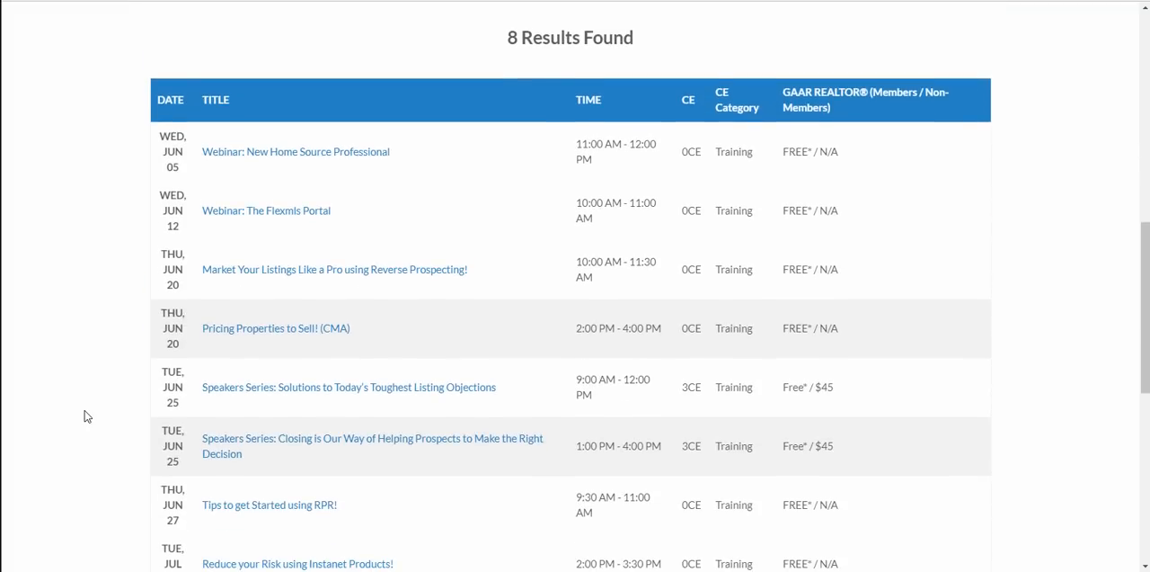
scroll(down, 3)
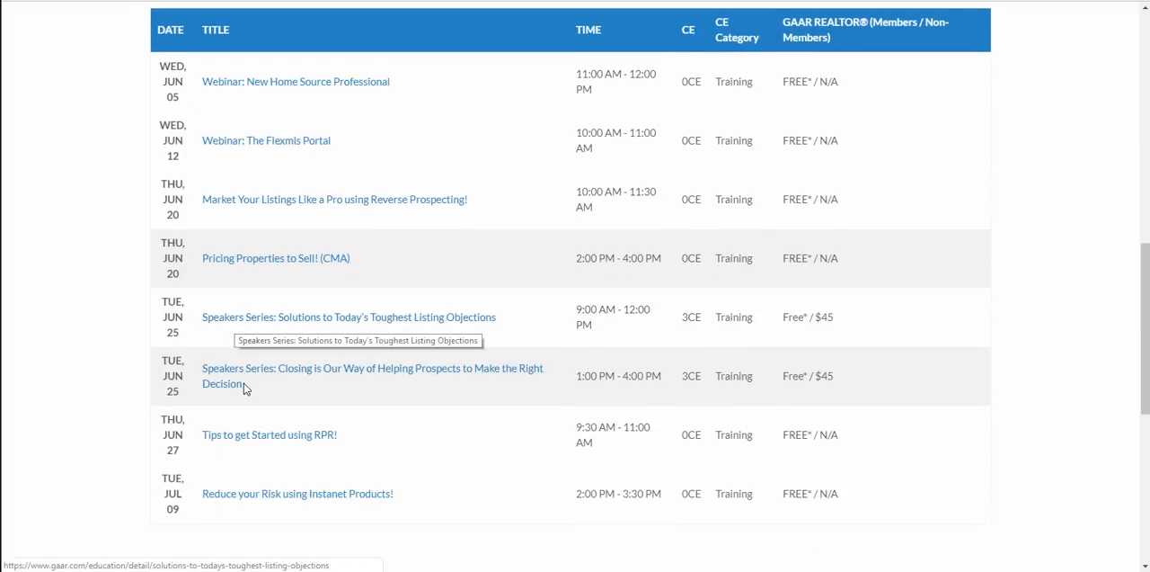
mouse_move(97, 402)
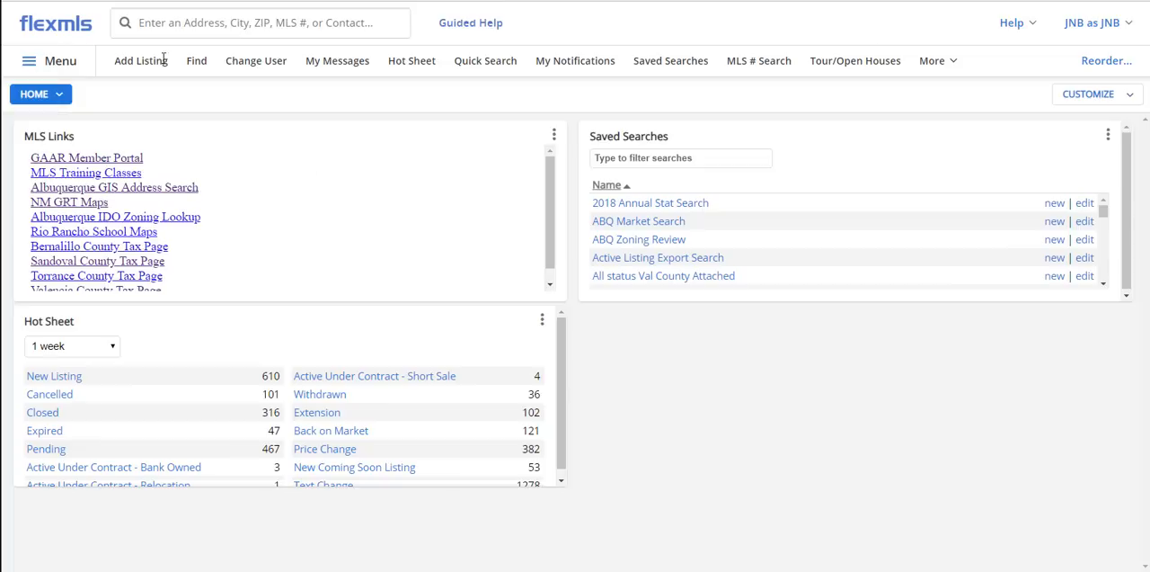
mouse_move(681, 428)
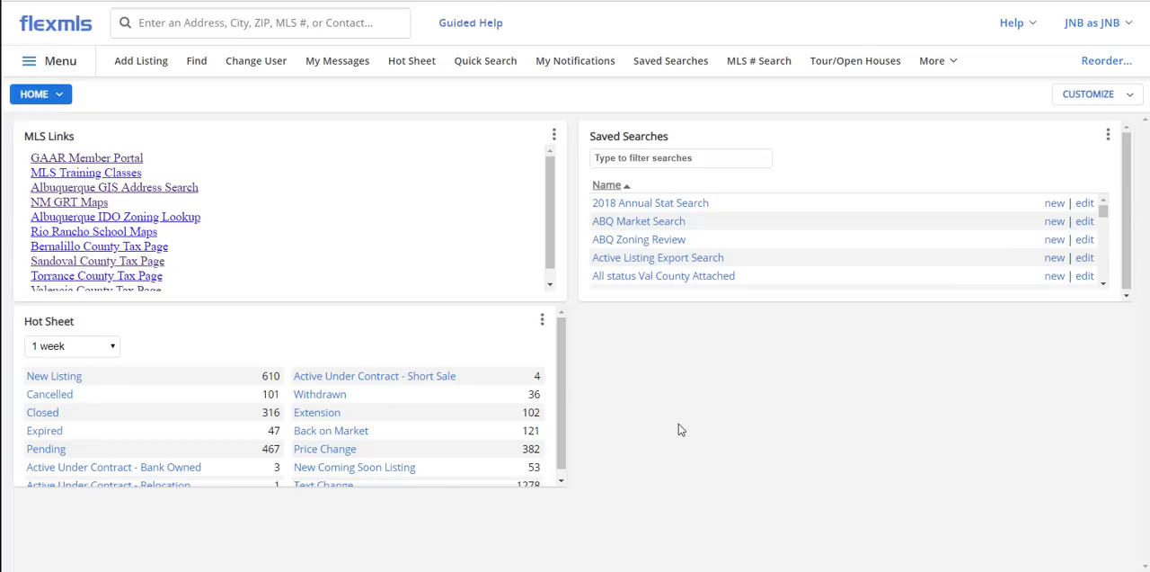
mouse_move(41, 94)
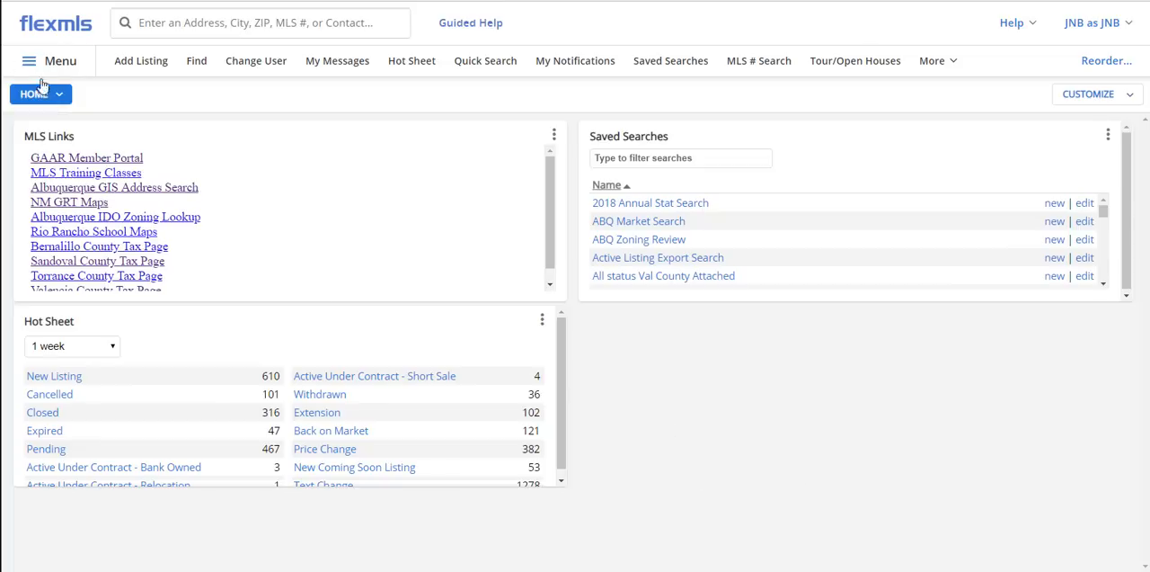
Go through Menu to General Preferences in the Preferences section.
click(29, 60)
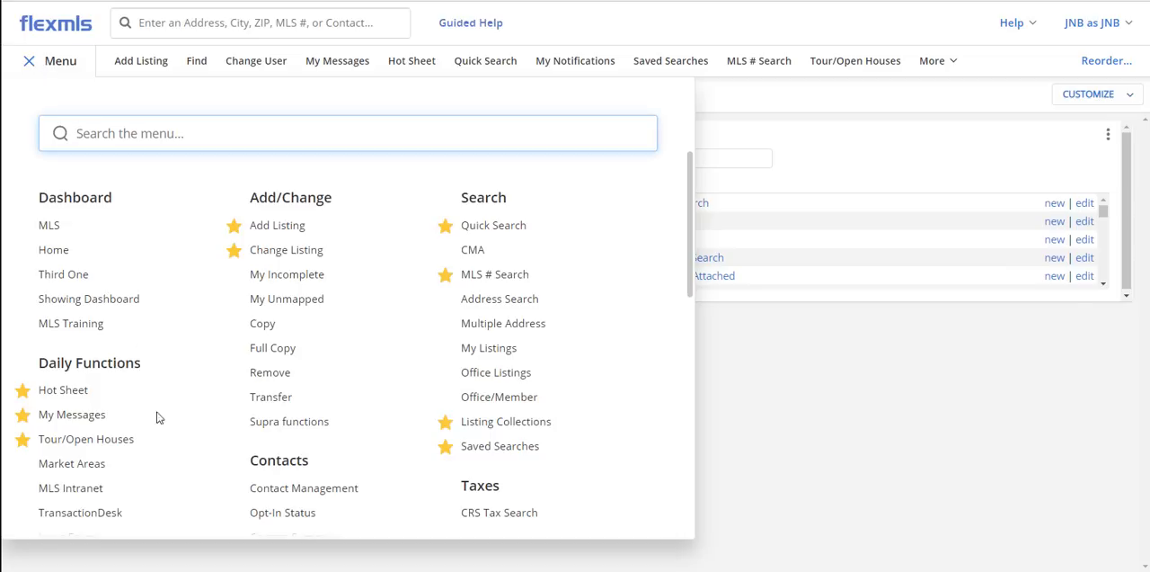
mouse_move(178, 412)
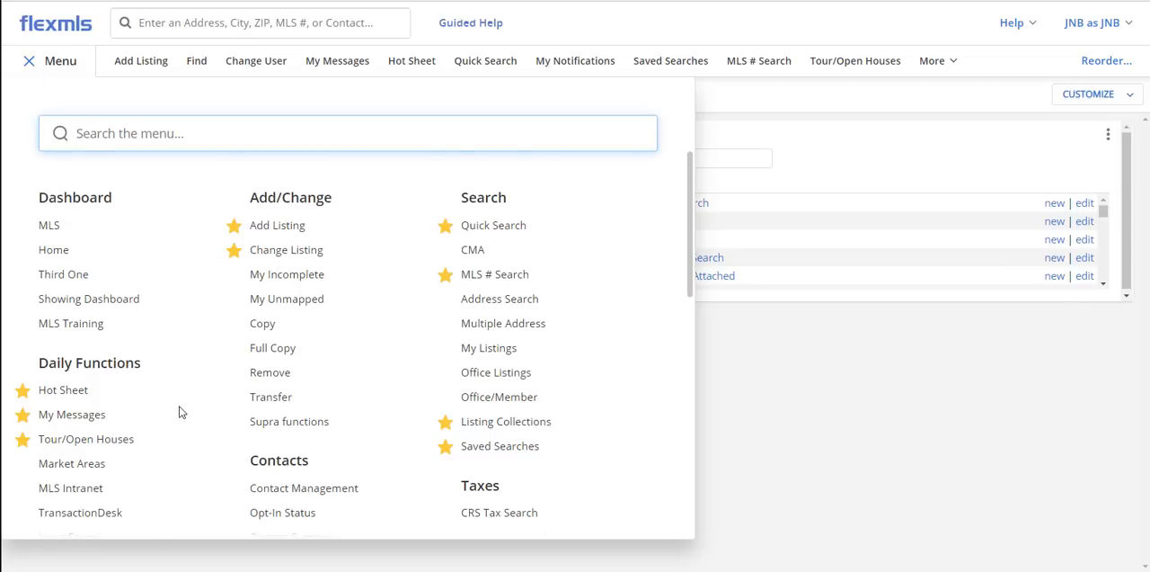
scroll(down, 3)
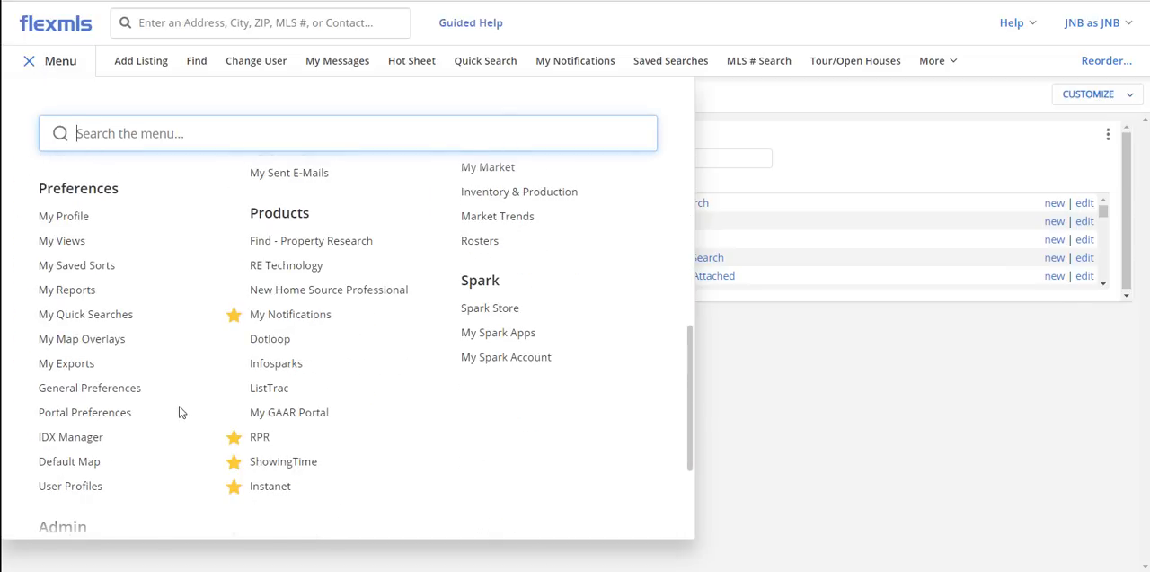
click(89, 387)
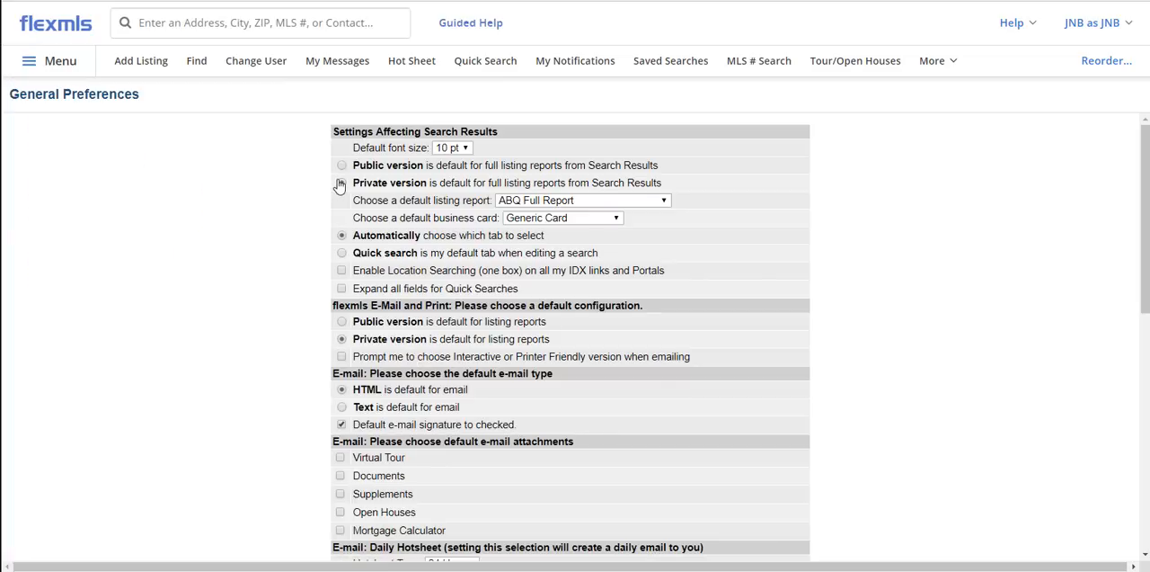
Make 'Private version' the full-report default and keep ABQ Full Report as default listing report.
click(341, 183)
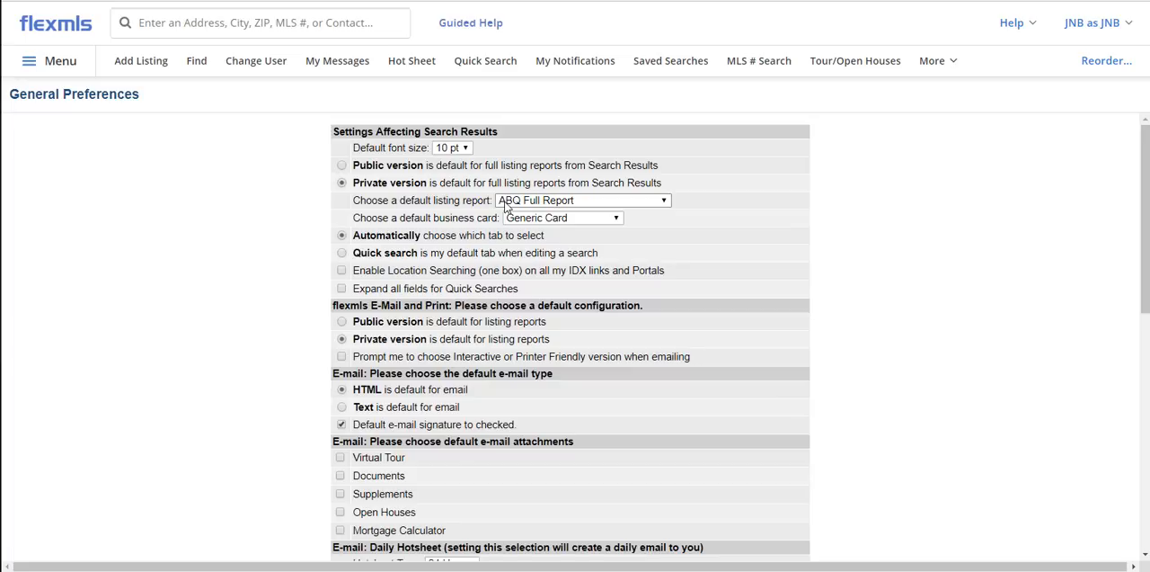
click(580, 199)
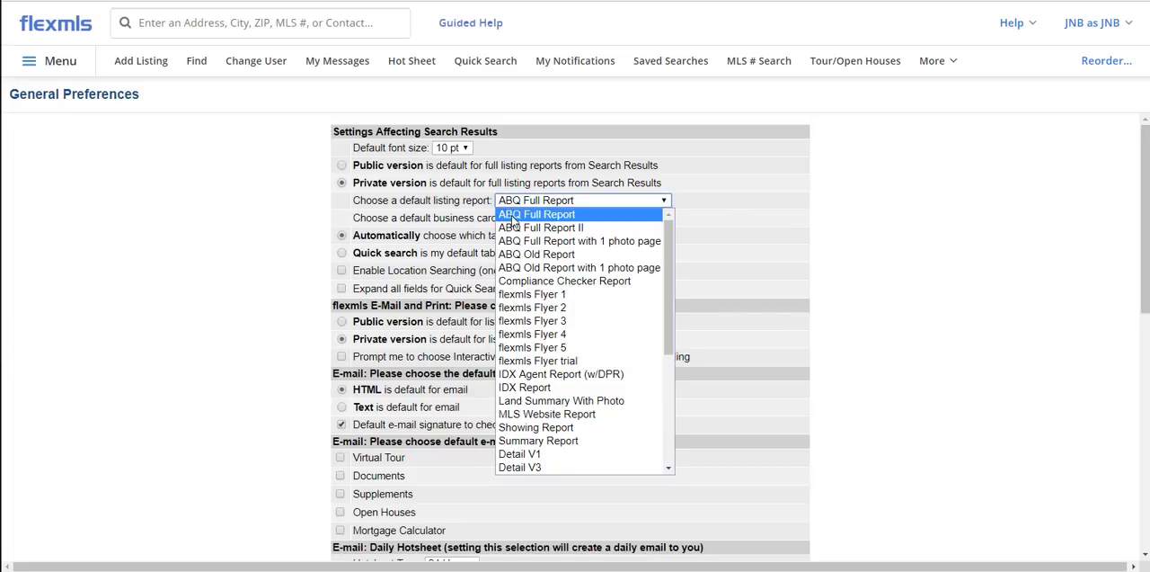
click(536, 214)
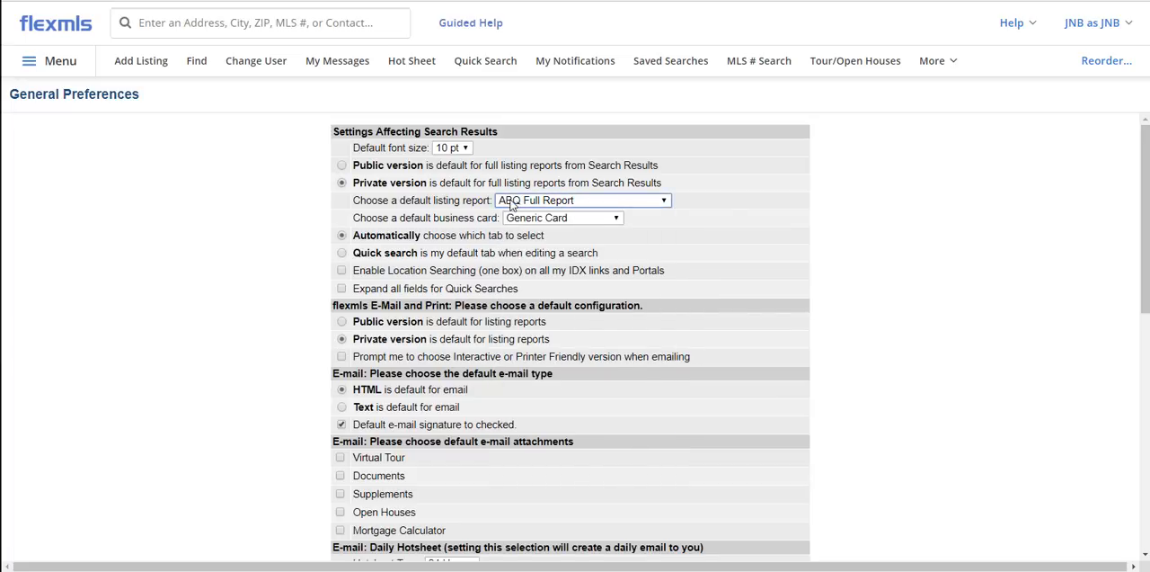
click(582, 199)
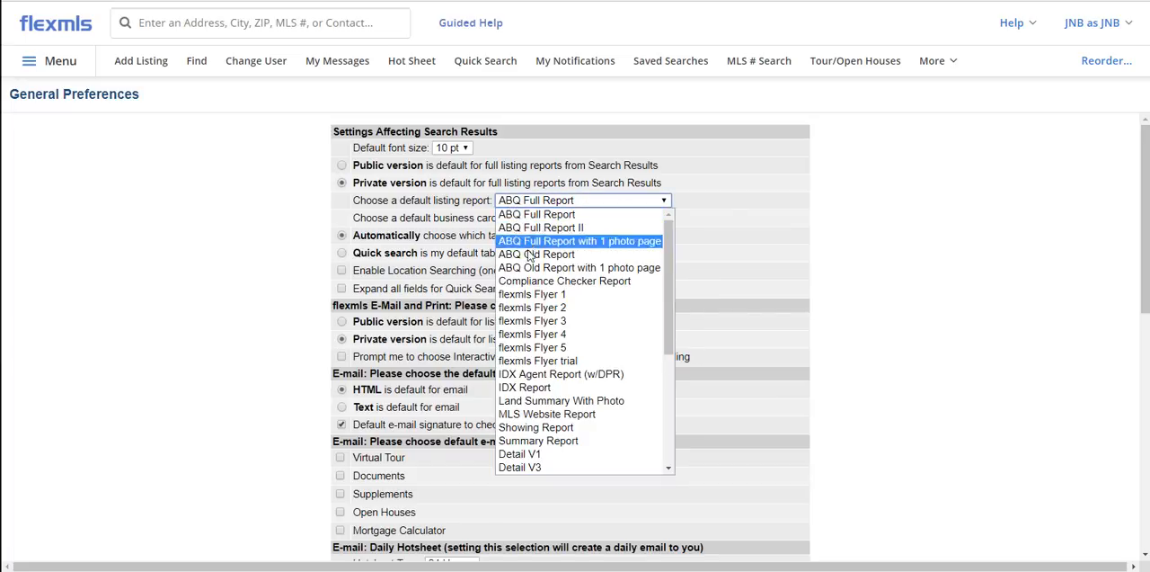
mouse_move(537, 253)
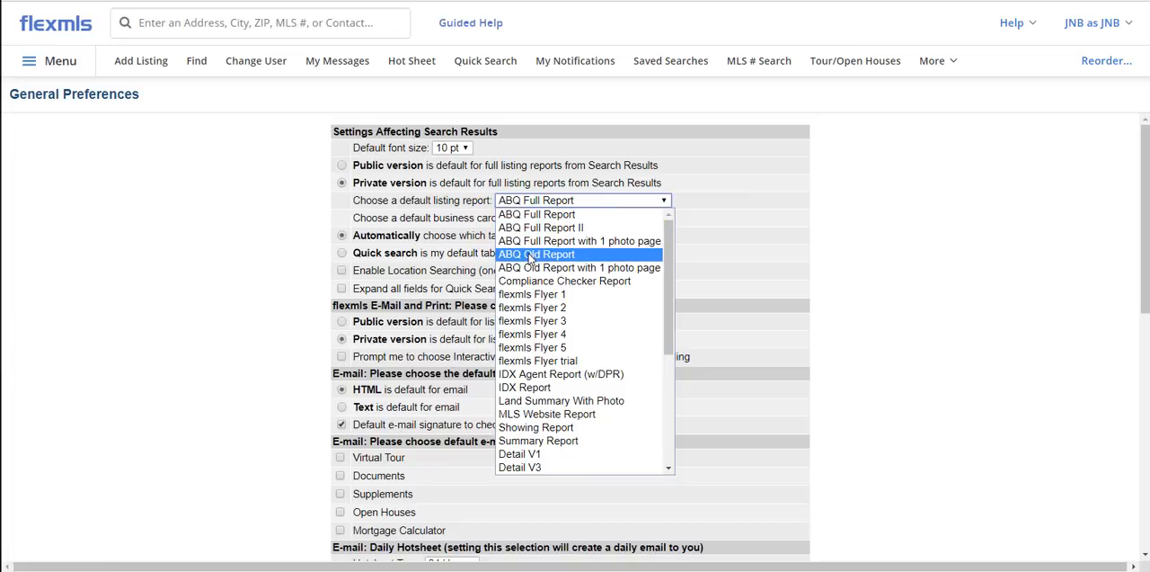
click(537, 253)
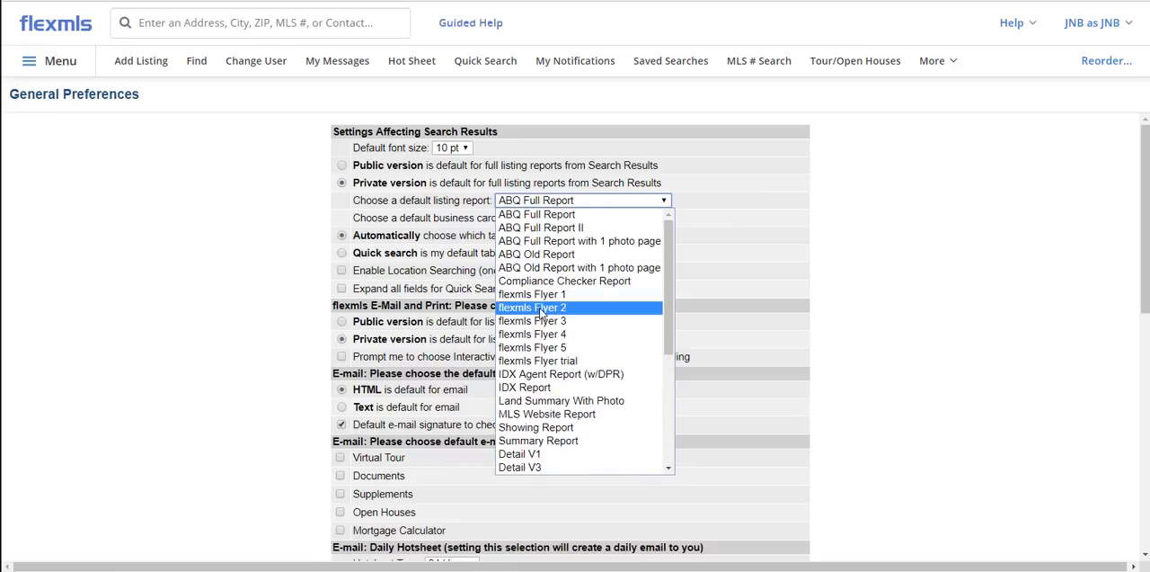
mouse_move(536, 254)
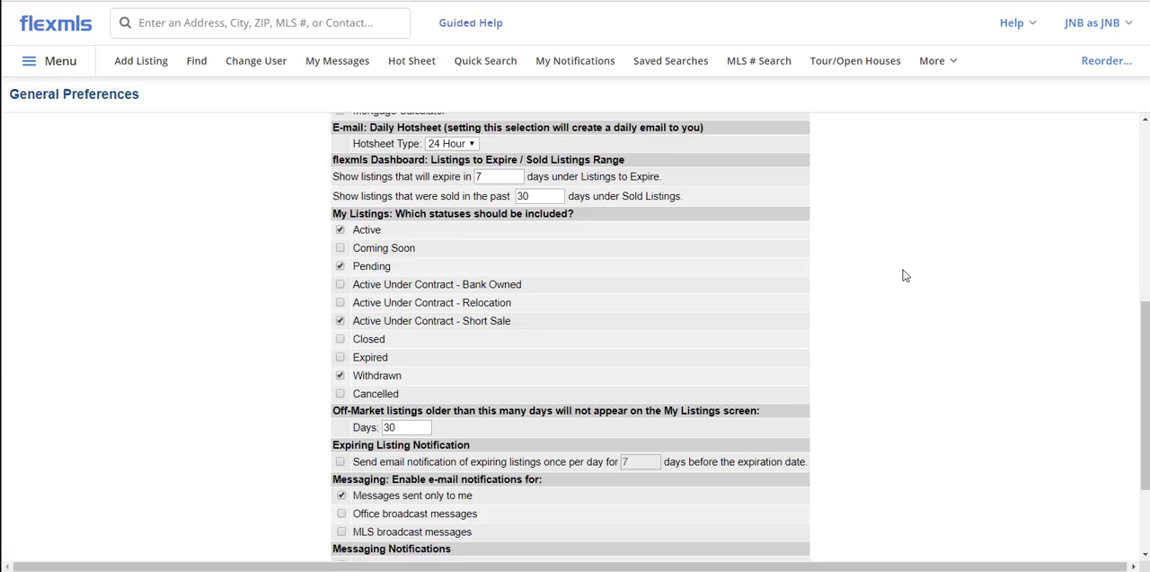
Enable Expiring Listing Notification emails, starting 7 days before expiration.
scroll(down, 3)
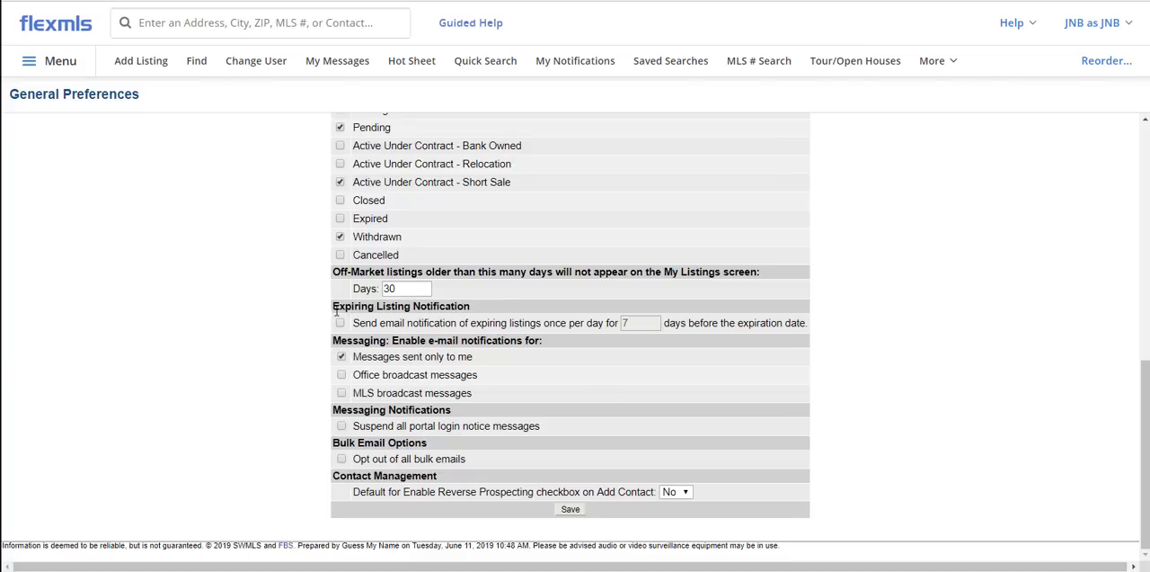
mouse_move(301, 321)
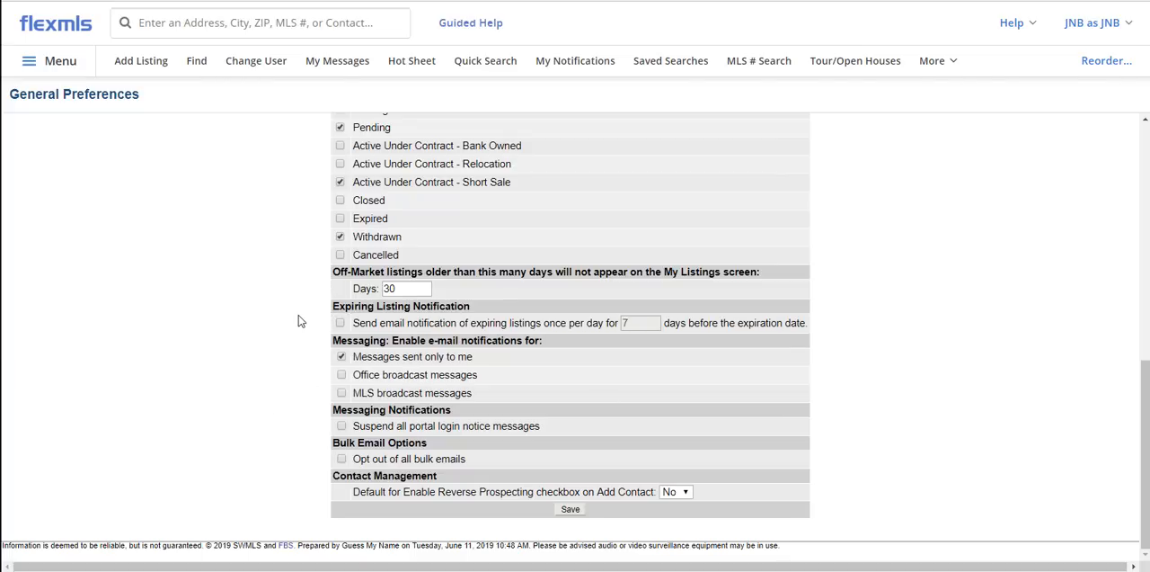
mouse_move(341, 322)
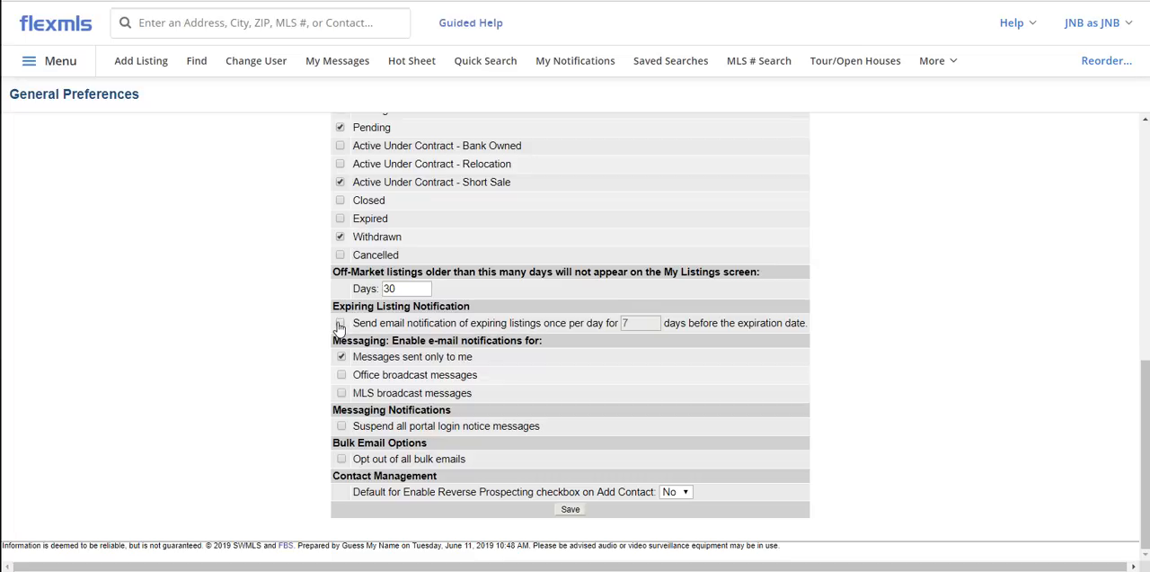
click(340, 322)
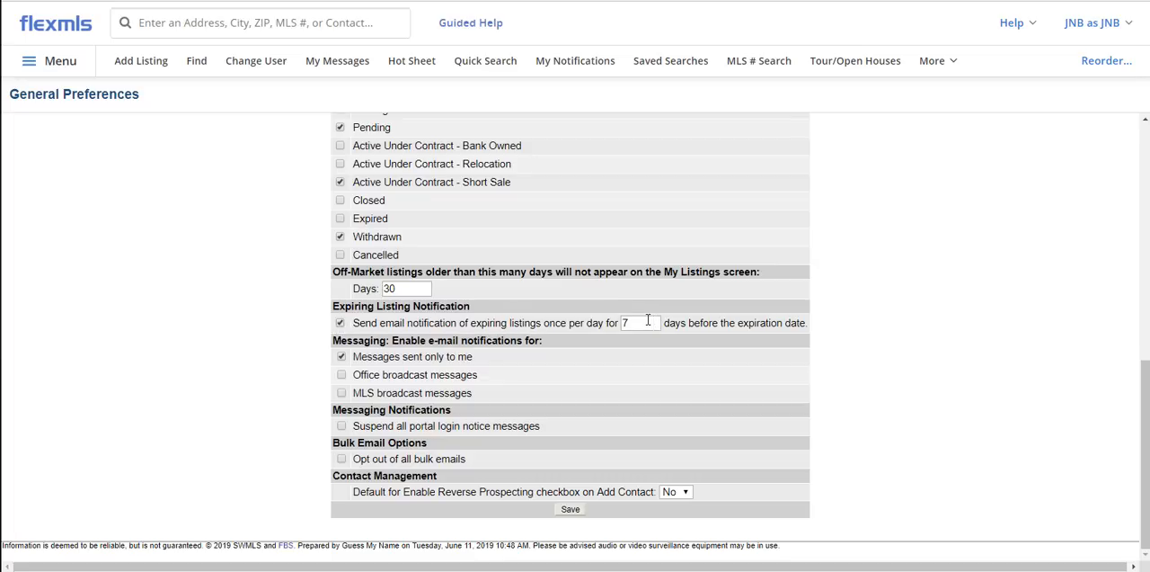
text(2)
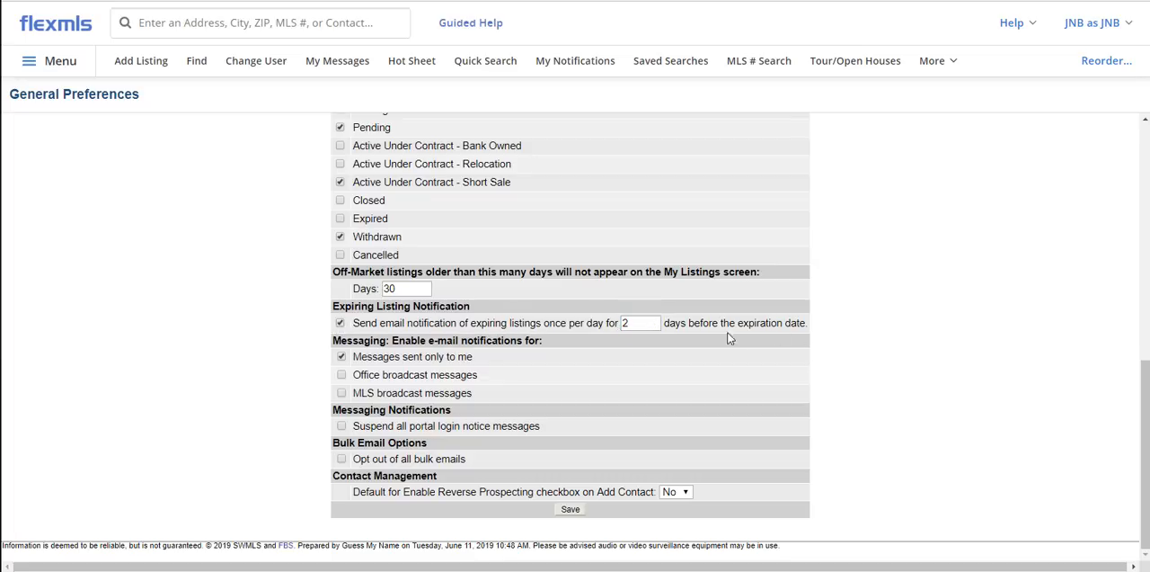
click(640, 322)
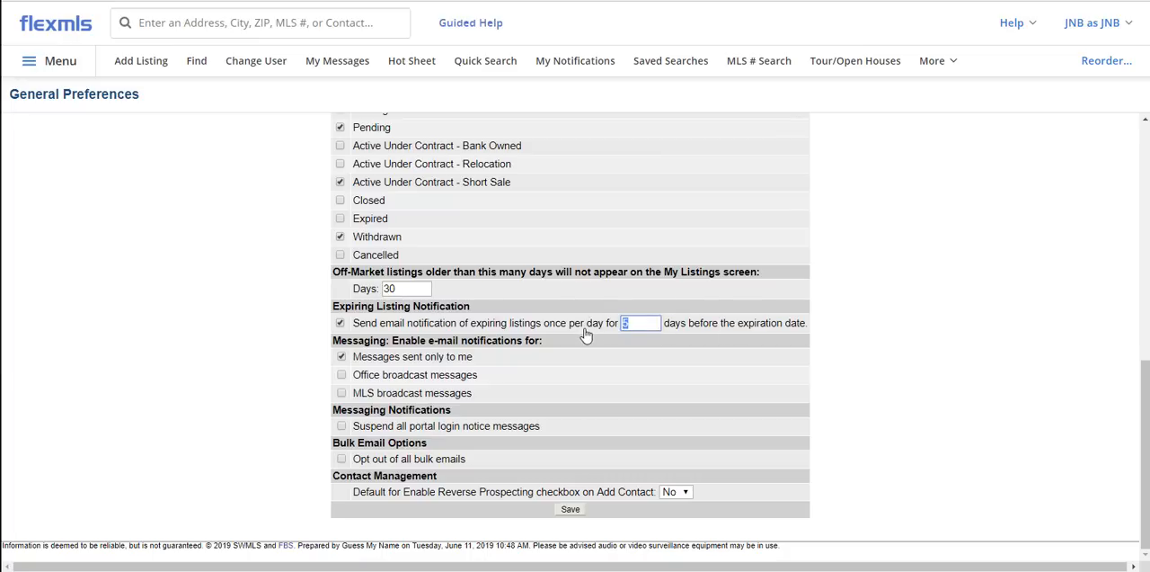
text(7)
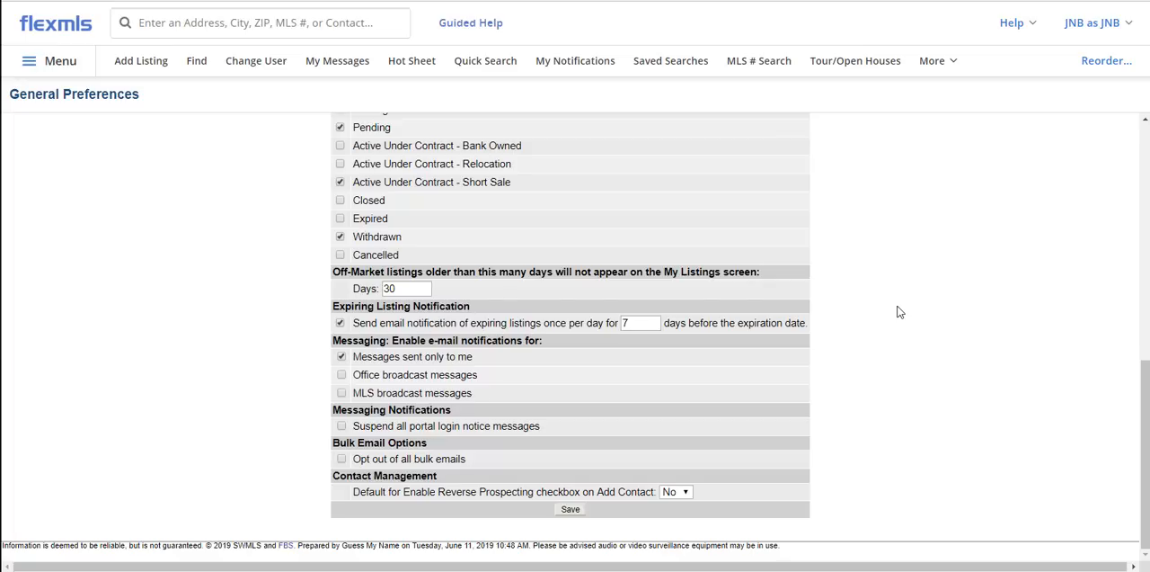
mouse_move(930, 304)
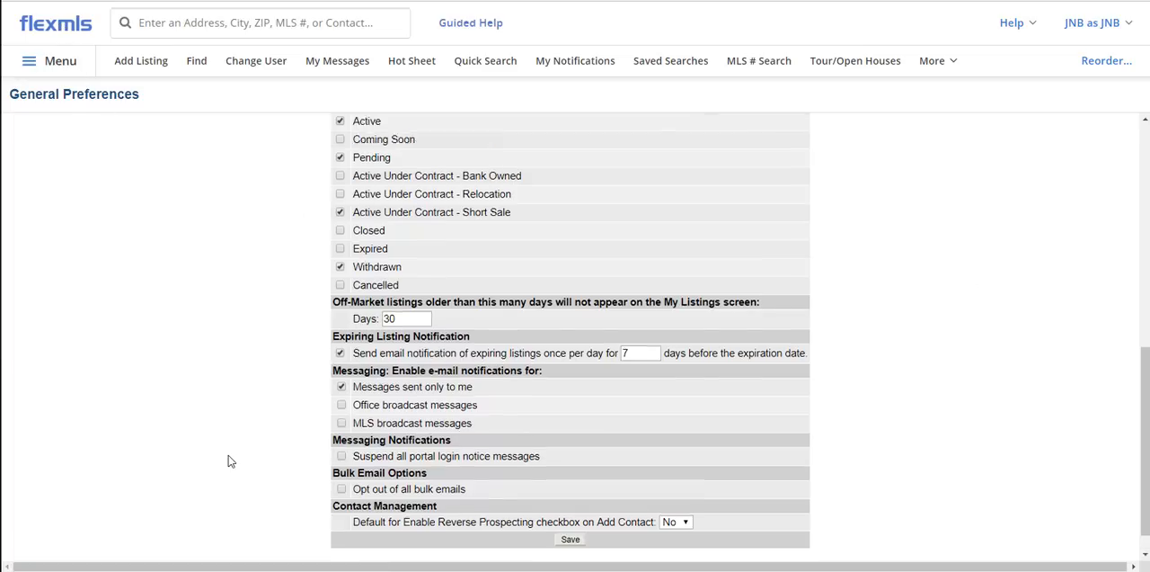
scroll(down, 3)
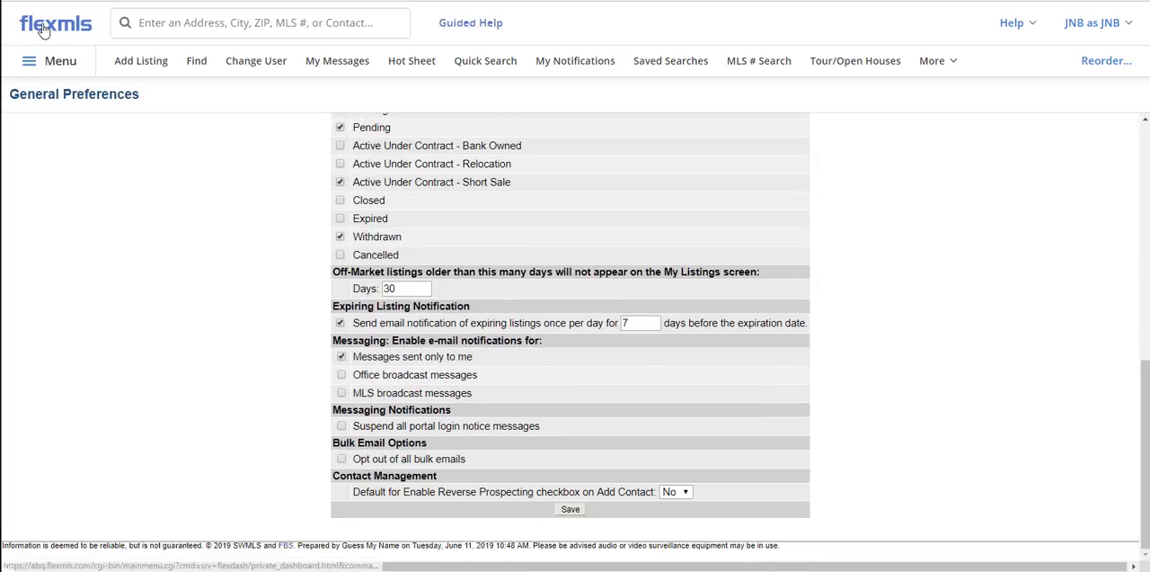
Launch Infosparks from the Products section of the Flexmls menu.
click(55, 23)
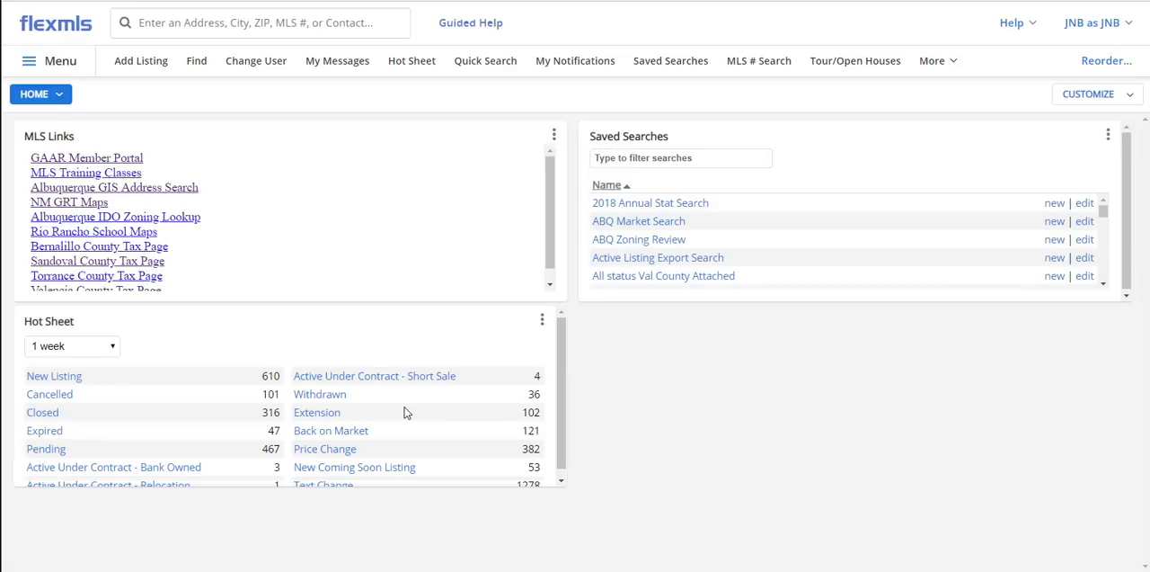
mouse_move(738, 490)
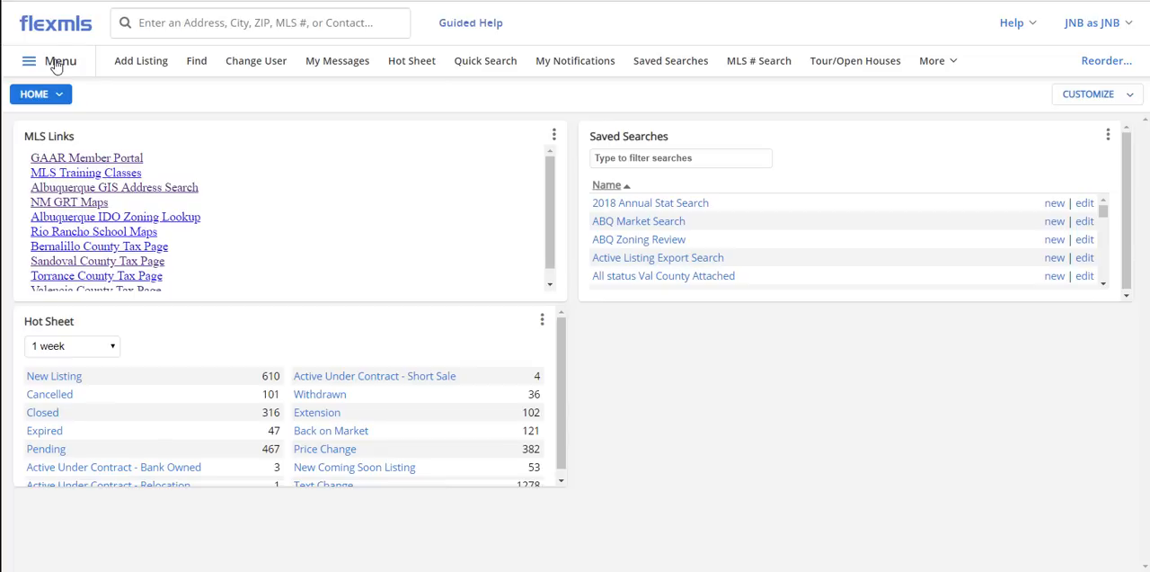
click(27, 60)
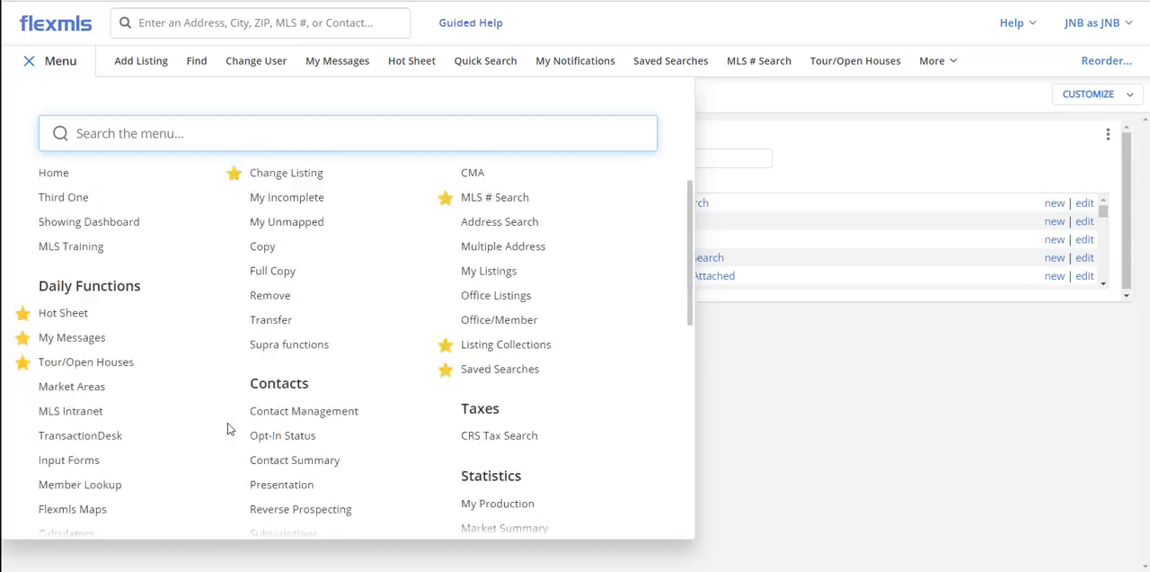
scroll(down, 3)
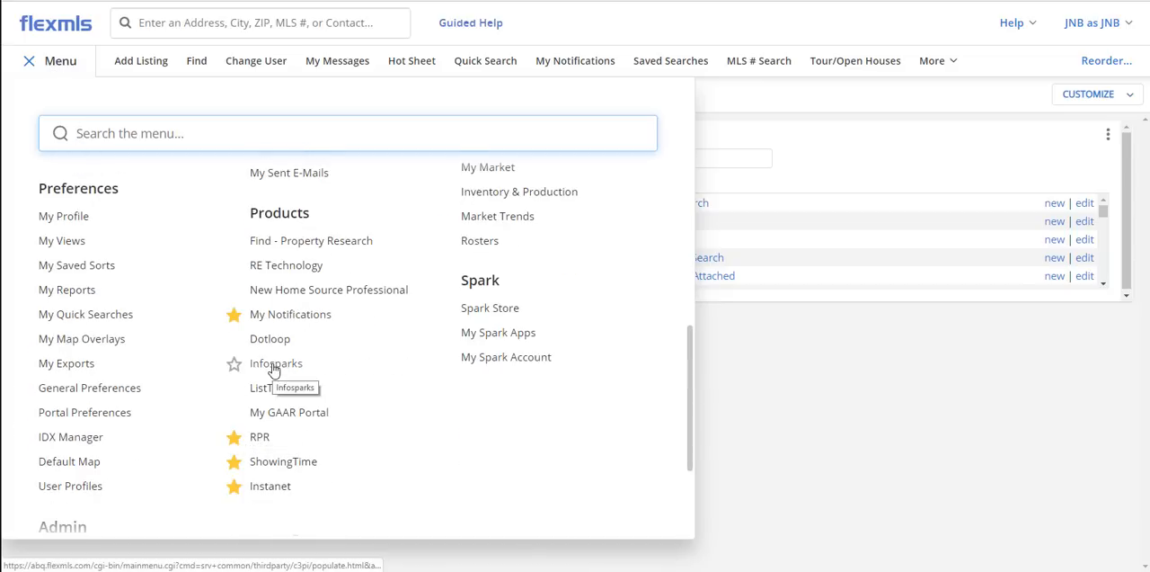
click(276, 363)
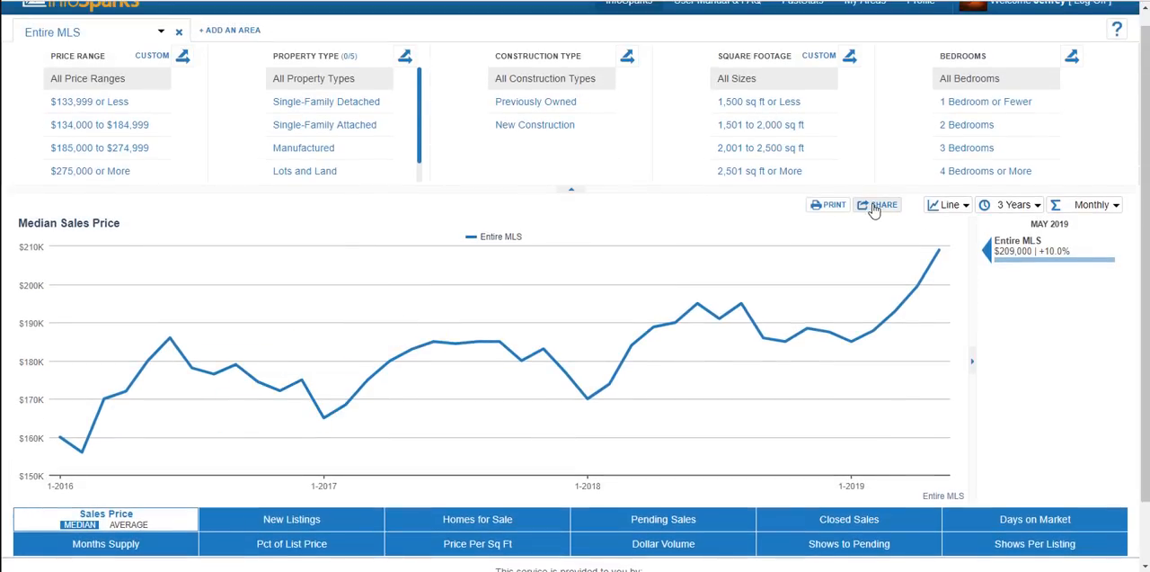
mouse_move(719, 222)
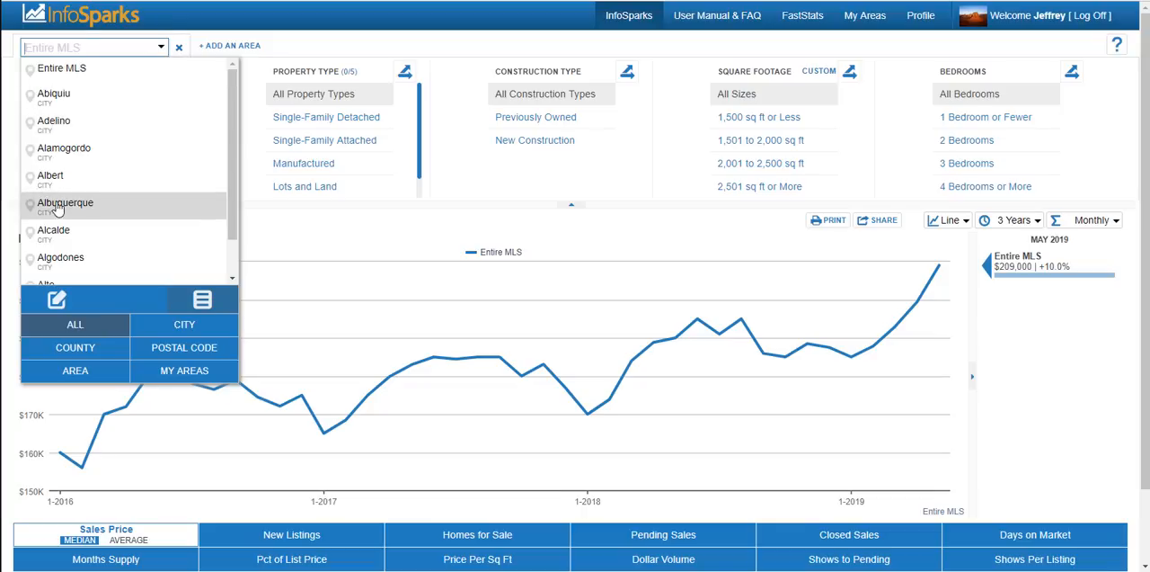
Limit InfoSparks to Albuquerque Single-Family Detached homes and view new listings, homes for sale, pending sales.
click(326, 117)
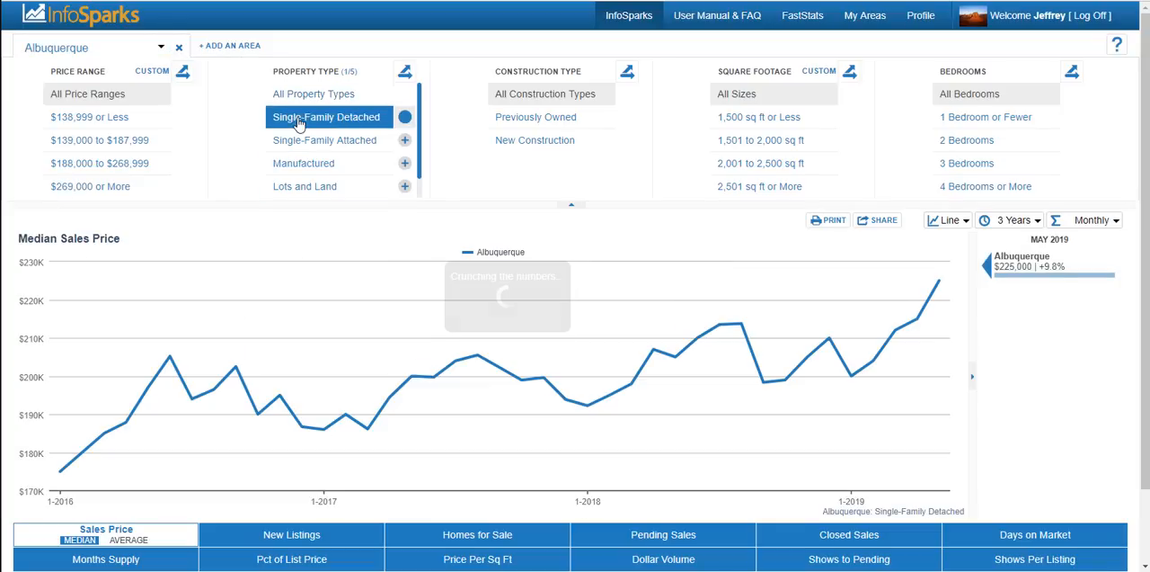
click(967, 162)
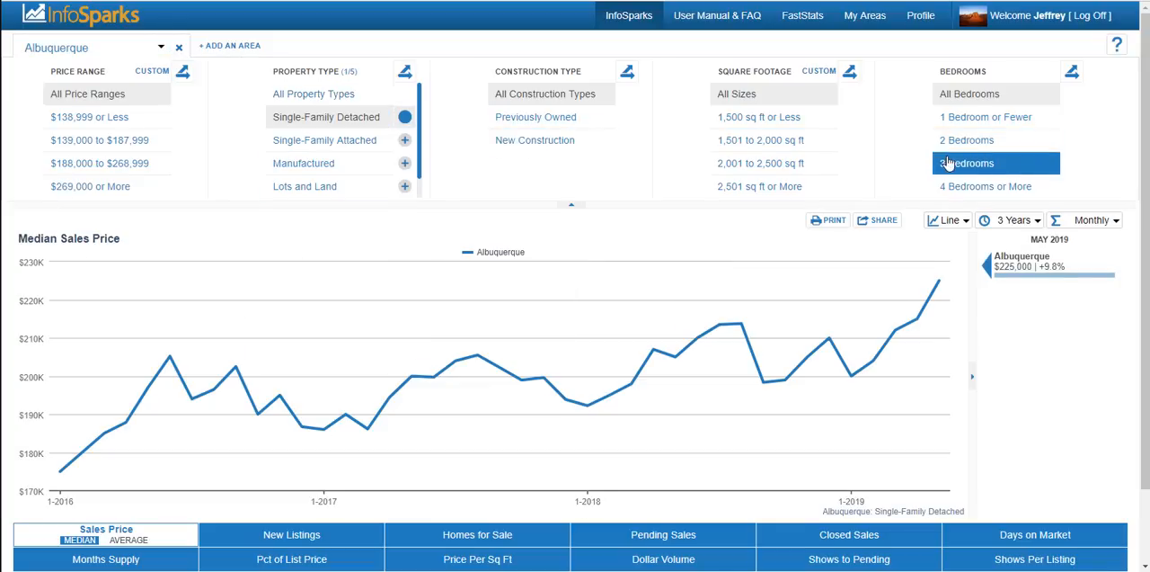
scroll(down, 3)
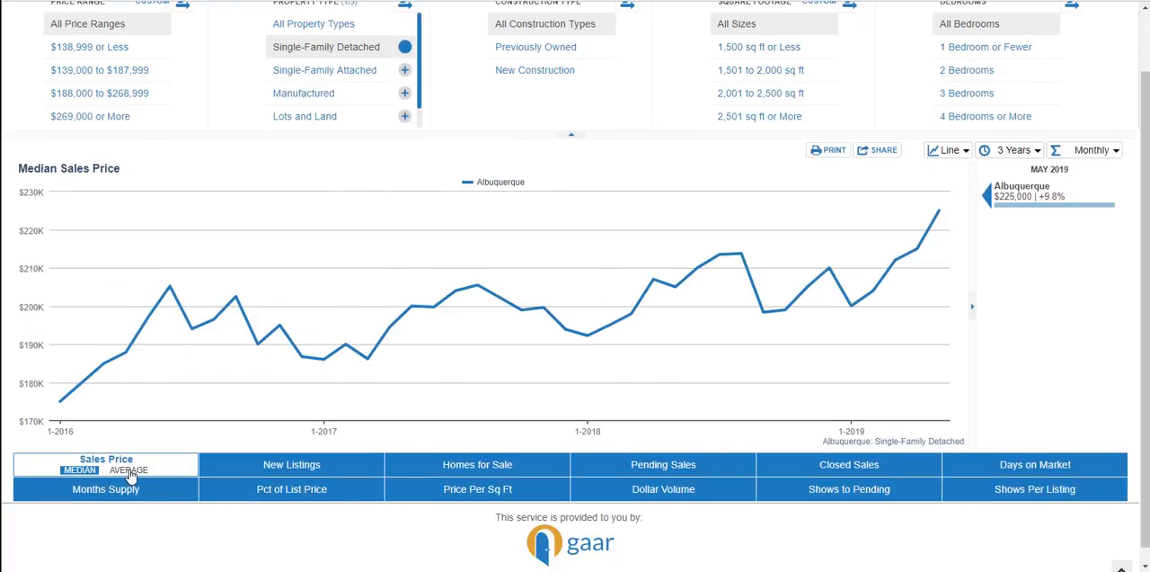
click(291, 464)
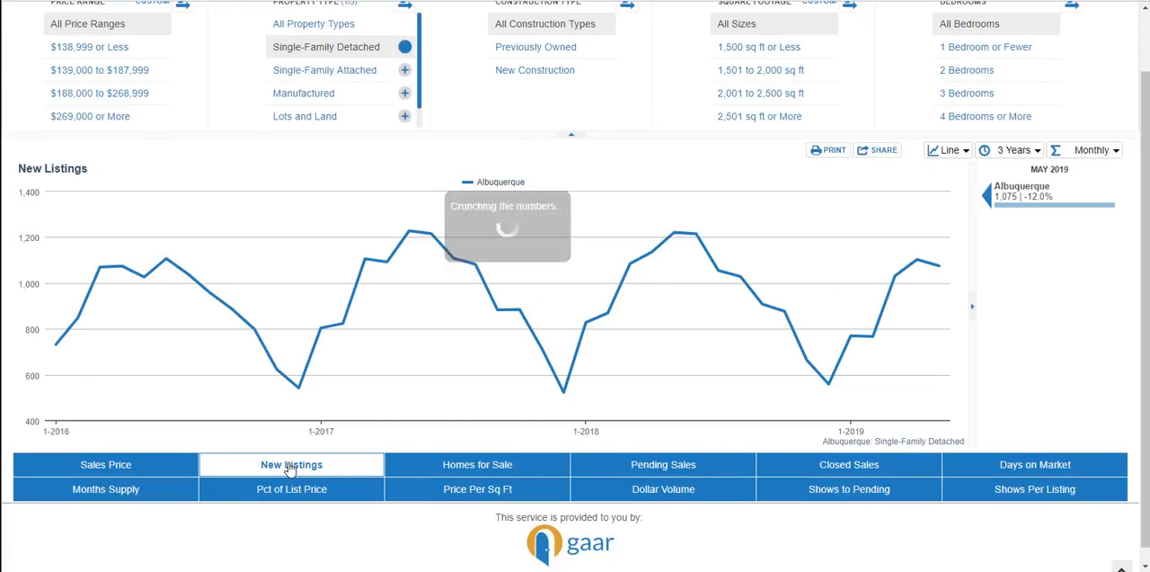
click(477, 464)
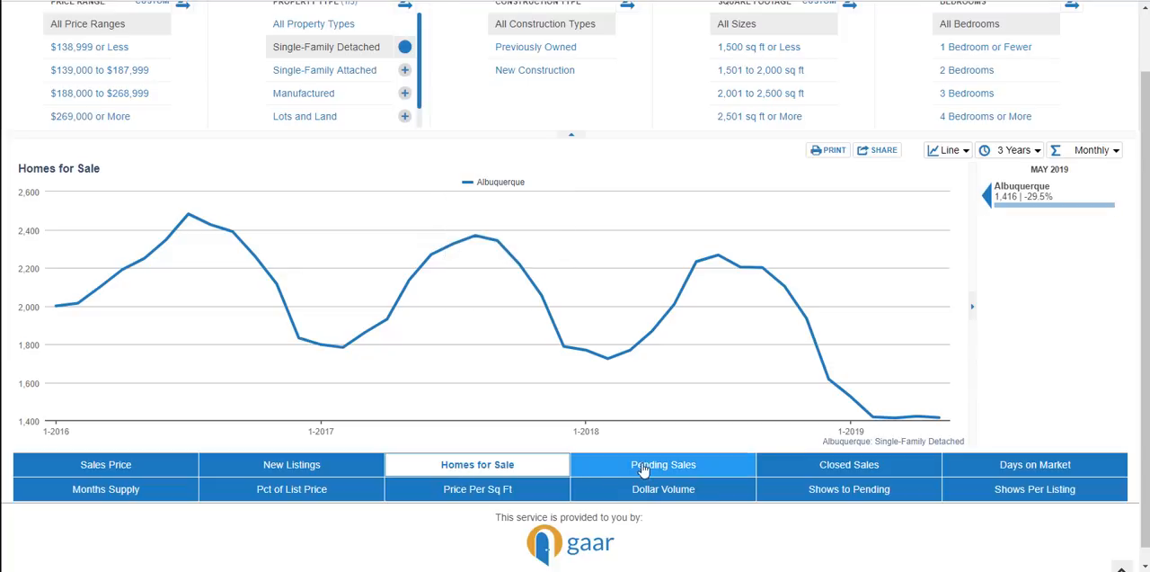
click(664, 465)
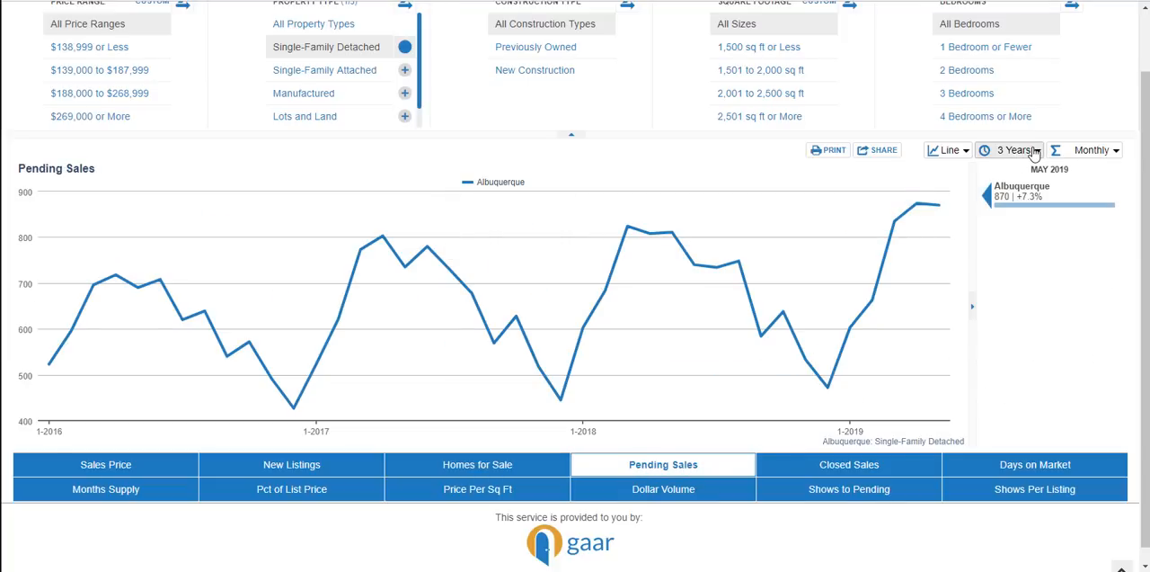
Extend the chart's time range to Max and chart Shows to Pending.
click(1014, 150)
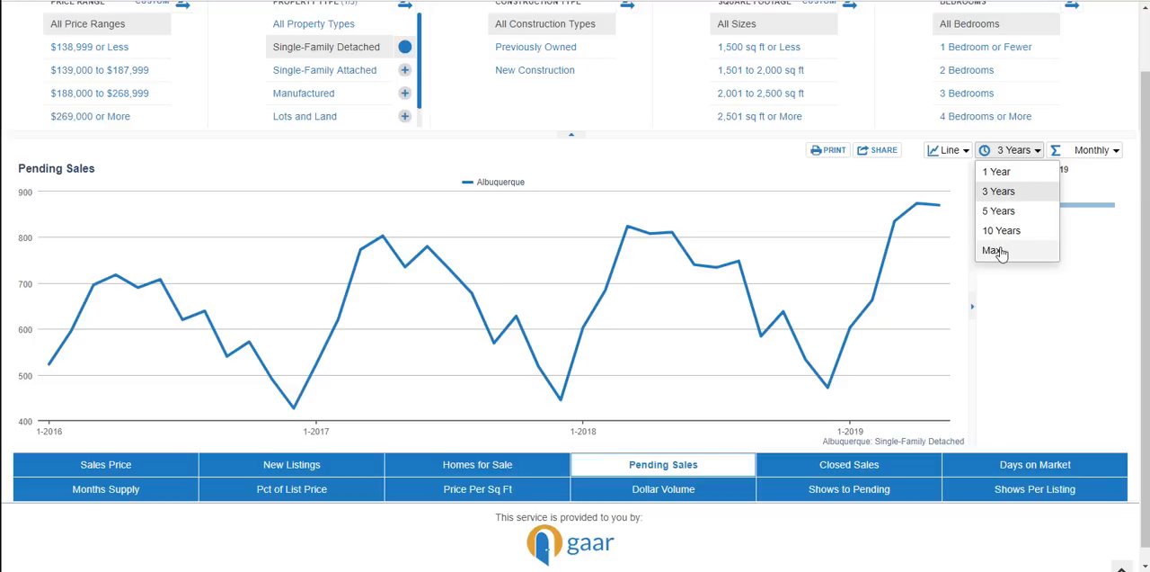
click(993, 250)
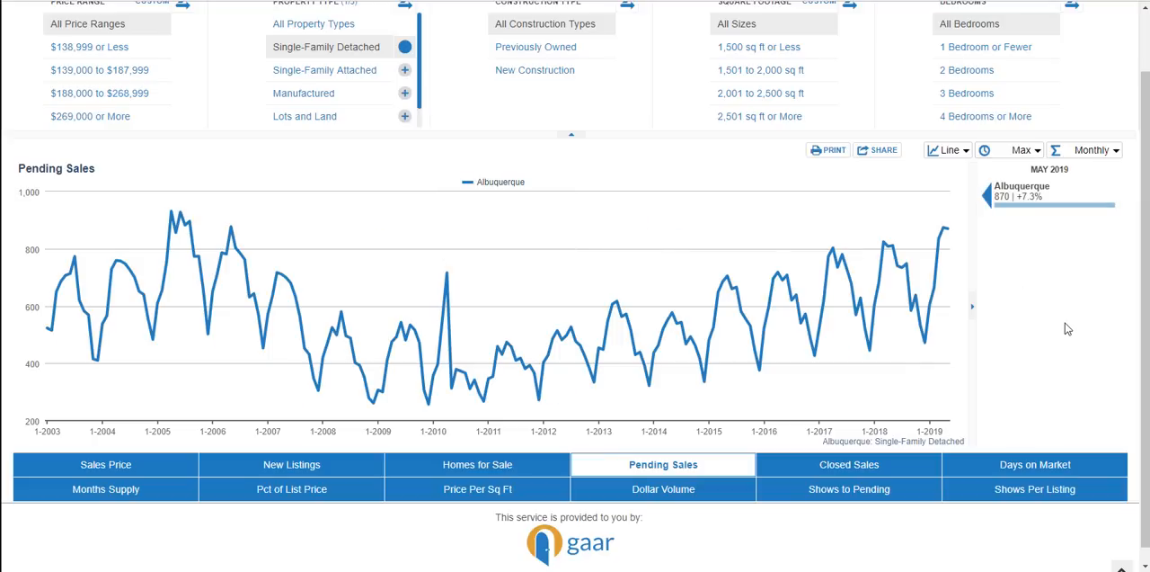
mouse_move(1021, 352)
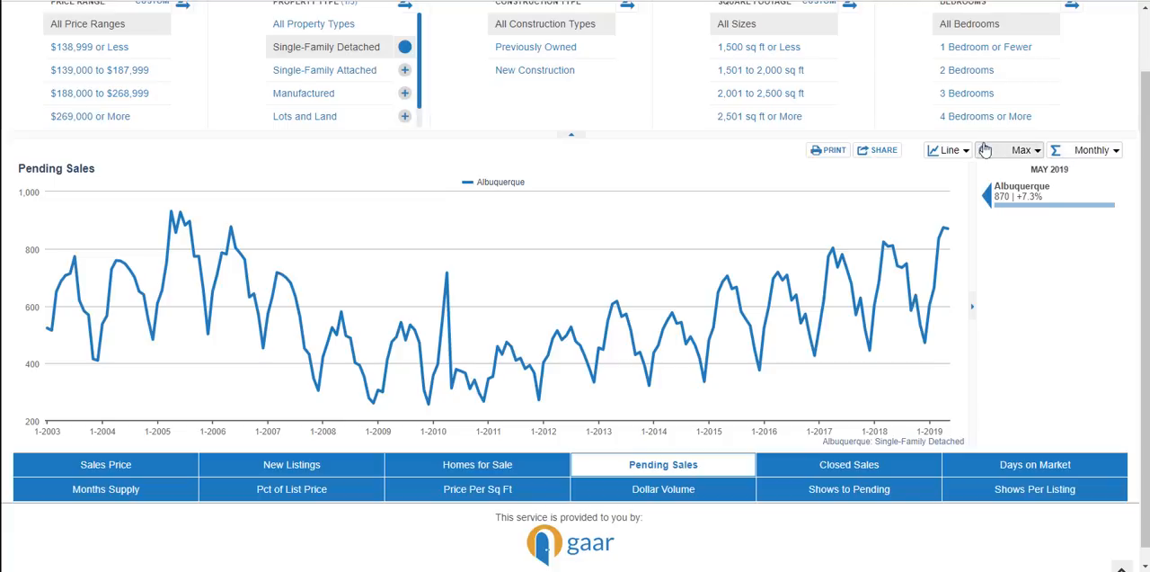
click(948, 150)
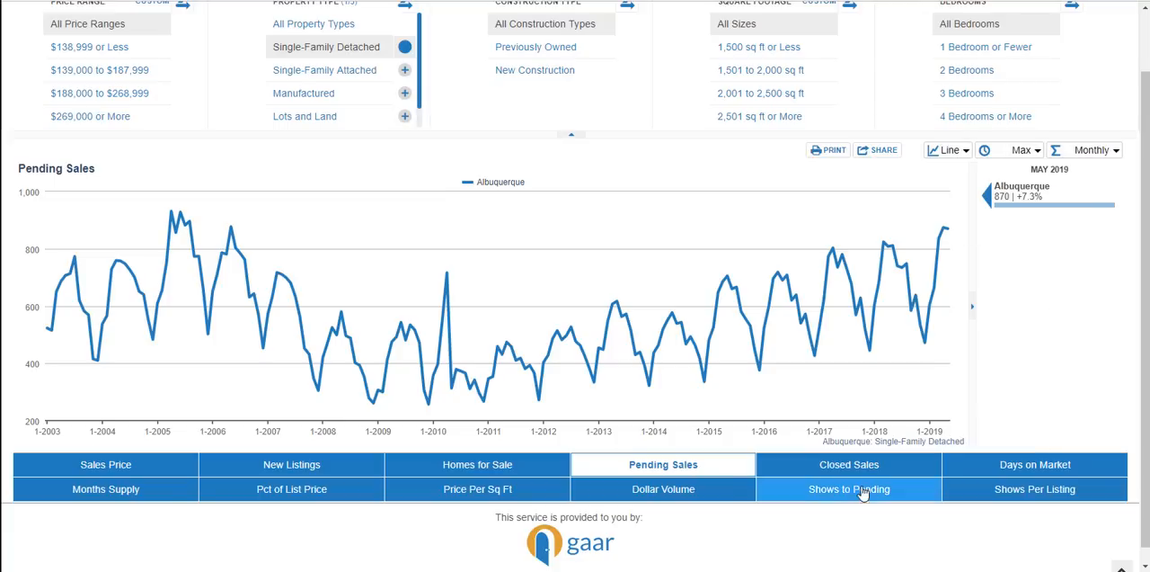
click(849, 488)
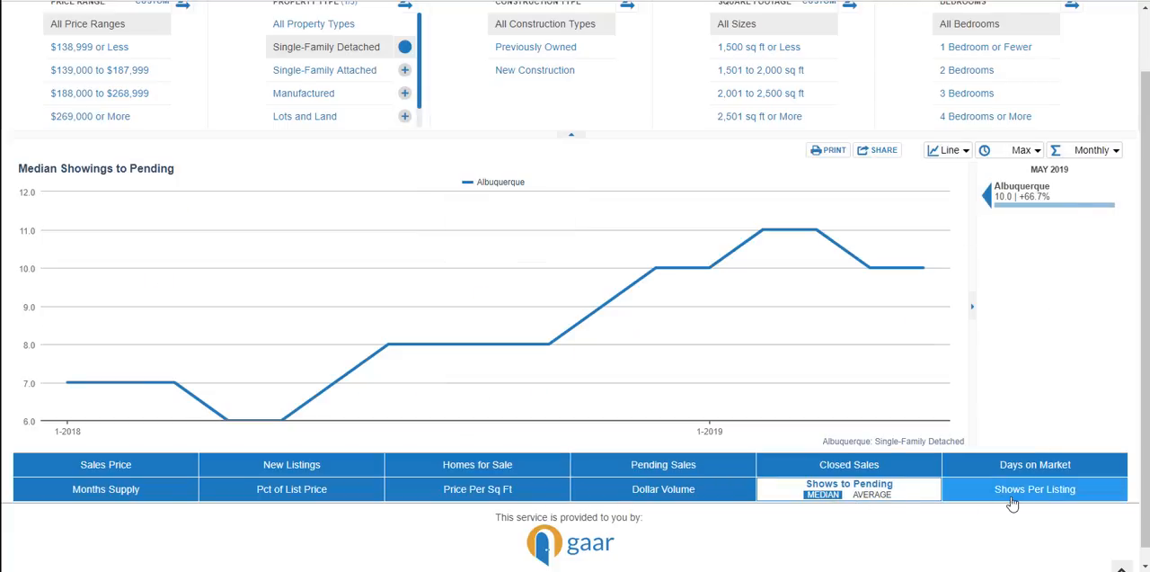
click(1035, 488)
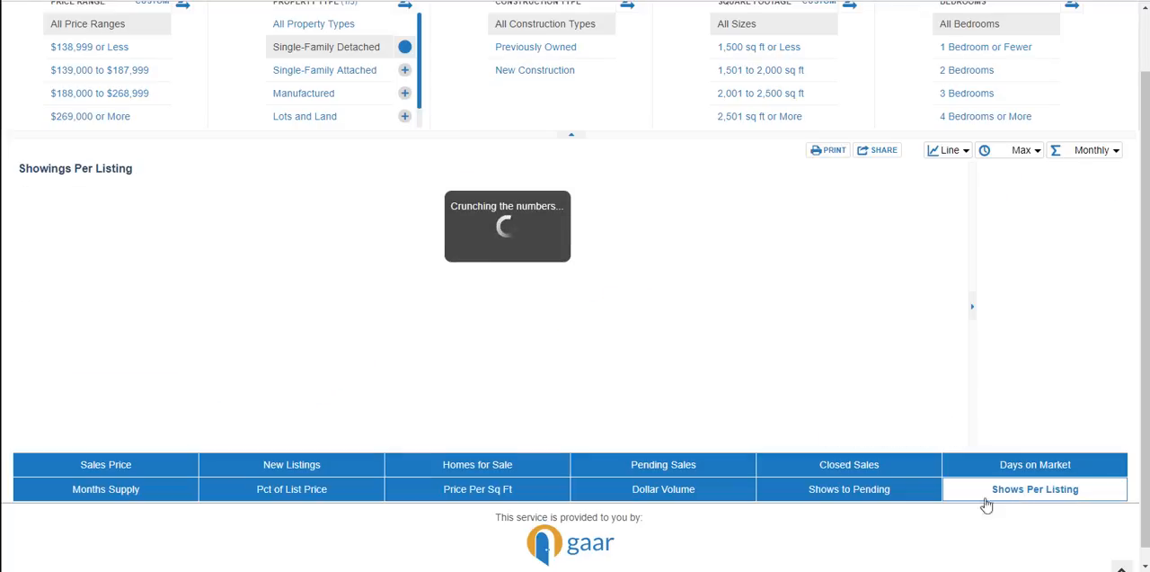
click(849, 489)
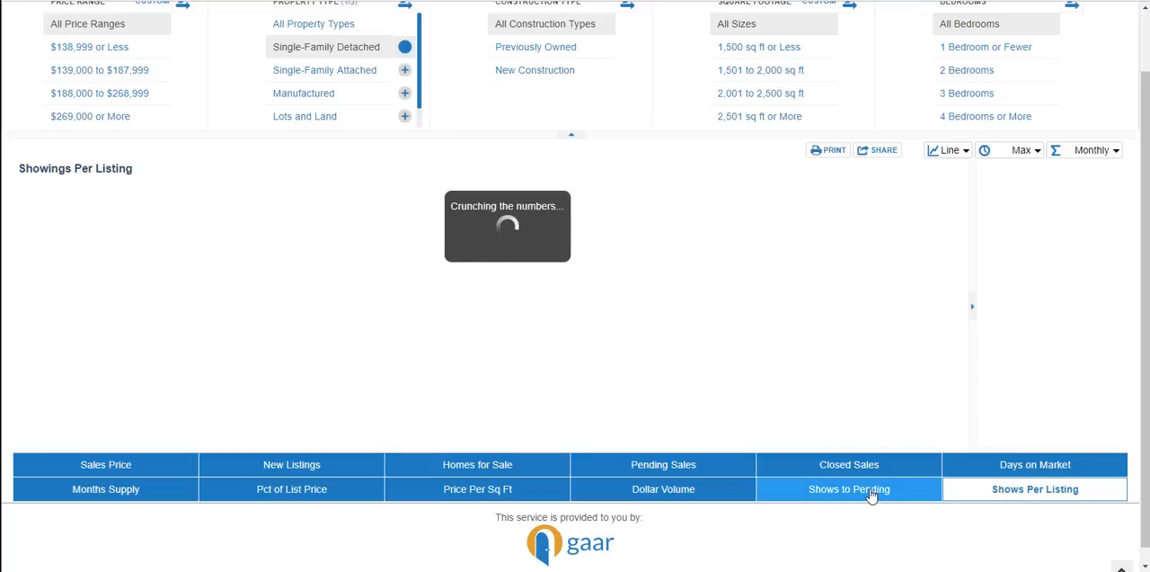
click(849, 488)
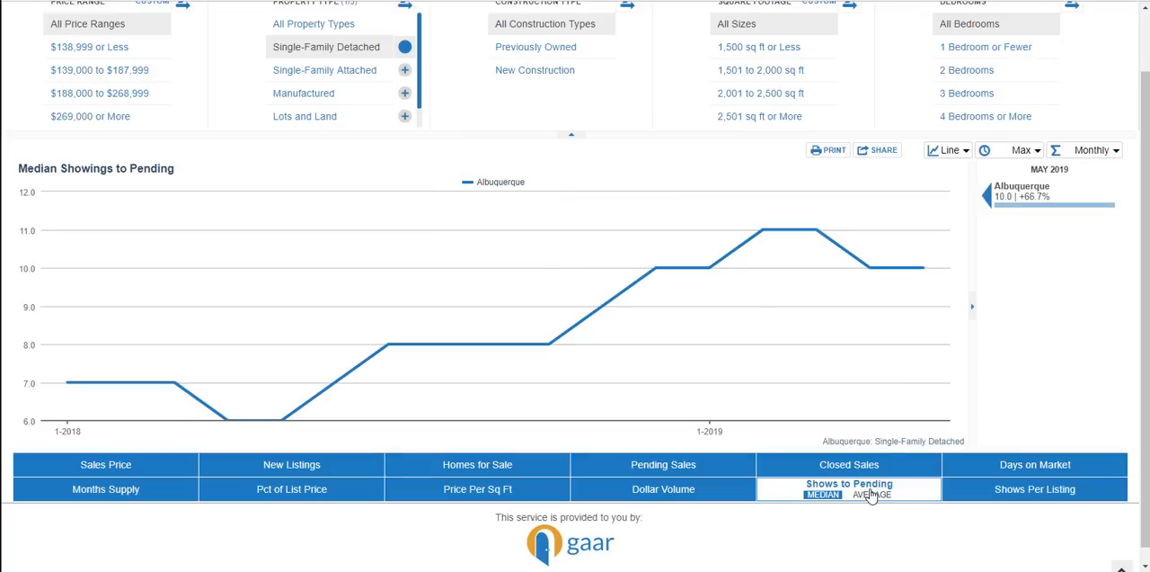
mouse_move(764, 229)
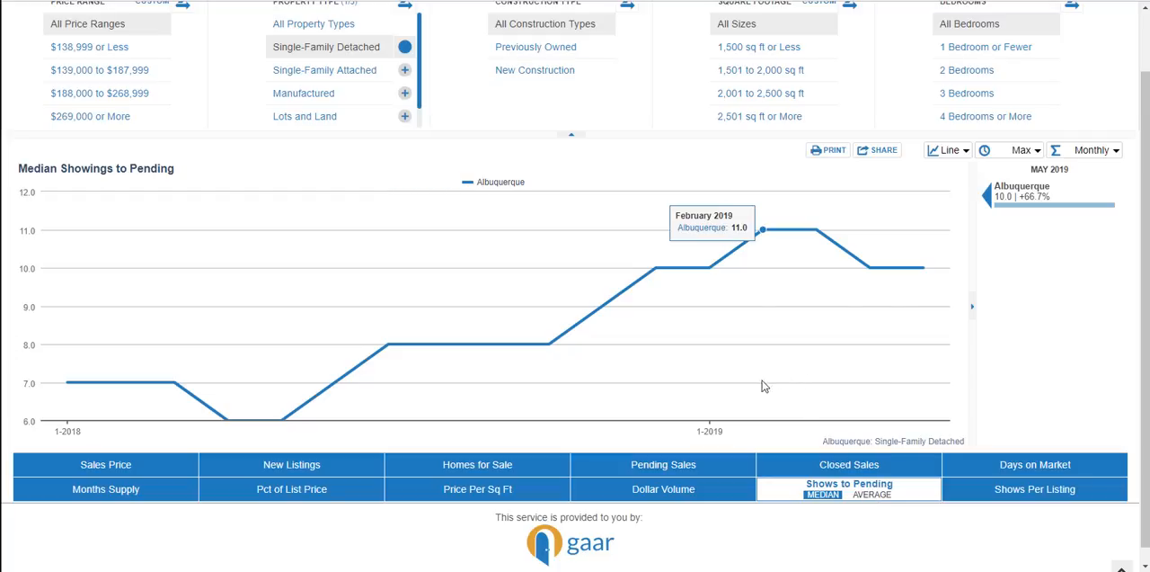
mouse_move(767, 377)
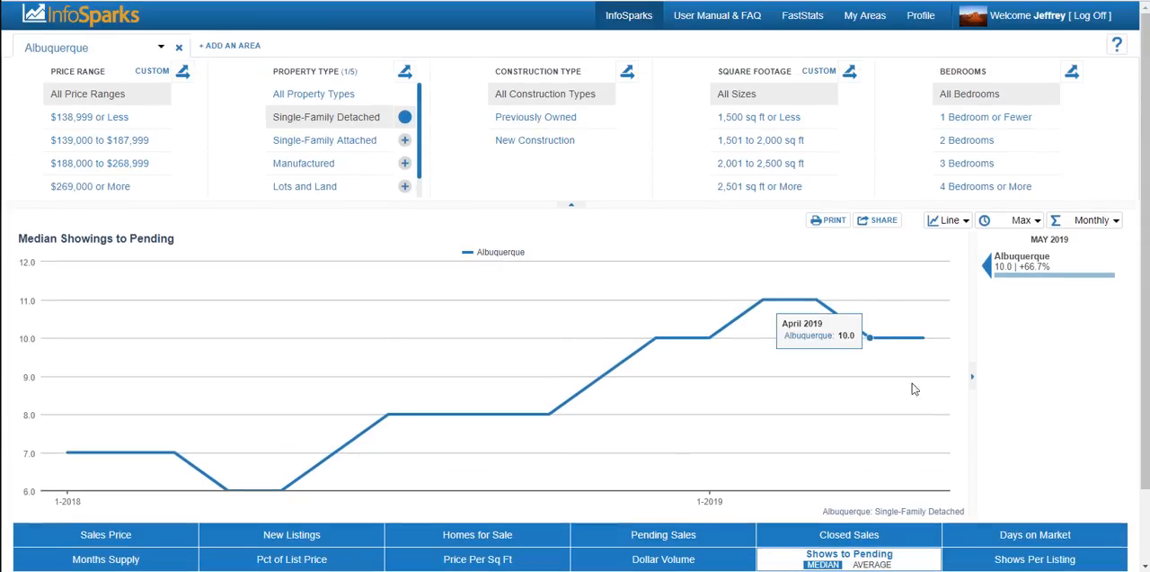
click(877, 220)
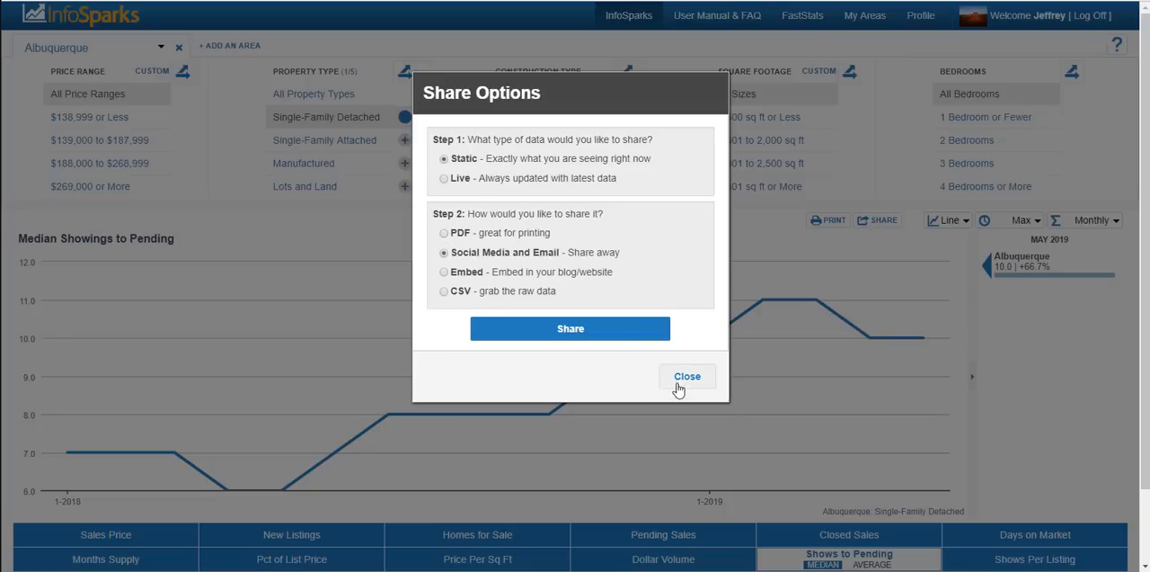
click(687, 375)
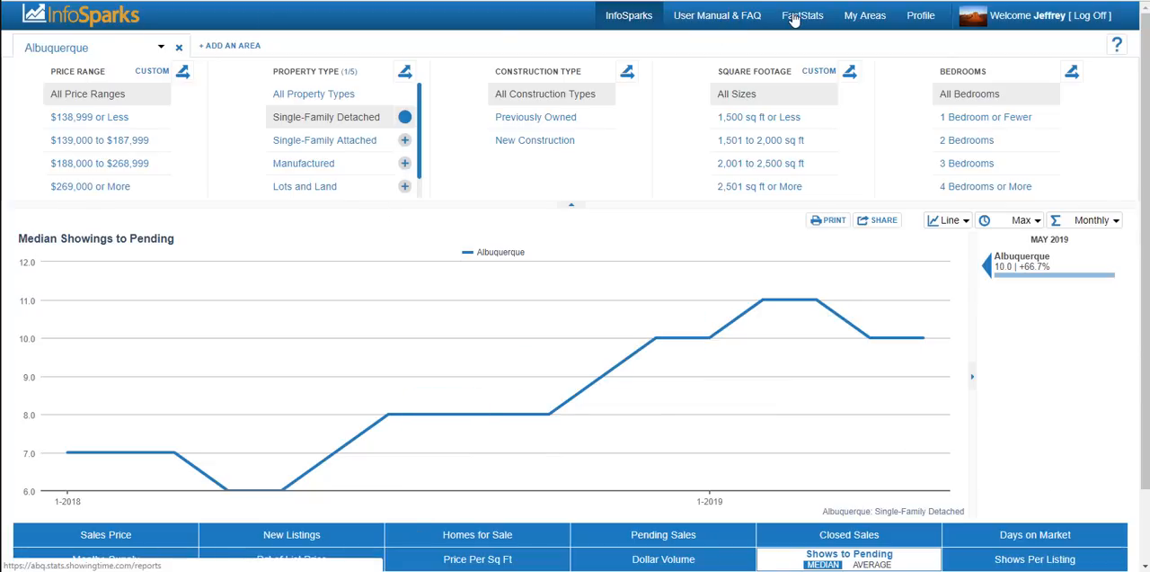
Switch to FastStats and list the Monthly Indicators time periods for Greater Albuquerque.
click(801, 15)
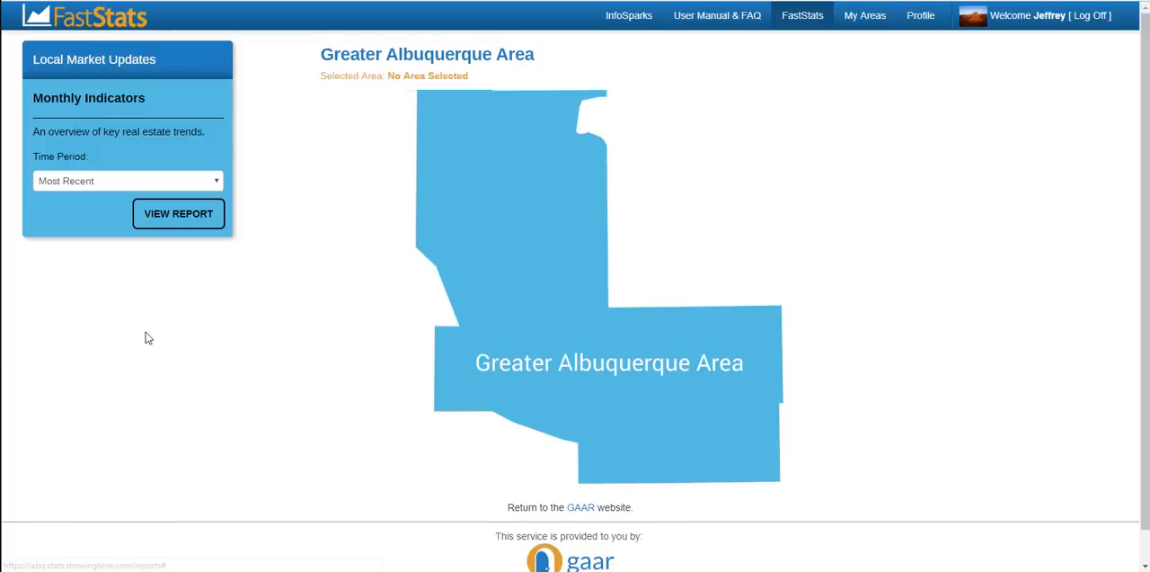
click(126, 181)
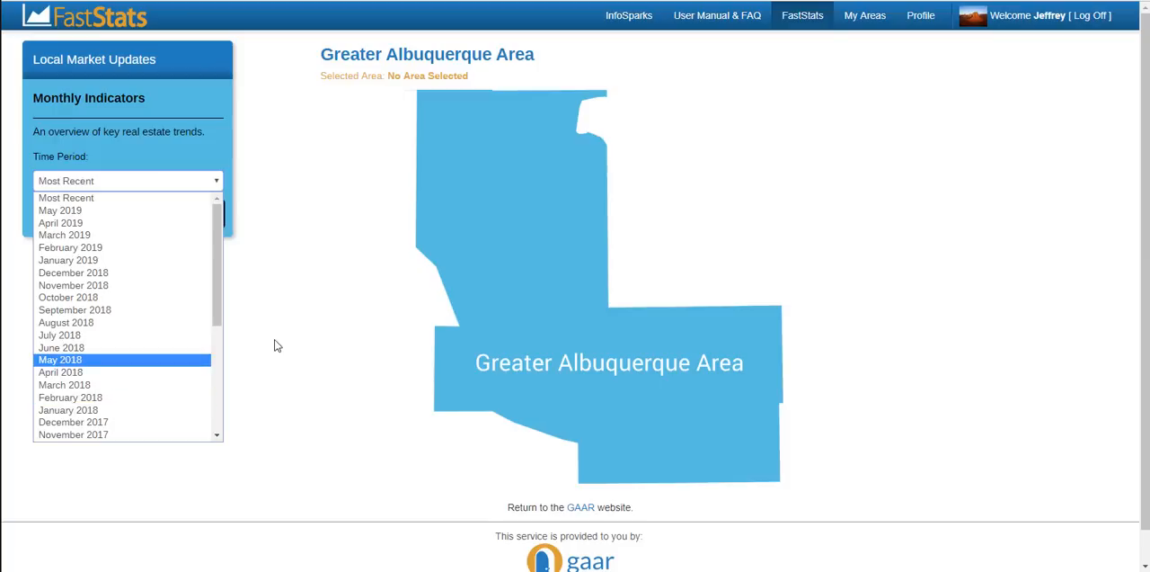
mouse_move(327, 317)
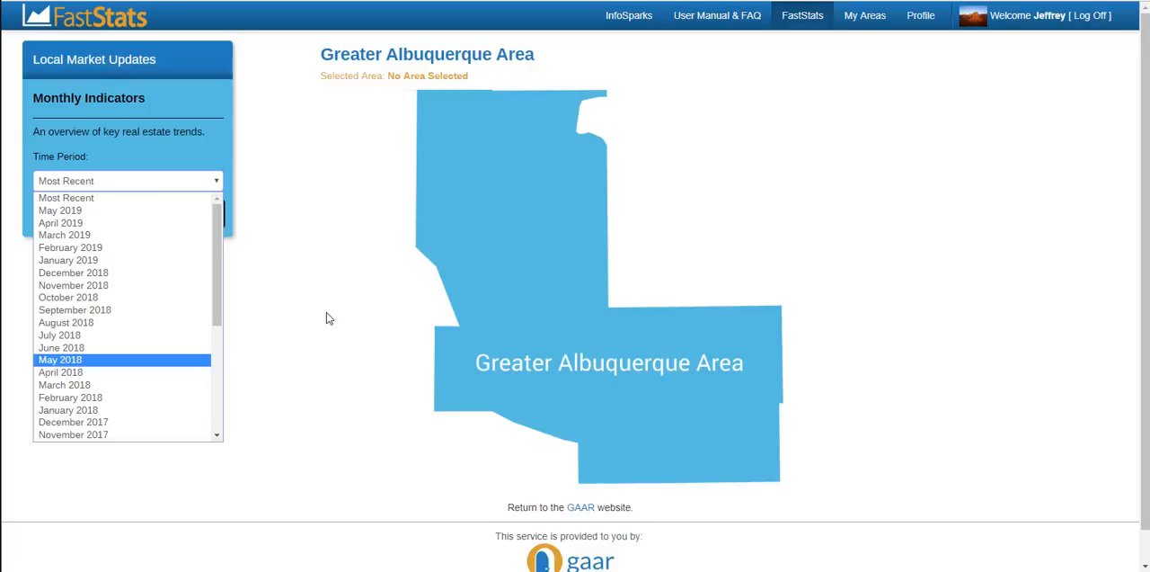
mouse_move(972, 263)
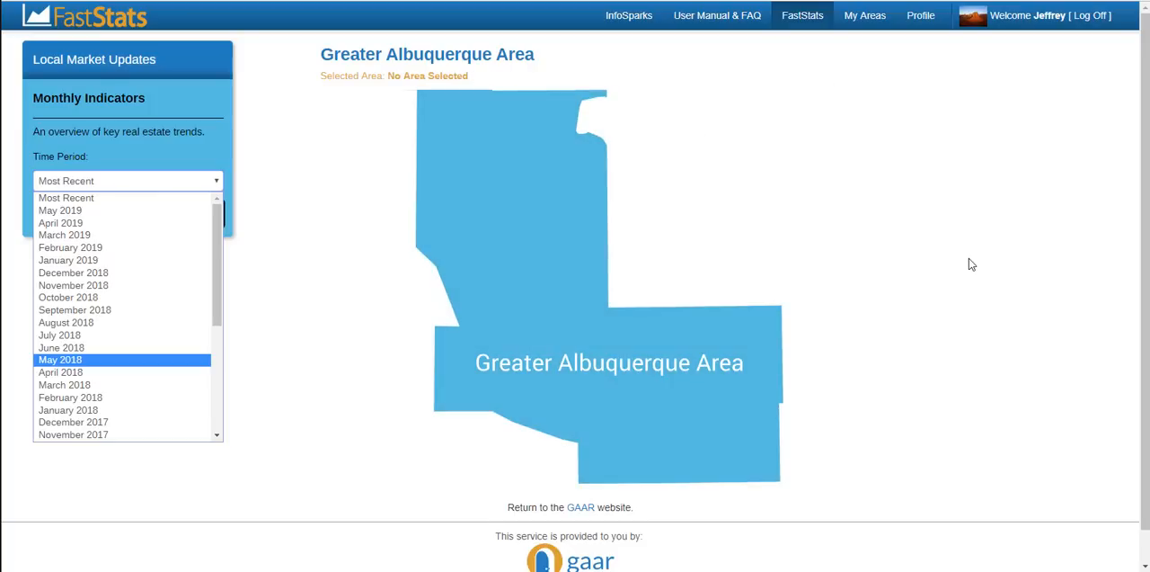